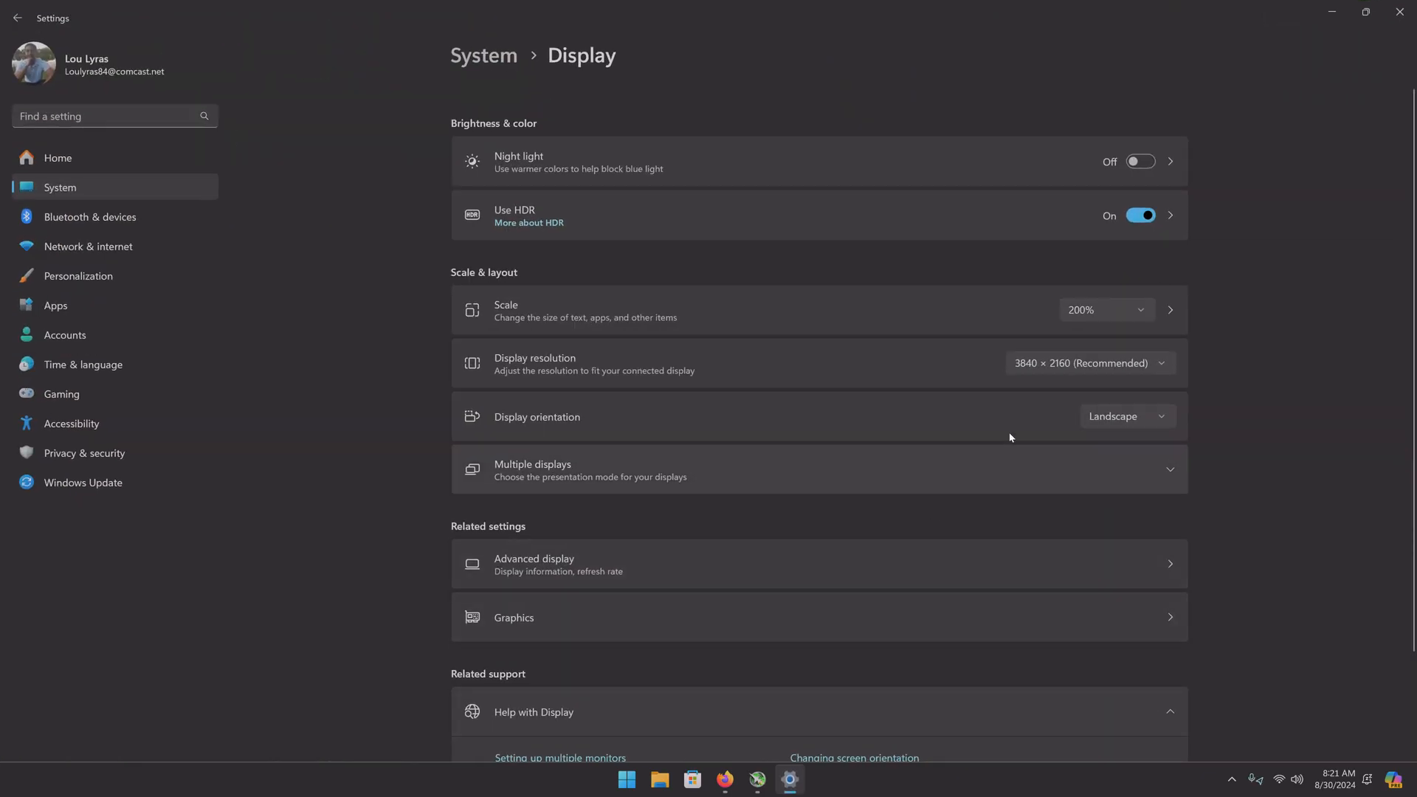
mouse_move(1148, 309)
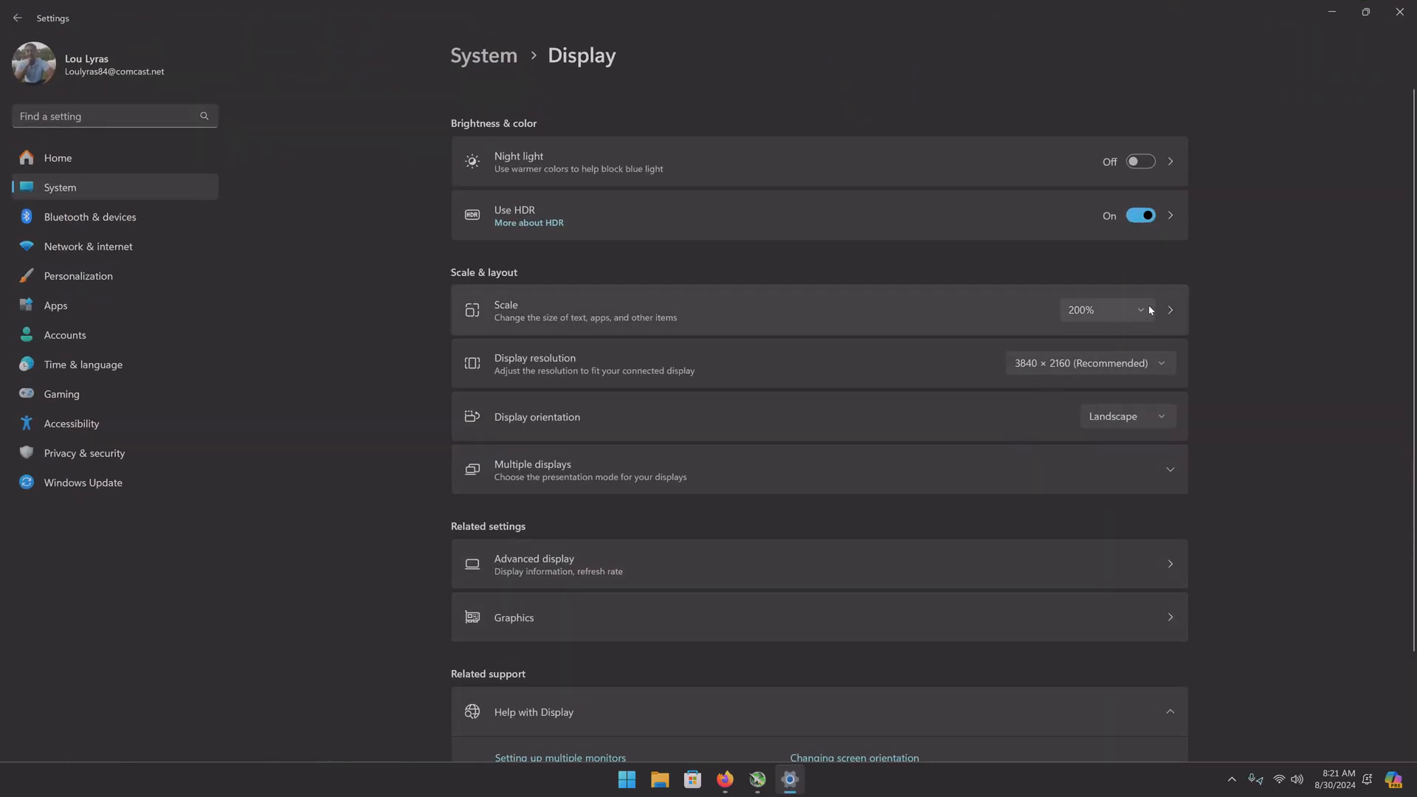
- Open MSI Afterburner's properties, close them, and reopen them on the General page
click(1102, 310)
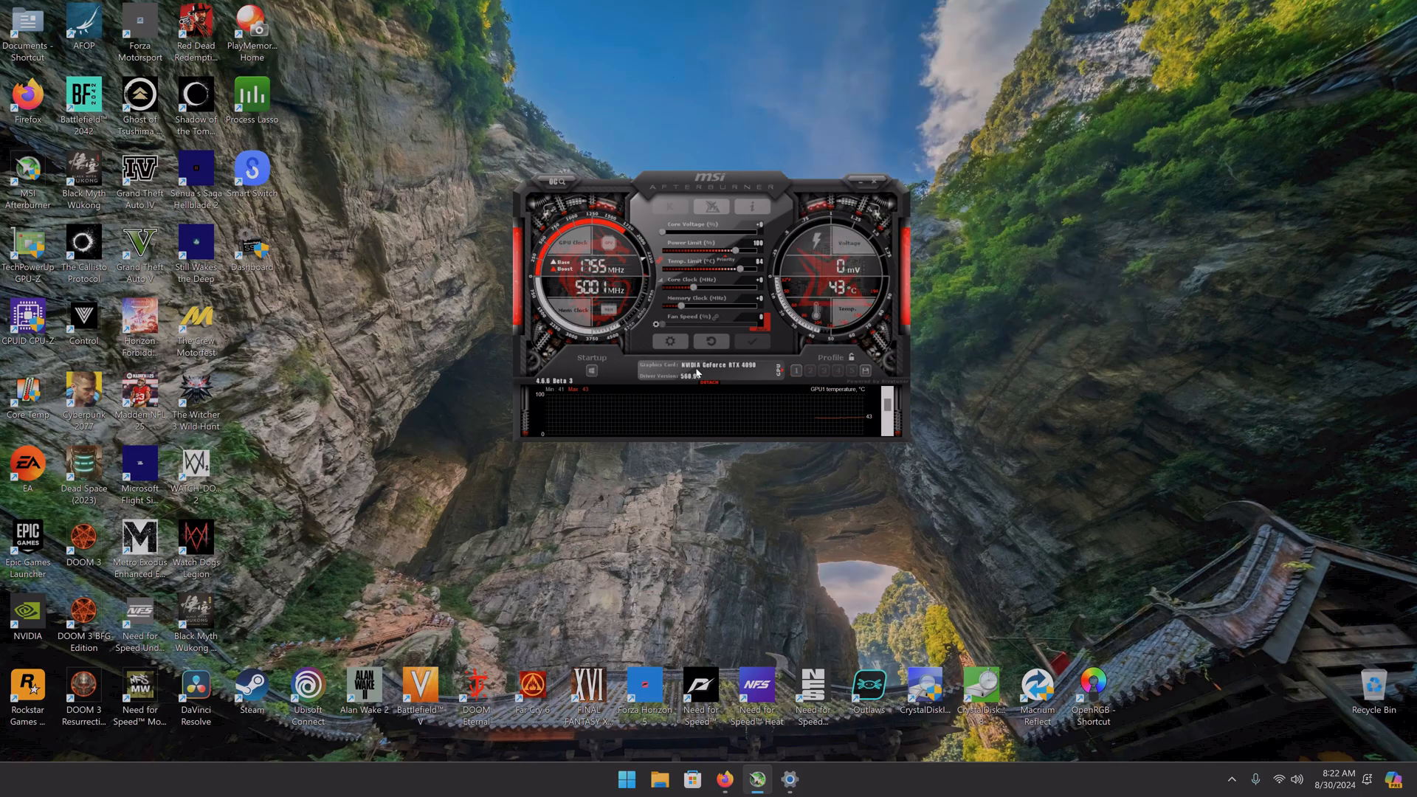
mouse_move(696, 369)
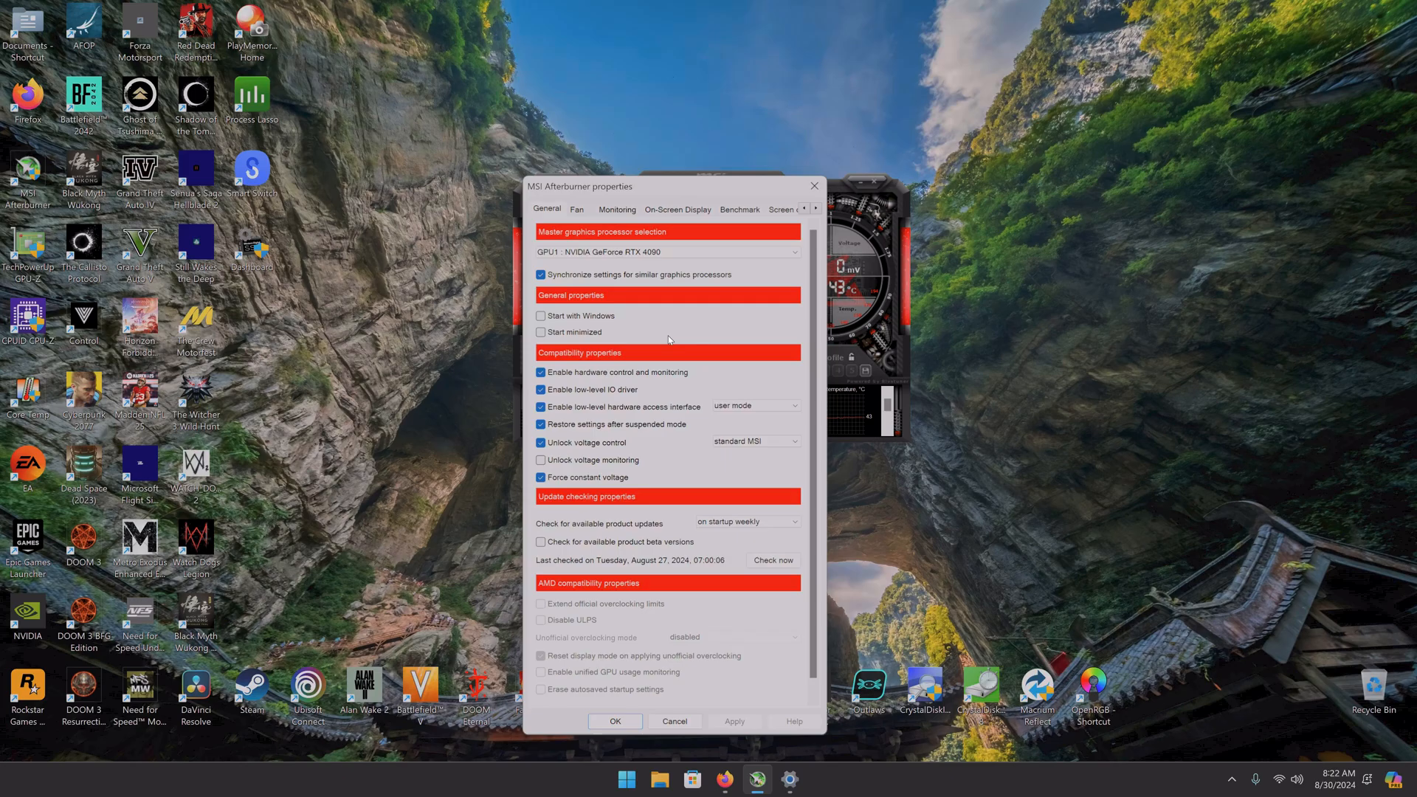
click(615, 721)
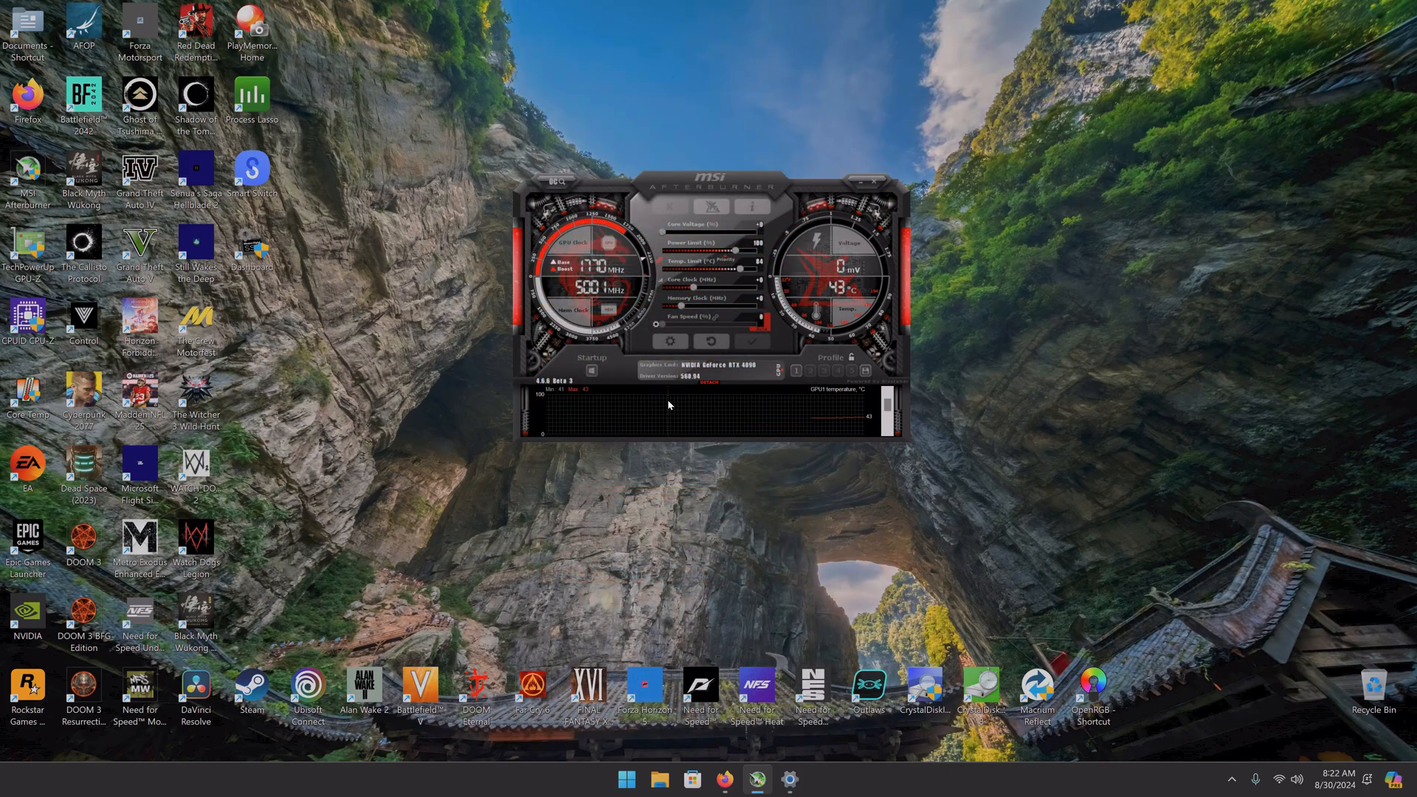
click(670, 342)
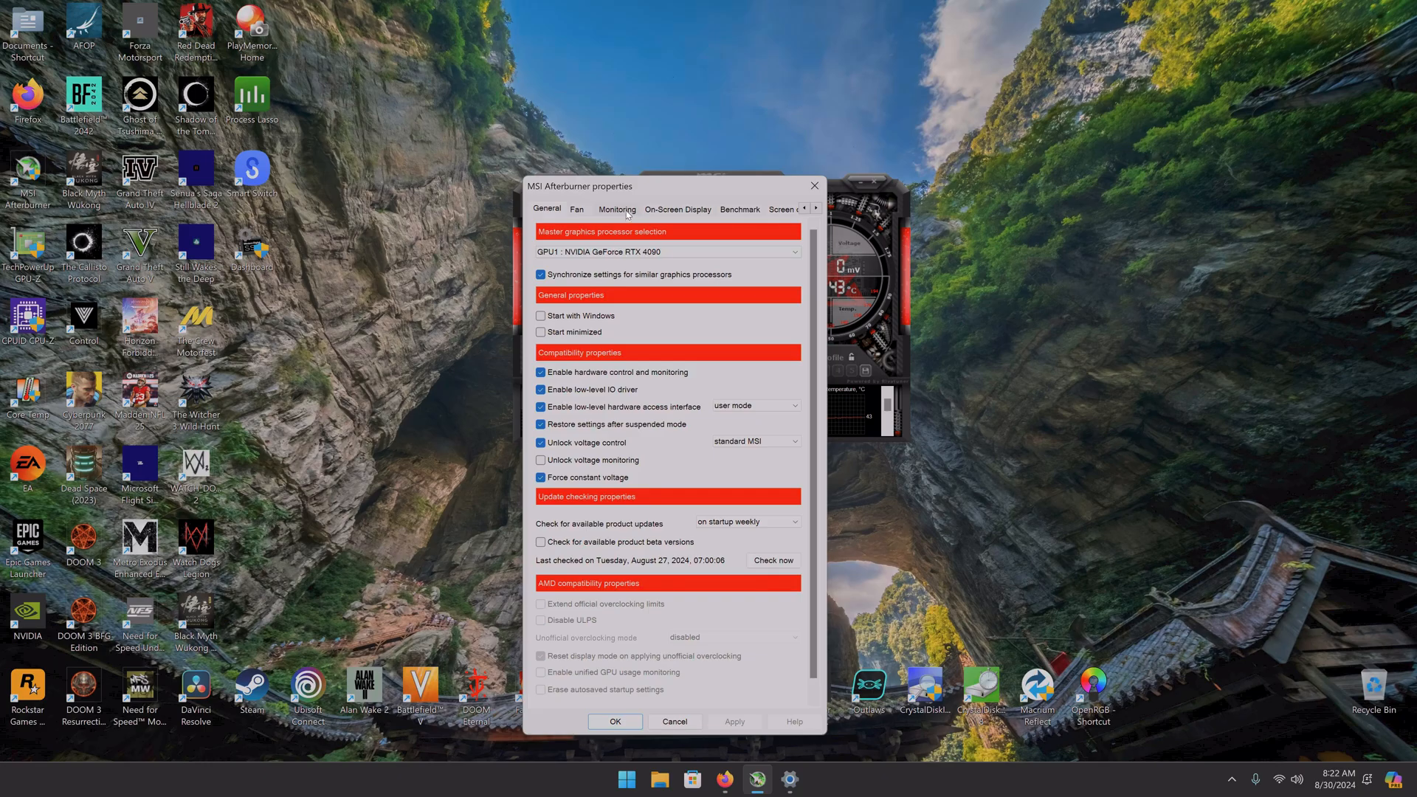
- On the Monitoring tab, select the GPU1 power graph and hide it from the on-screen display
click(617, 209)
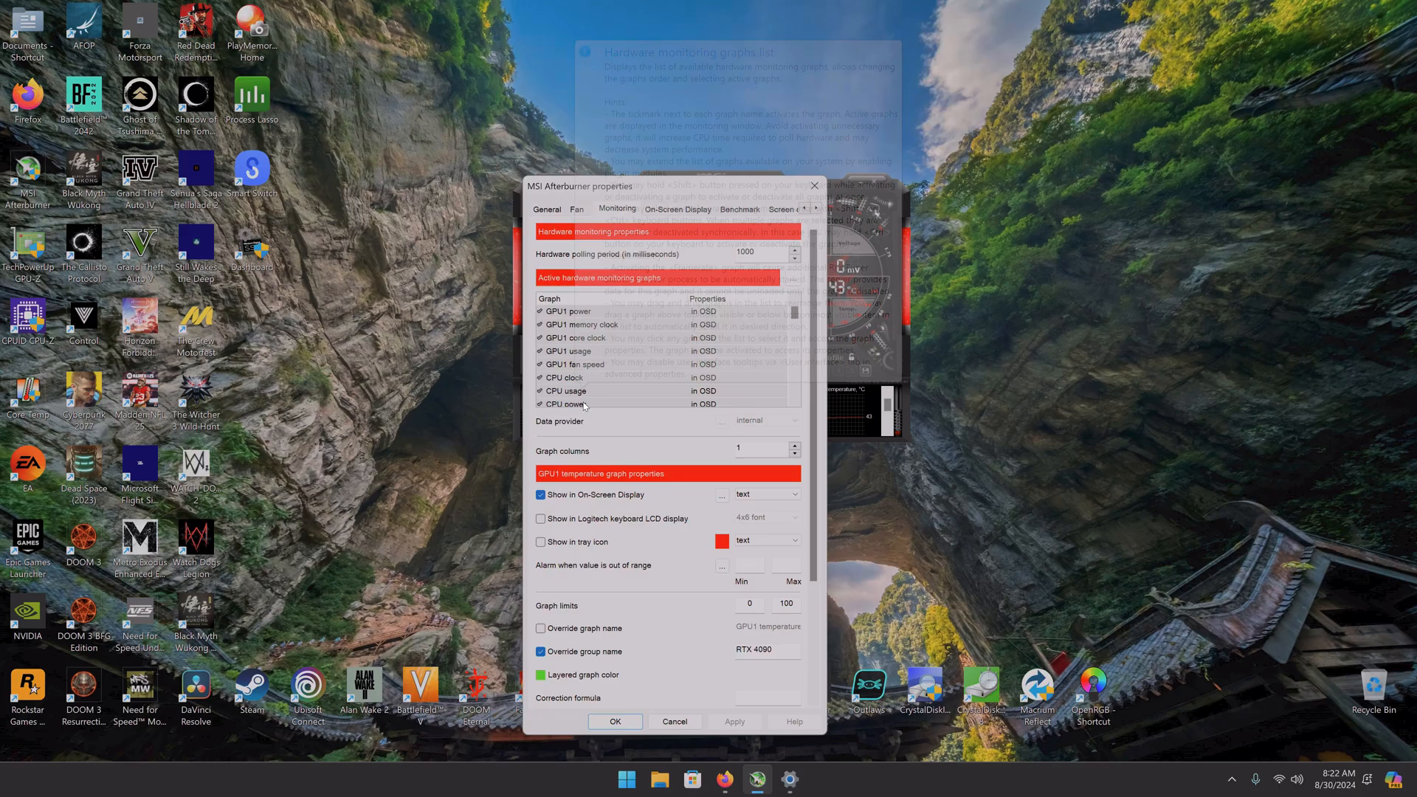
scroll(down, 3)
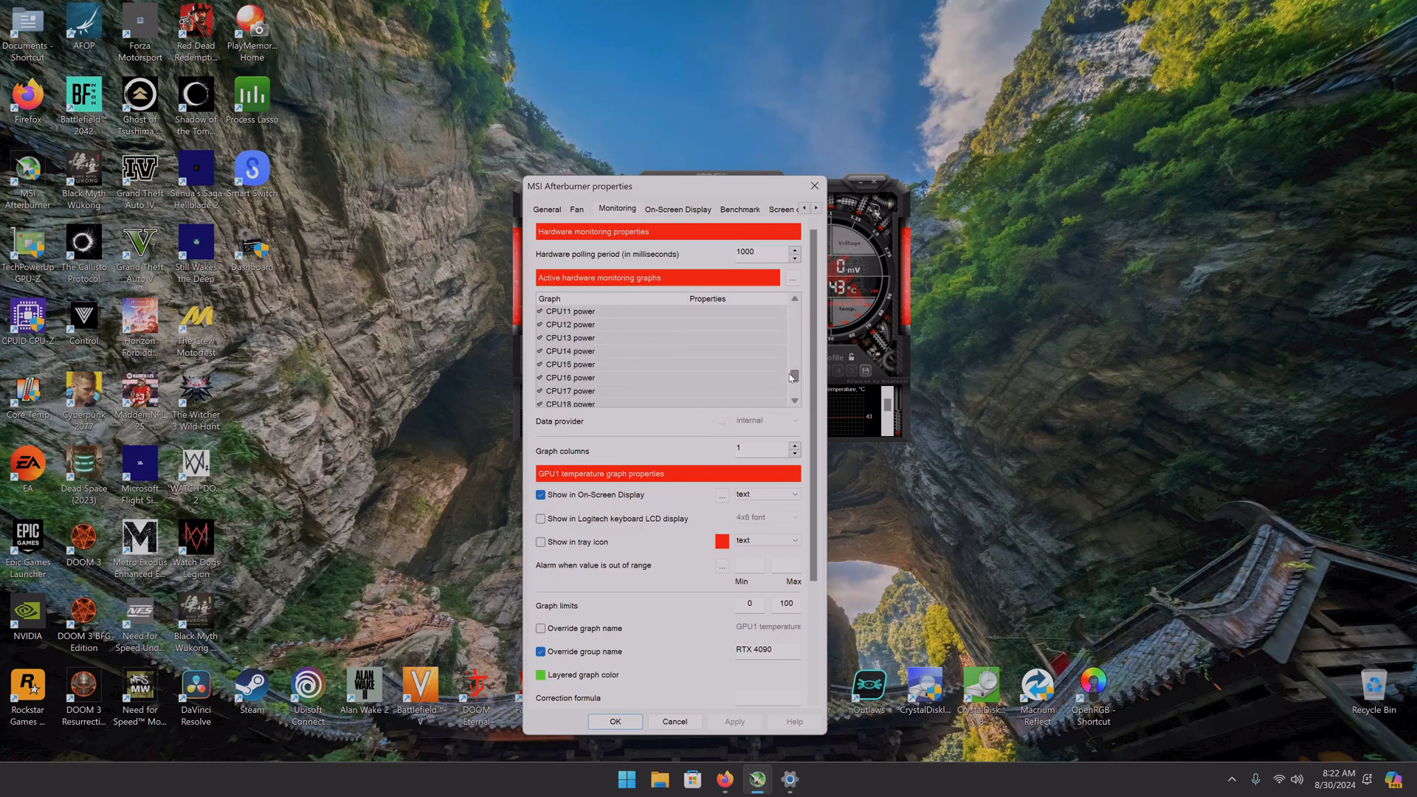
scroll(down, 3)
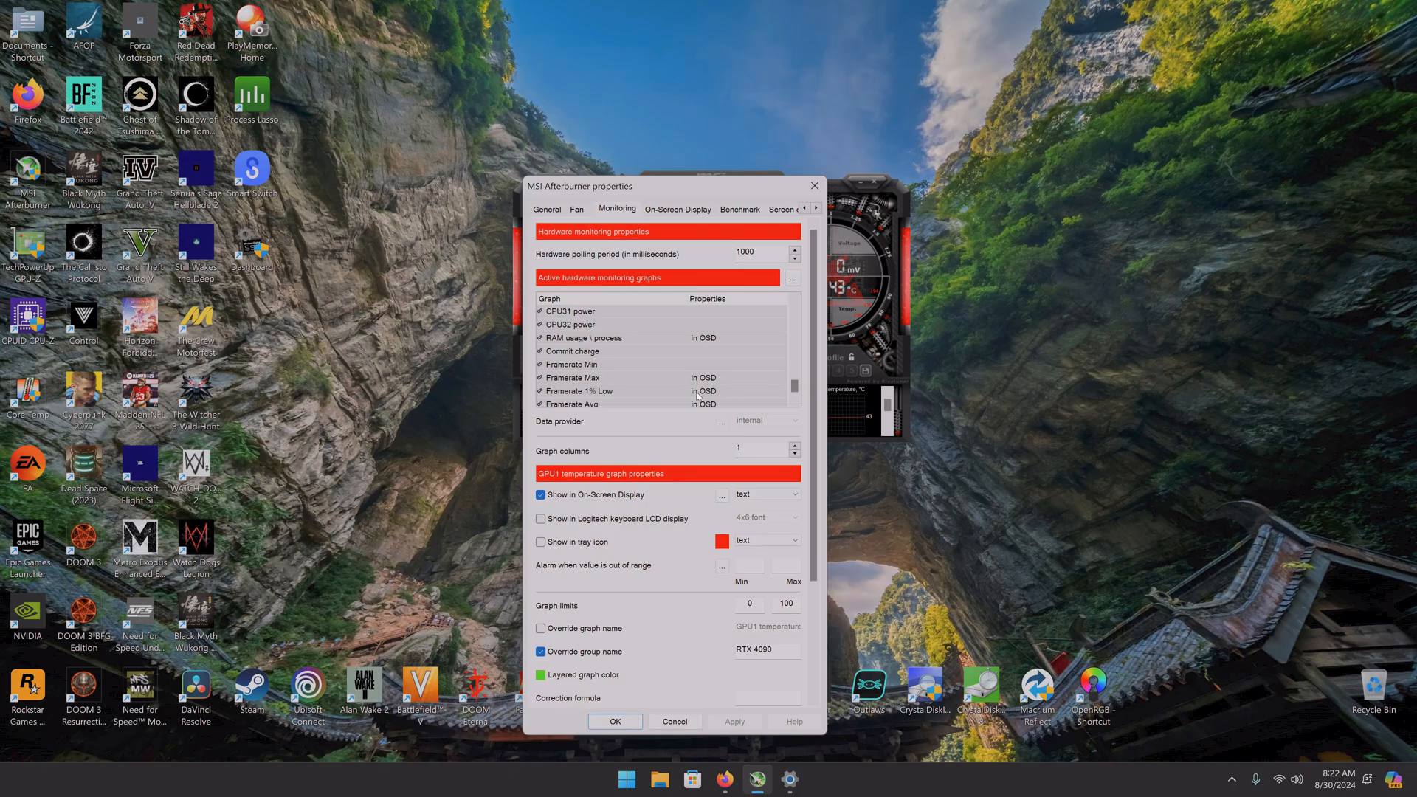
mouse_move(774, 387)
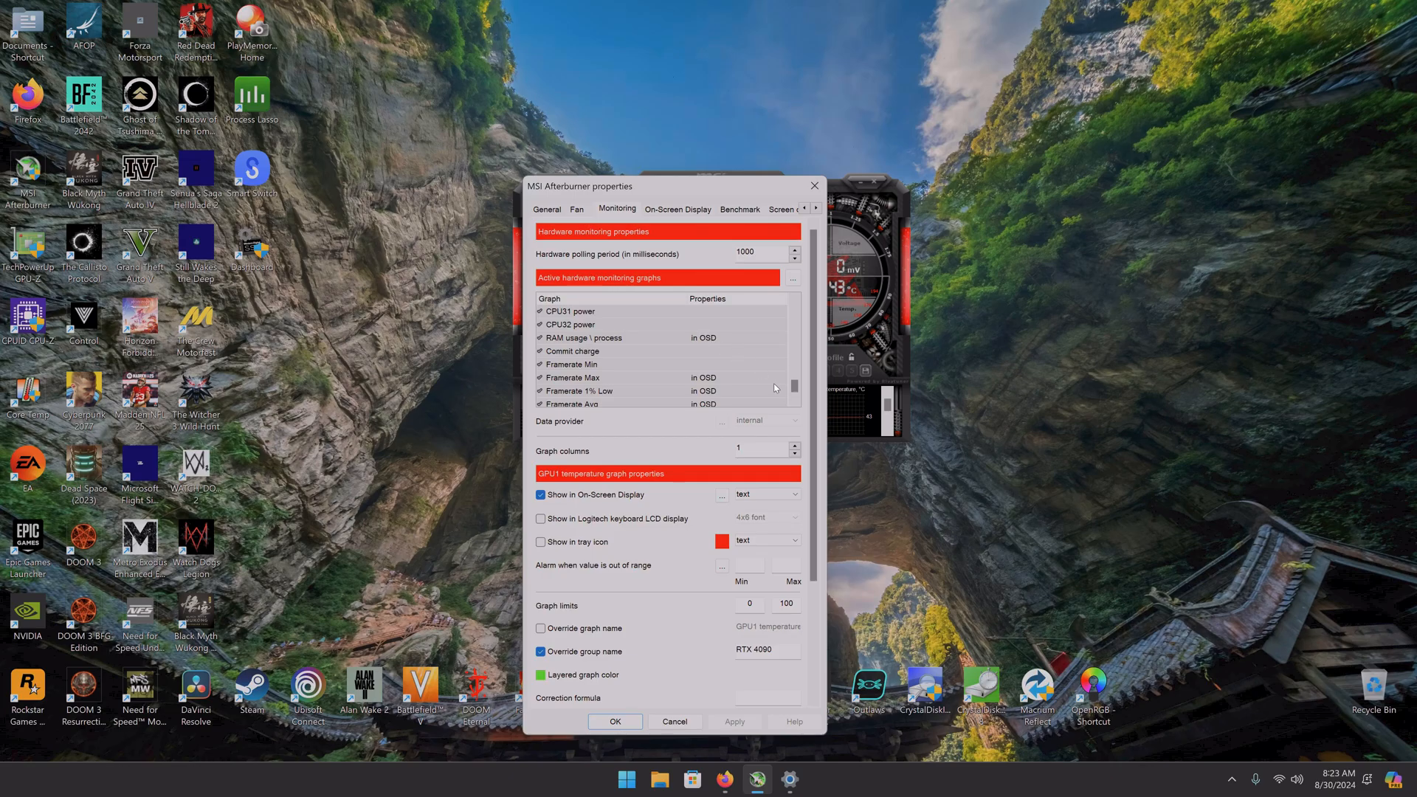
scroll(down, 3)
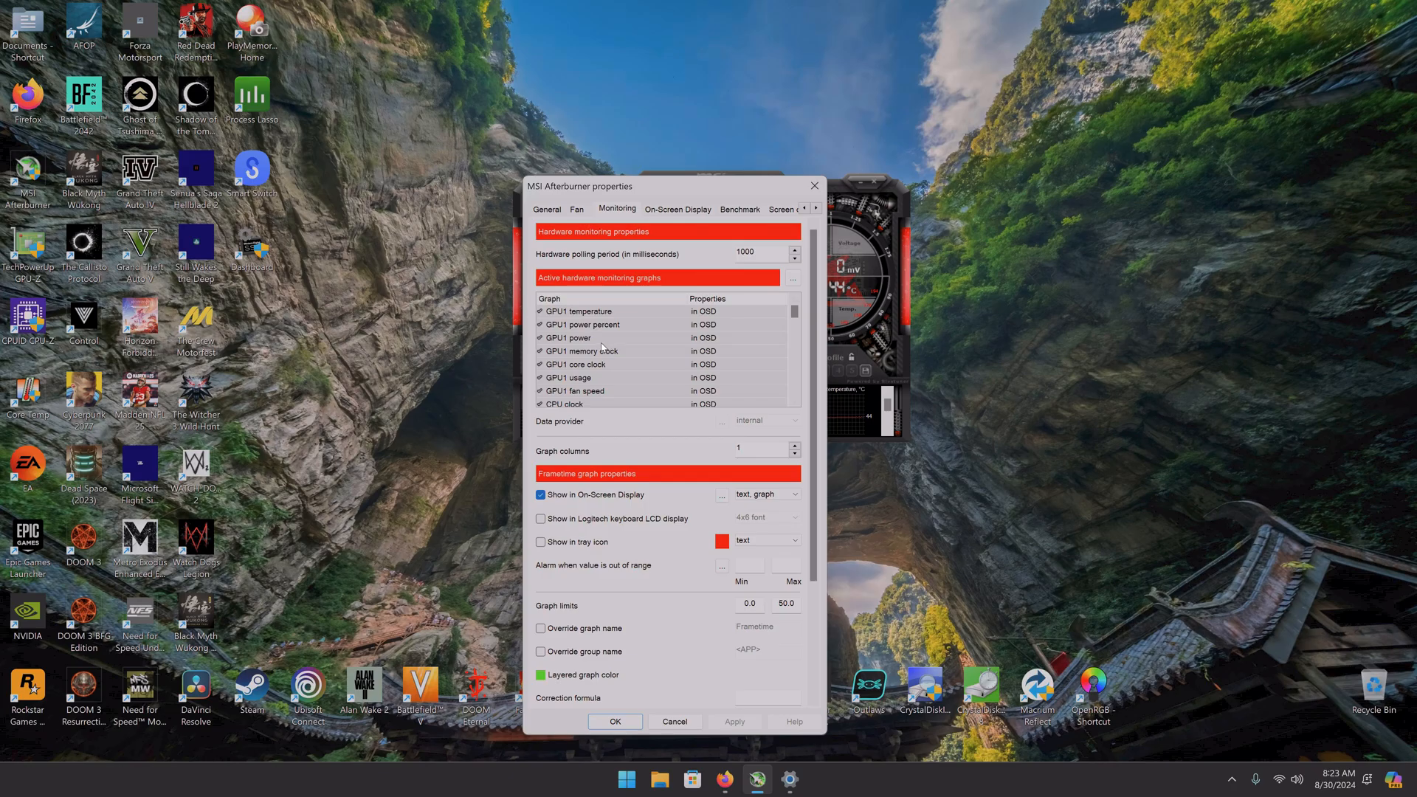
click(568, 337)
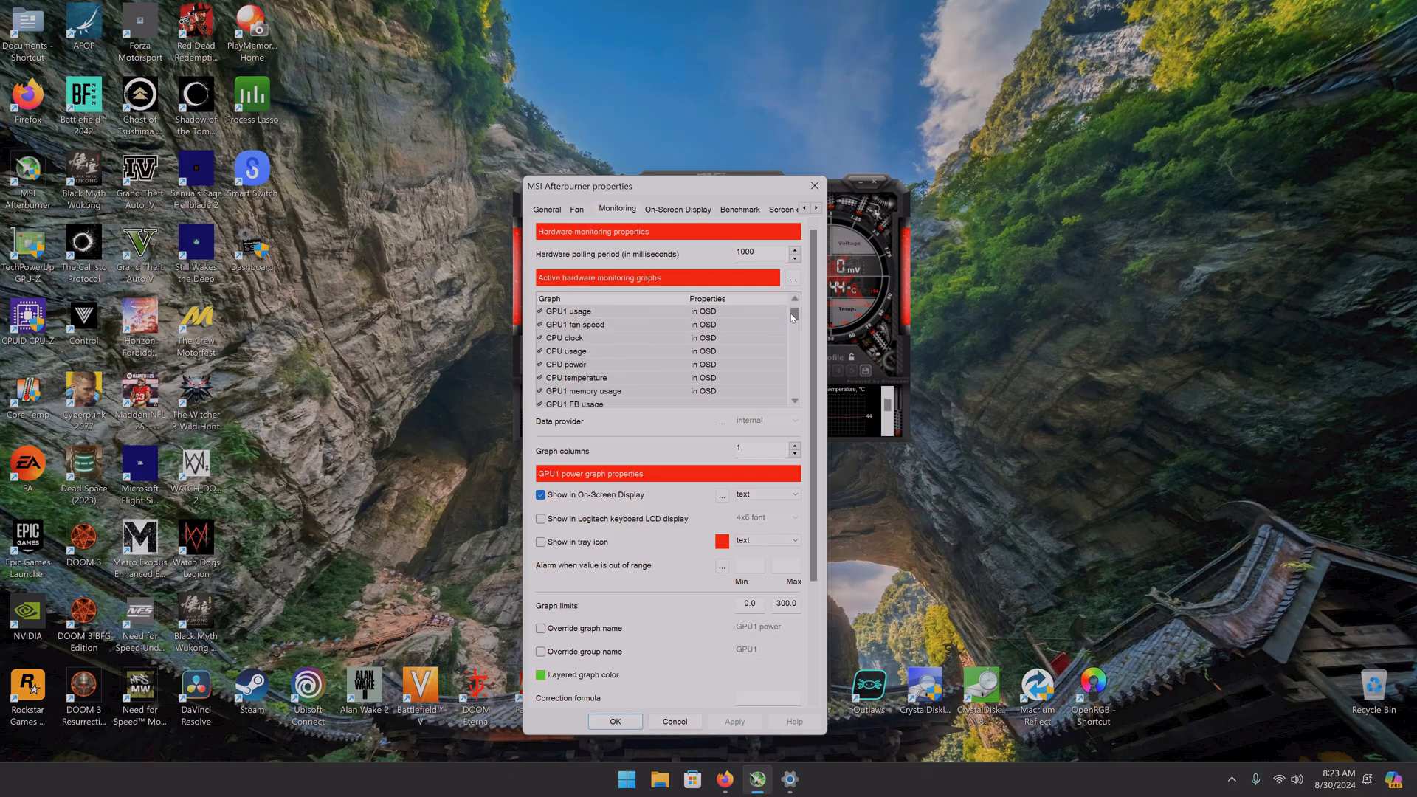
scroll(down, 3)
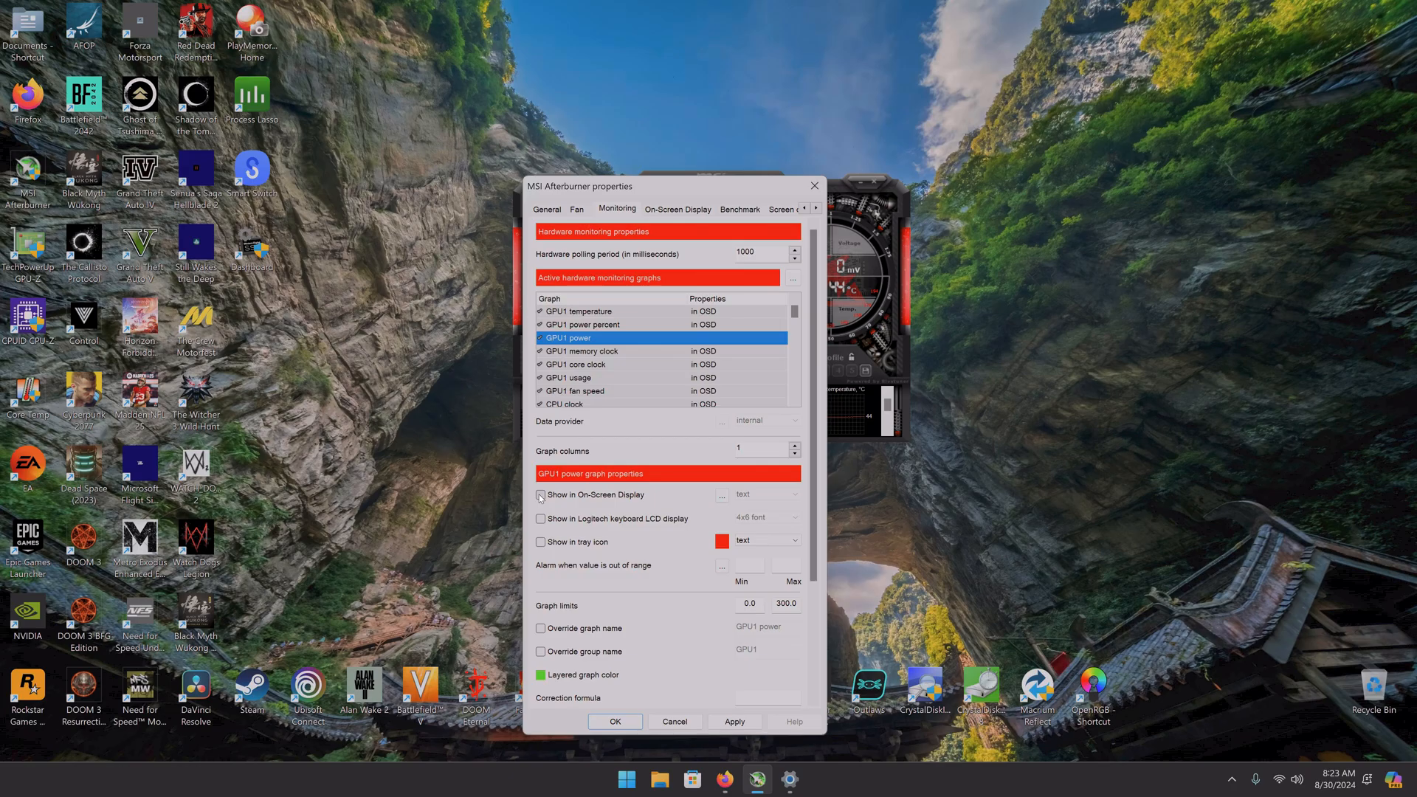
- Re-show GPU1 power in the OSD, and toggle the GPU1 and CPU power graphs off and on
click(541, 494)
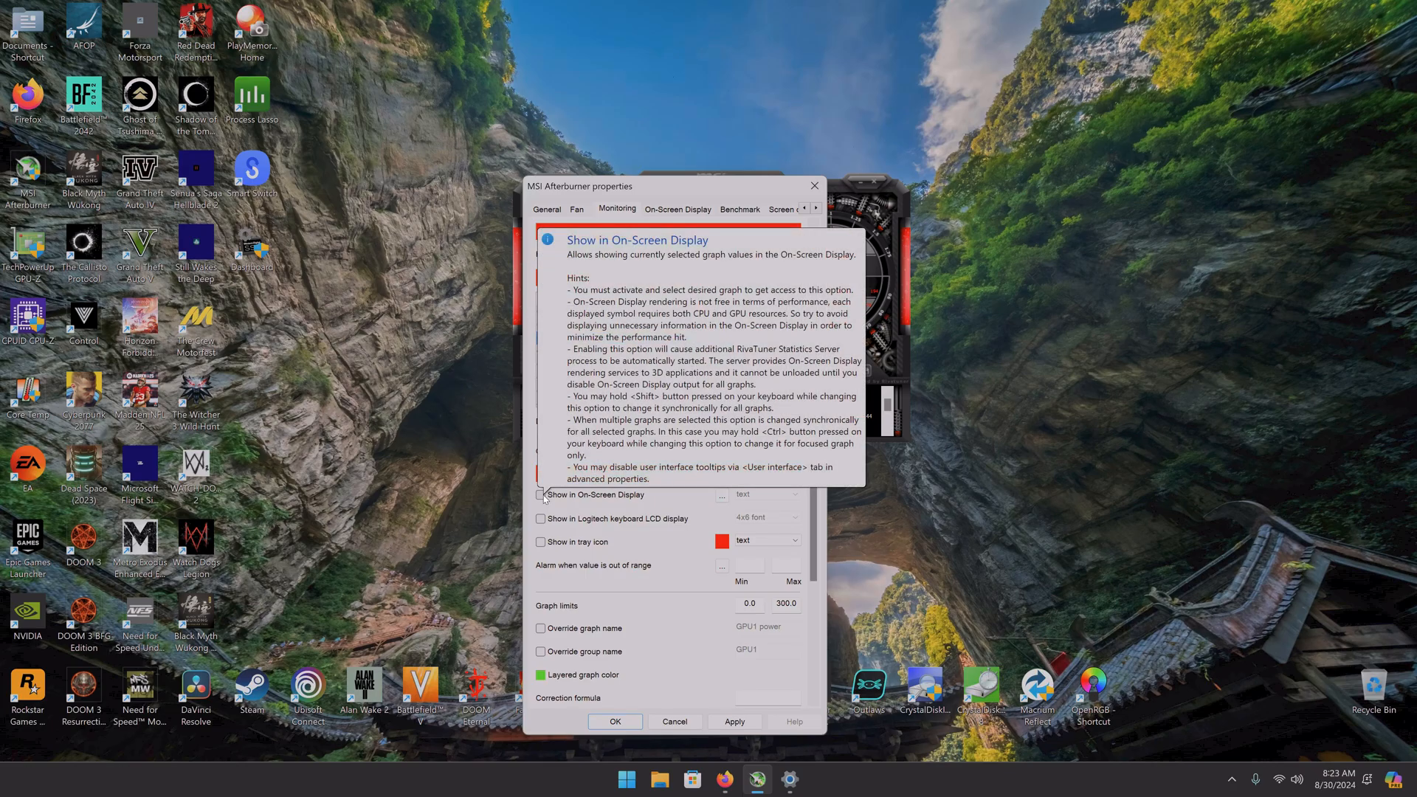
click(540, 495)
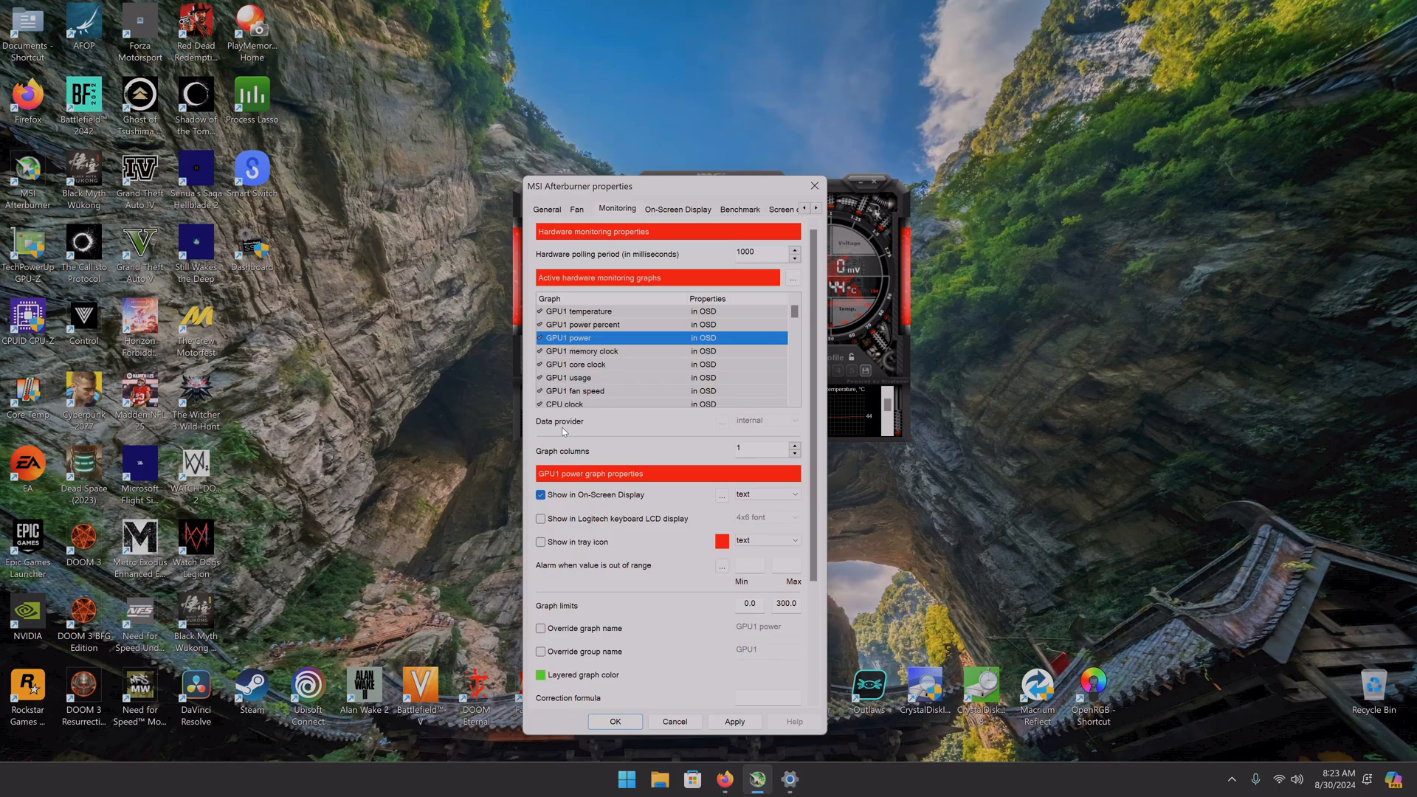
click(541, 495)
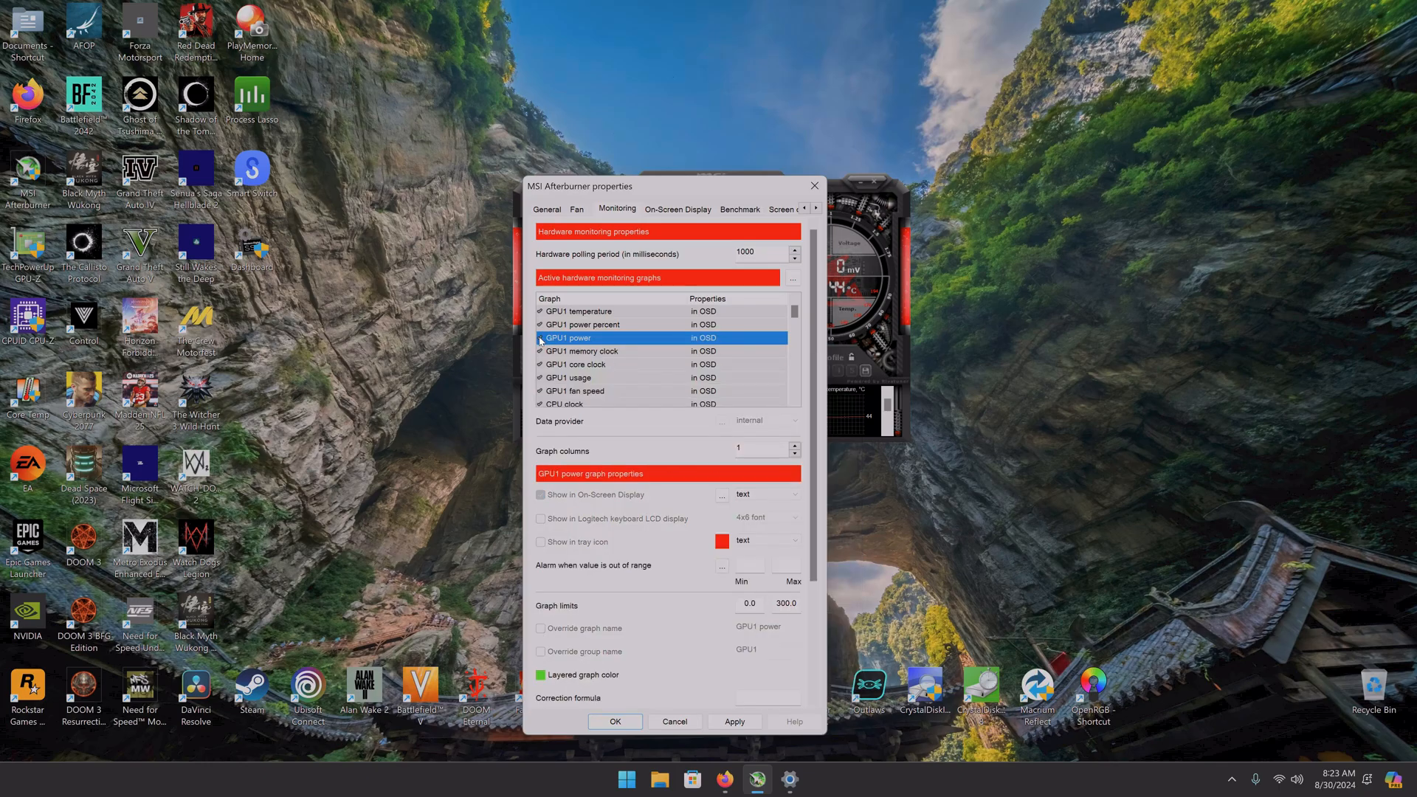
click(540, 494)
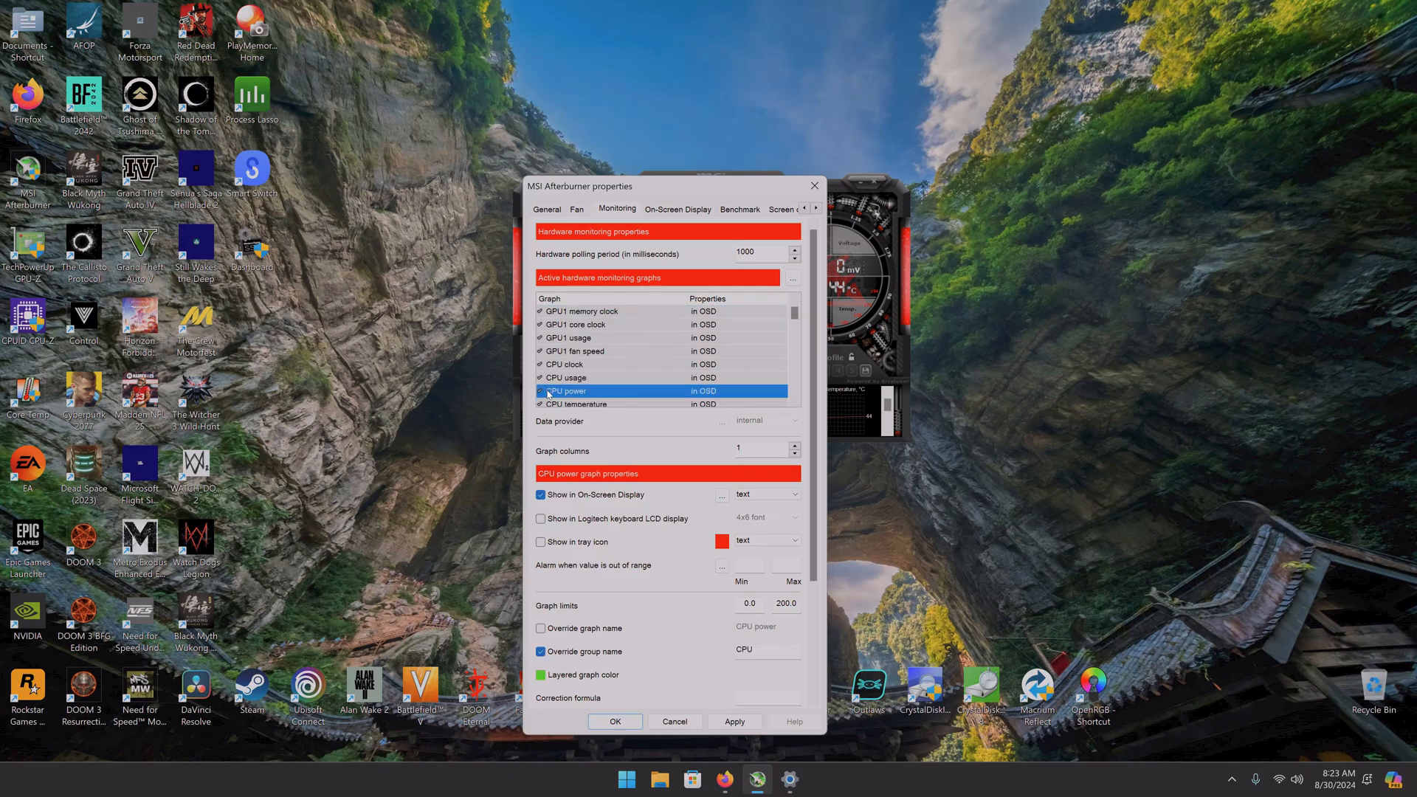
mouse_move(685, 390)
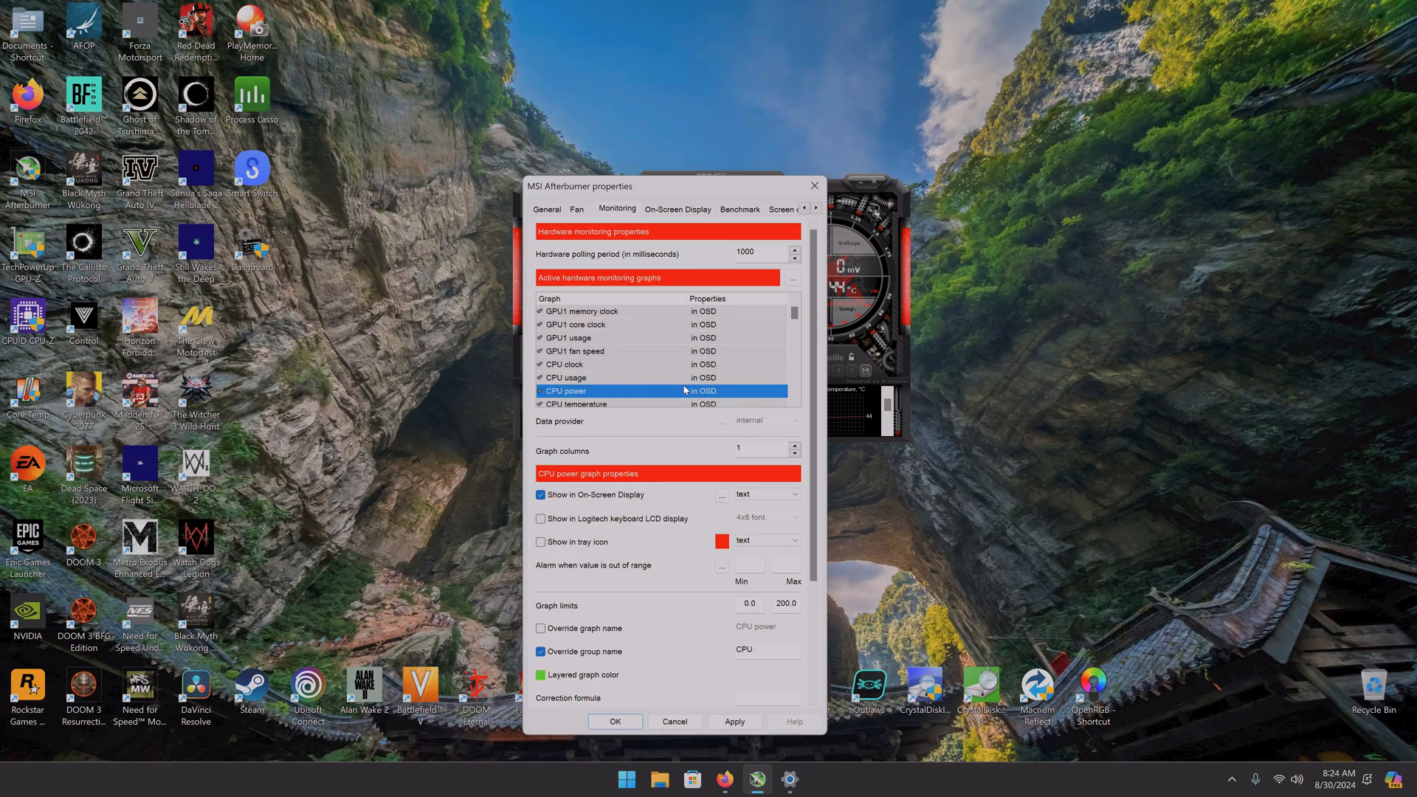
click(539, 391)
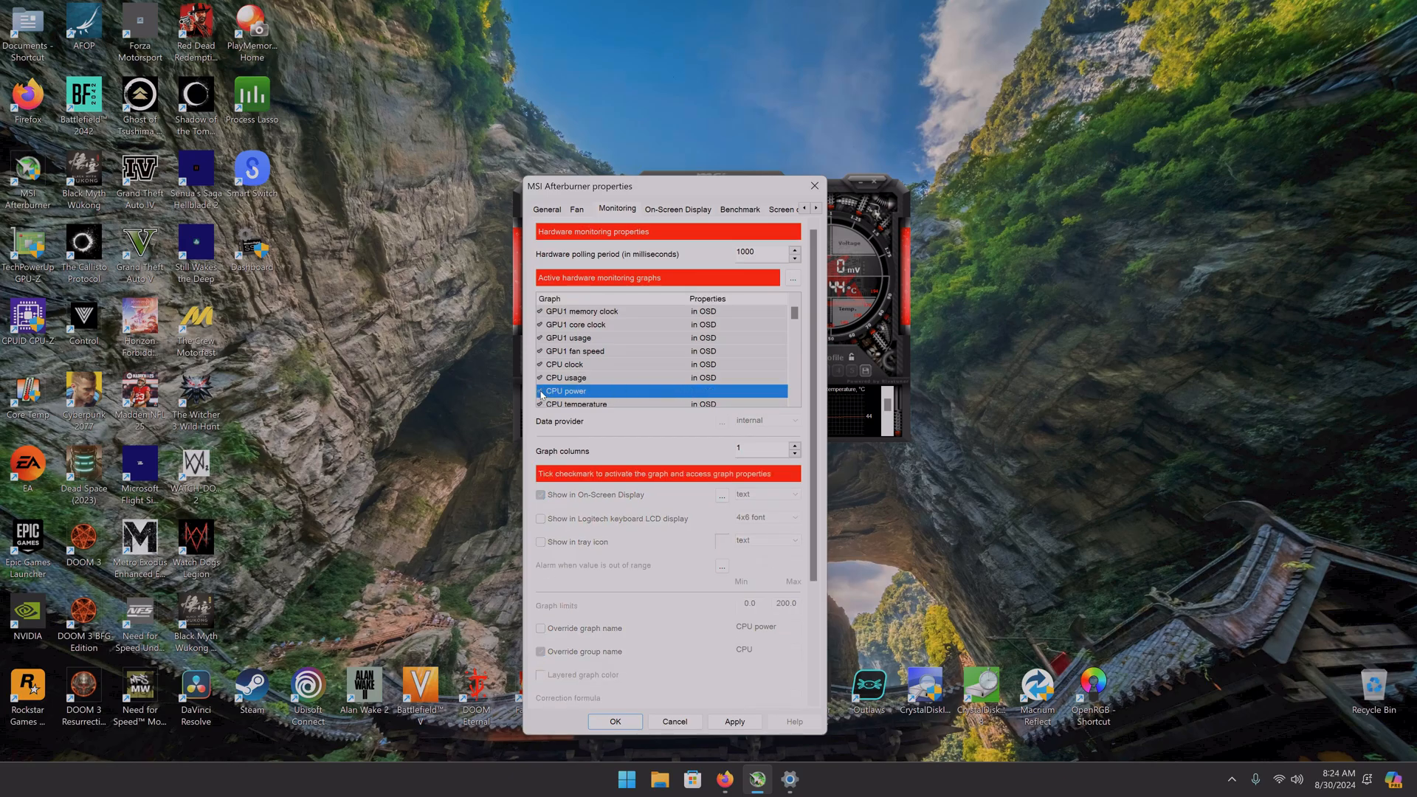
click(540, 390)
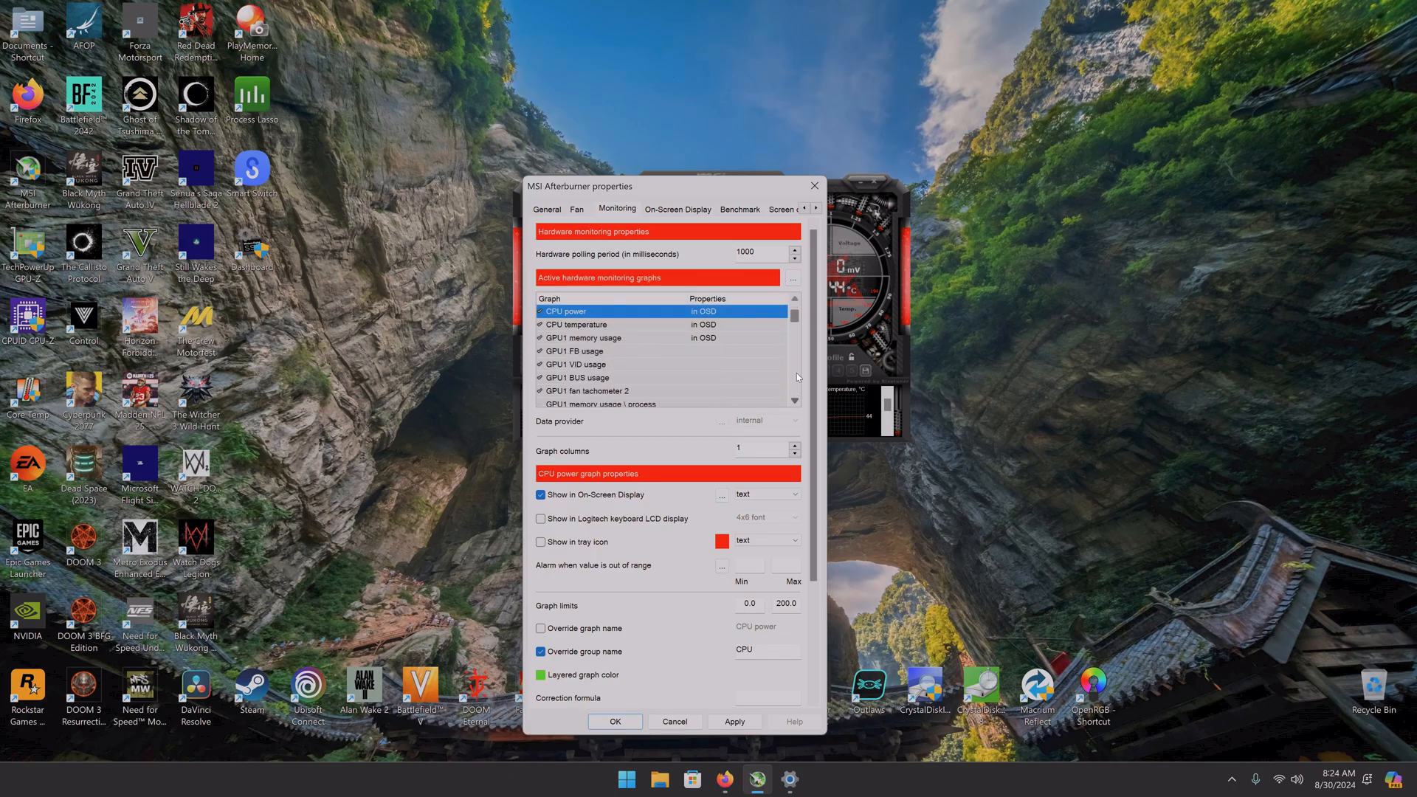
scroll(down, 3)
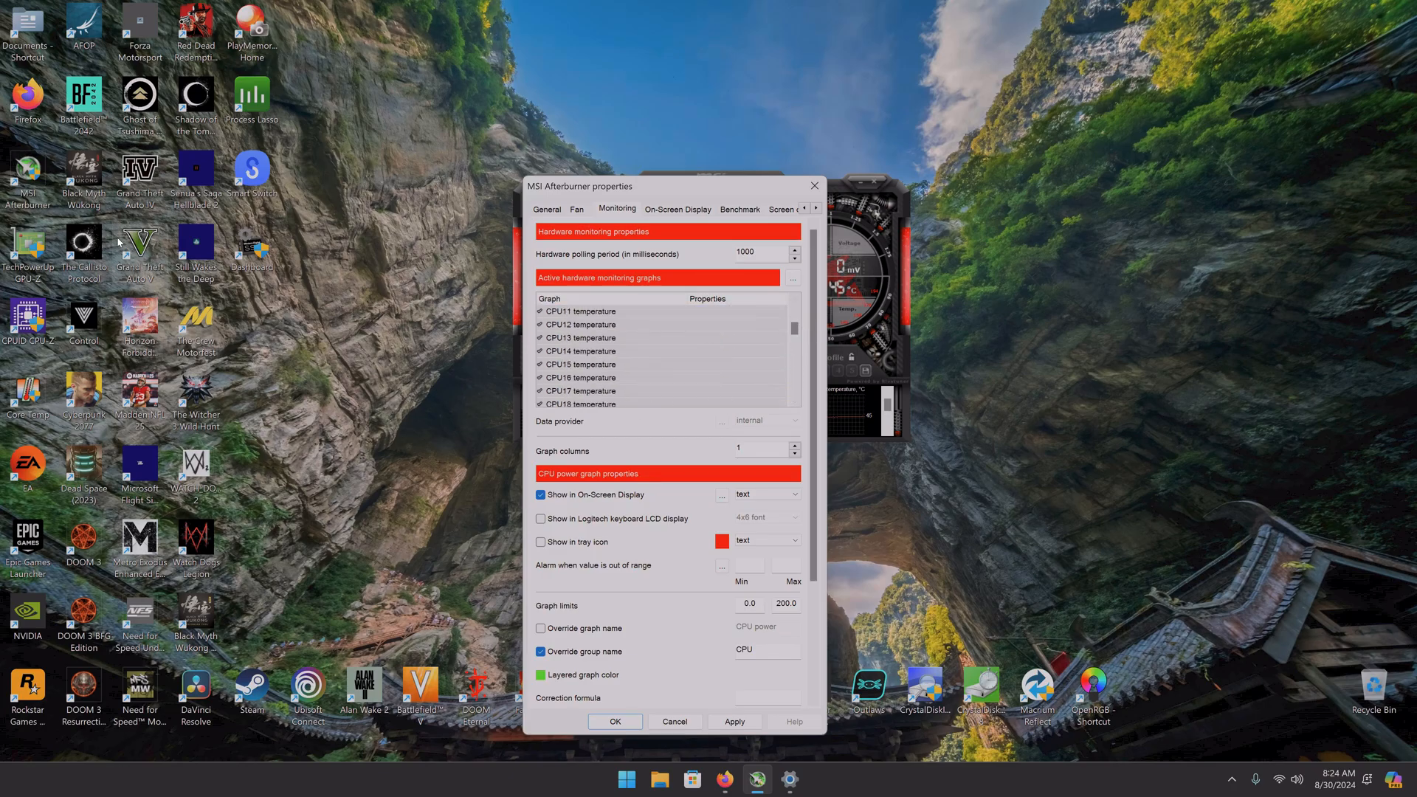
- Launch Solitaire & Casual Games from the Start menu's pinned apps
click(625, 780)
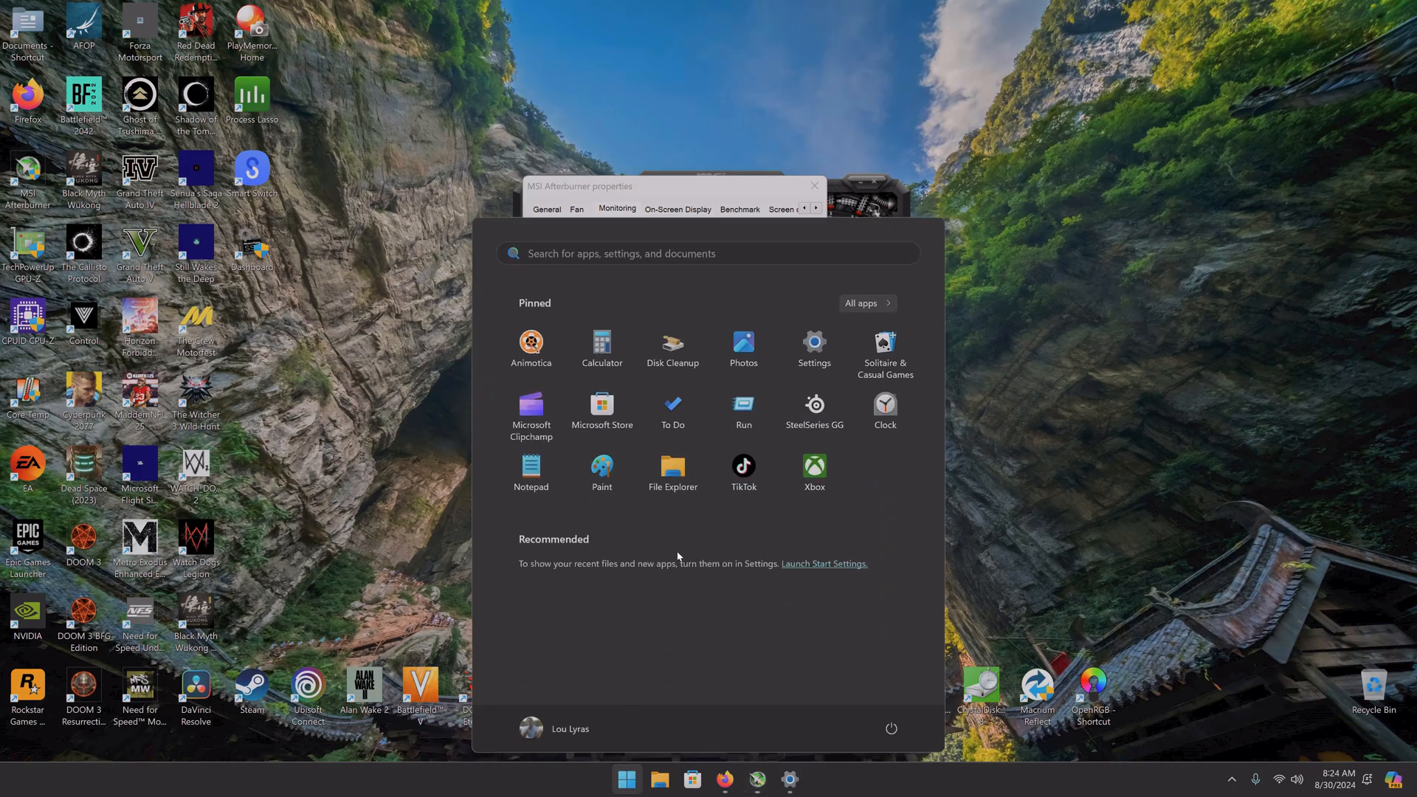
mouse_move(813, 351)
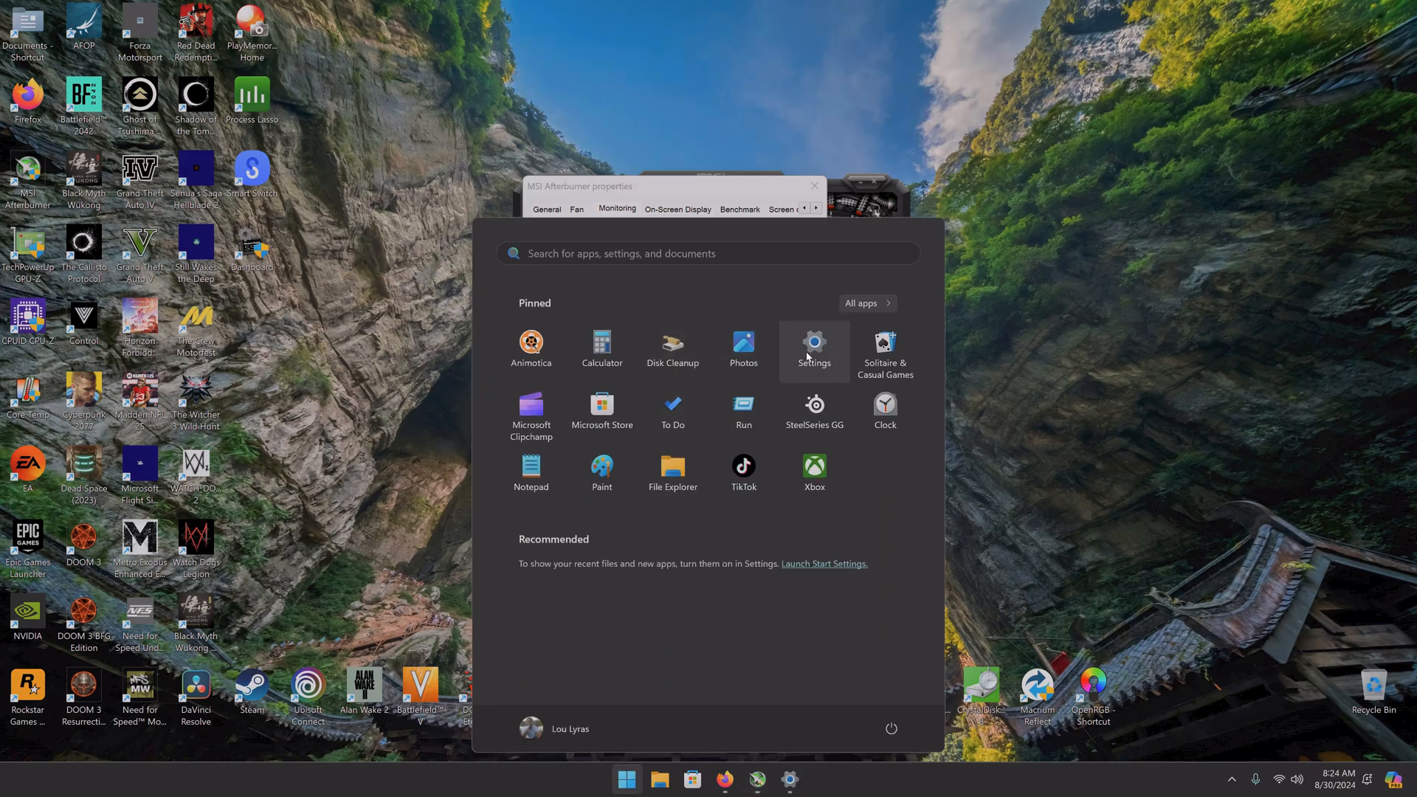
click(883, 349)
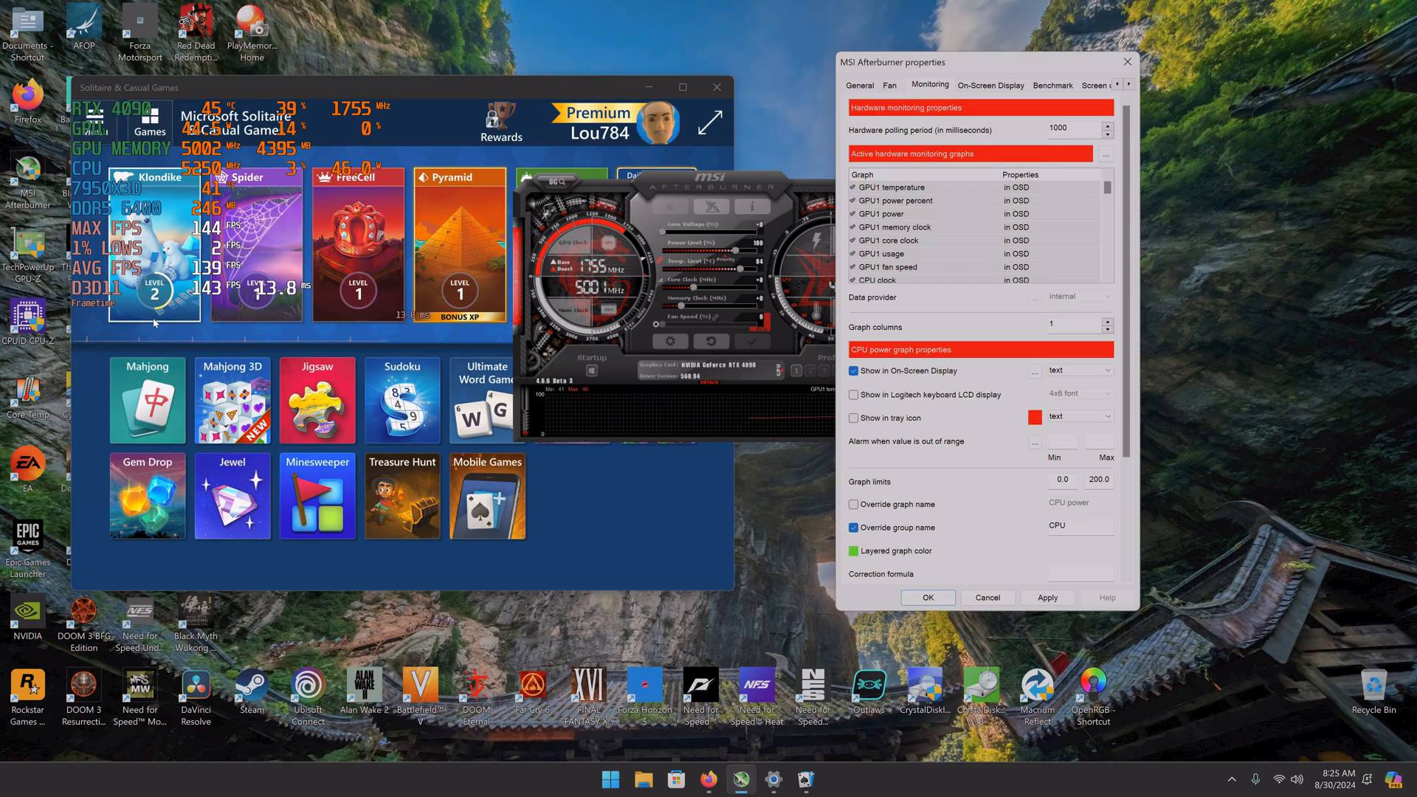
- Start Klondike, return to the games hub, and bring Afterburner's windows back over the game
click(153, 244)
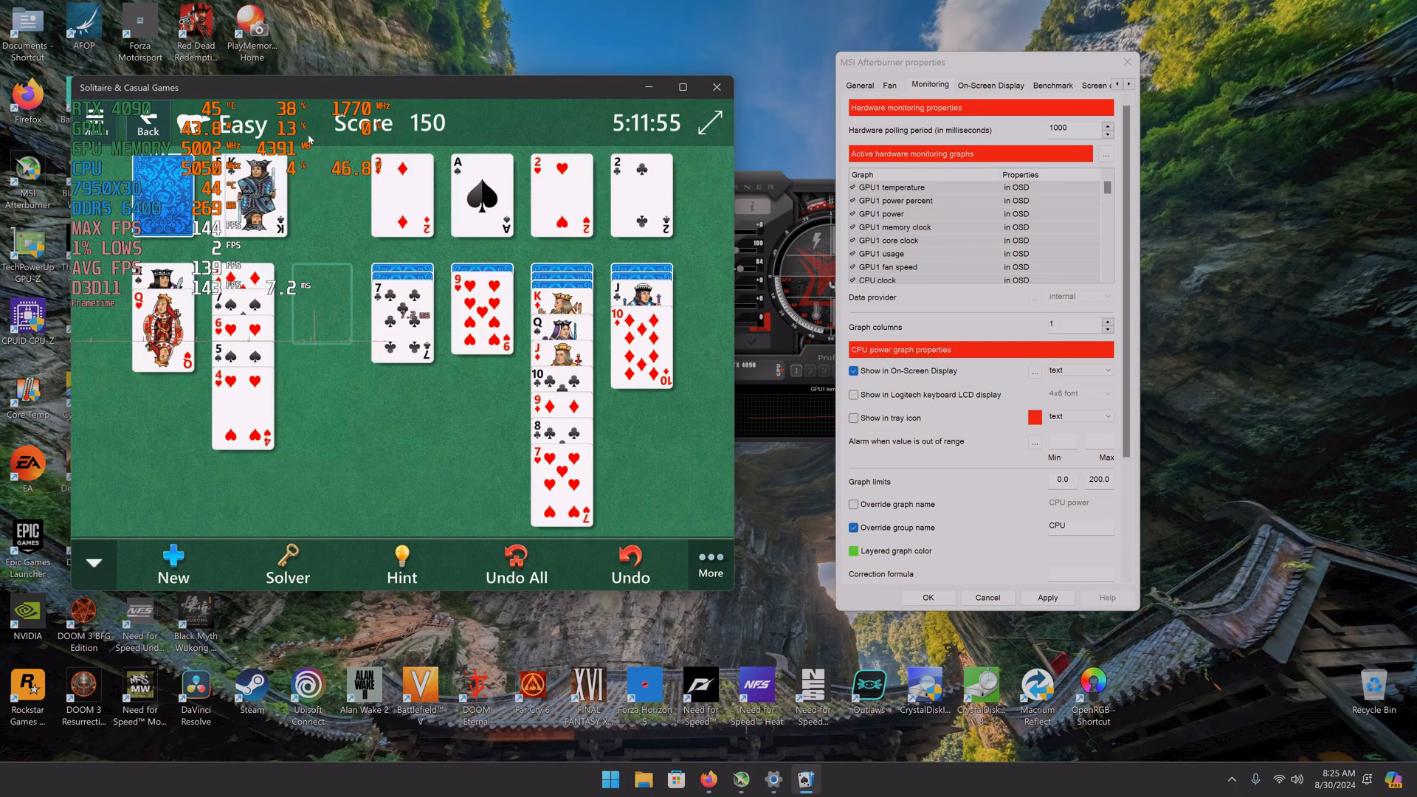
click(148, 121)
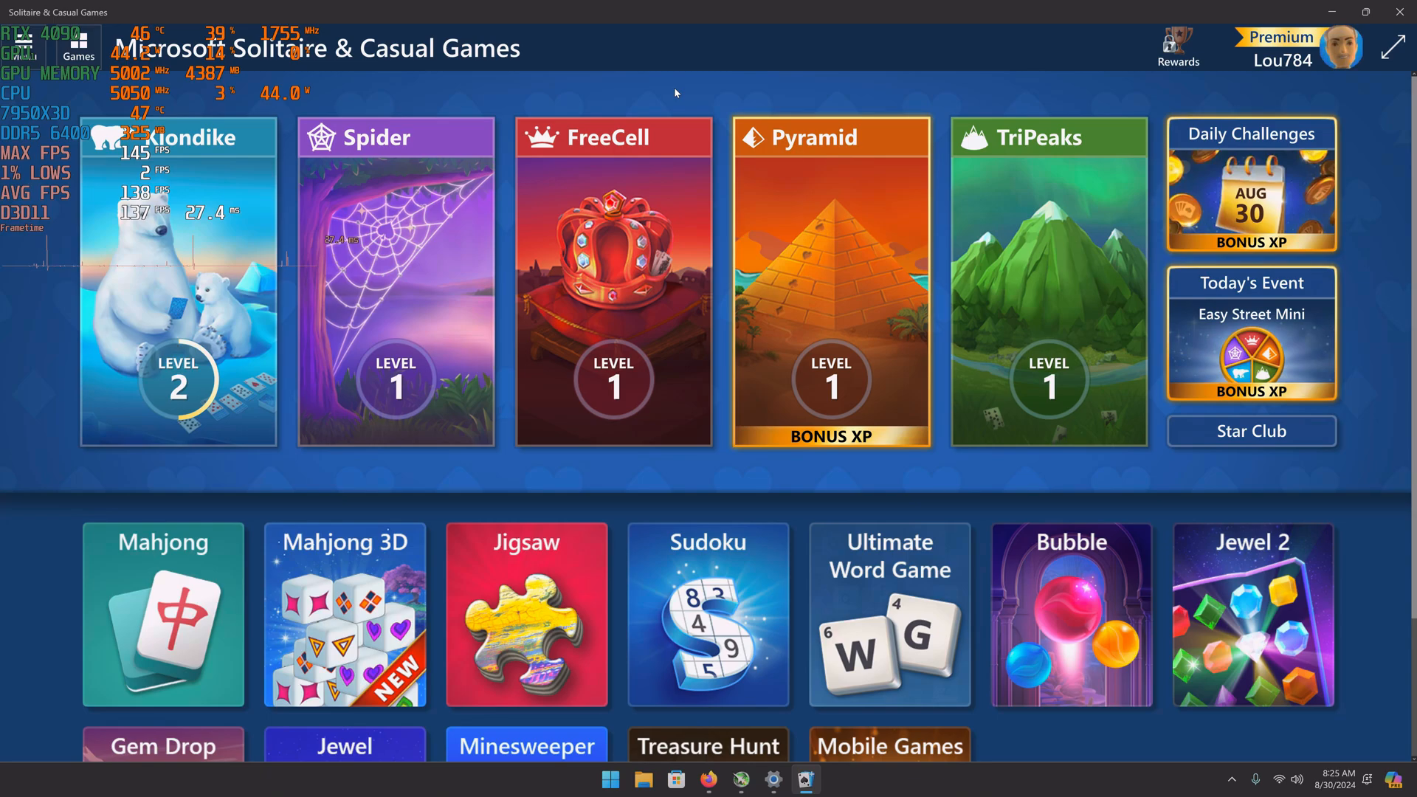
click(773, 779)
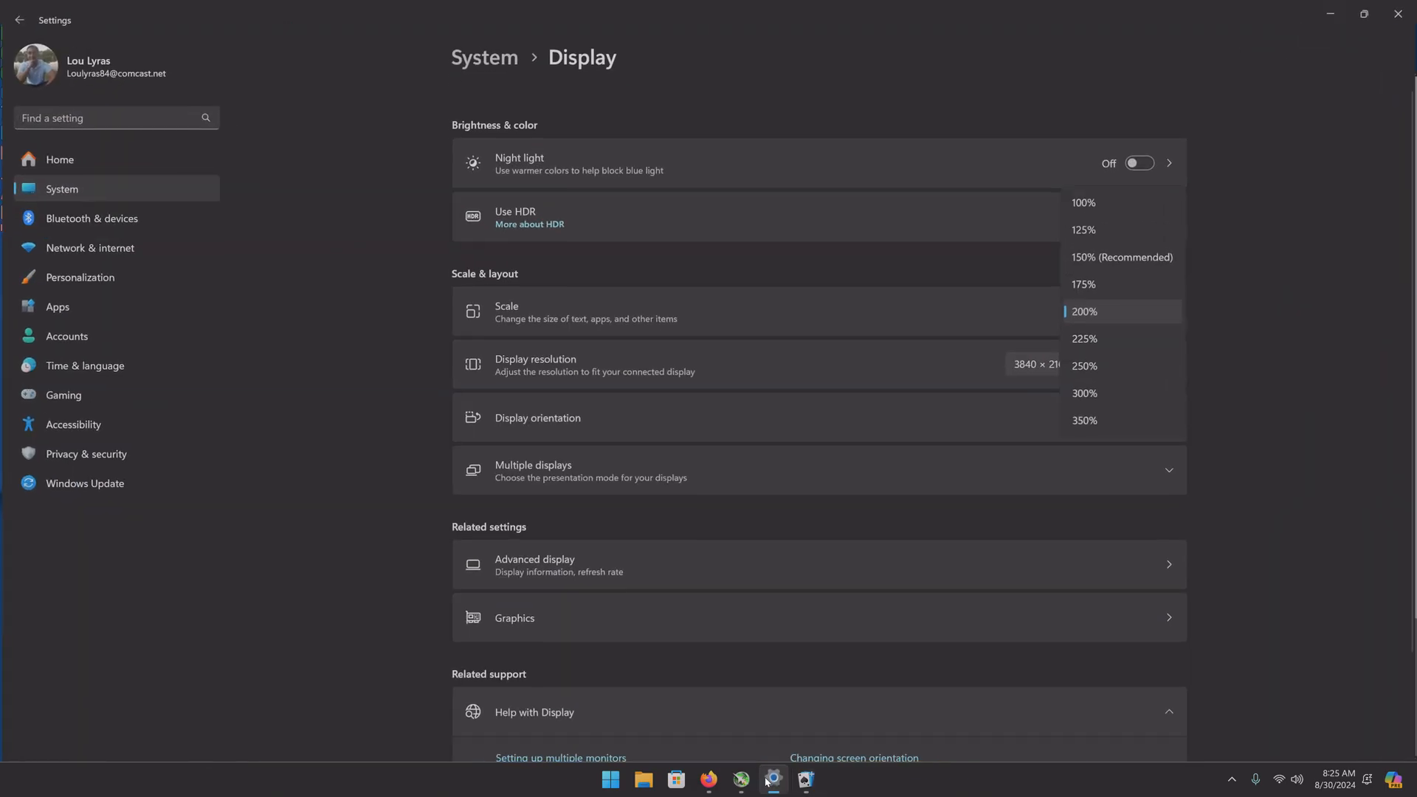
click(740, 779)
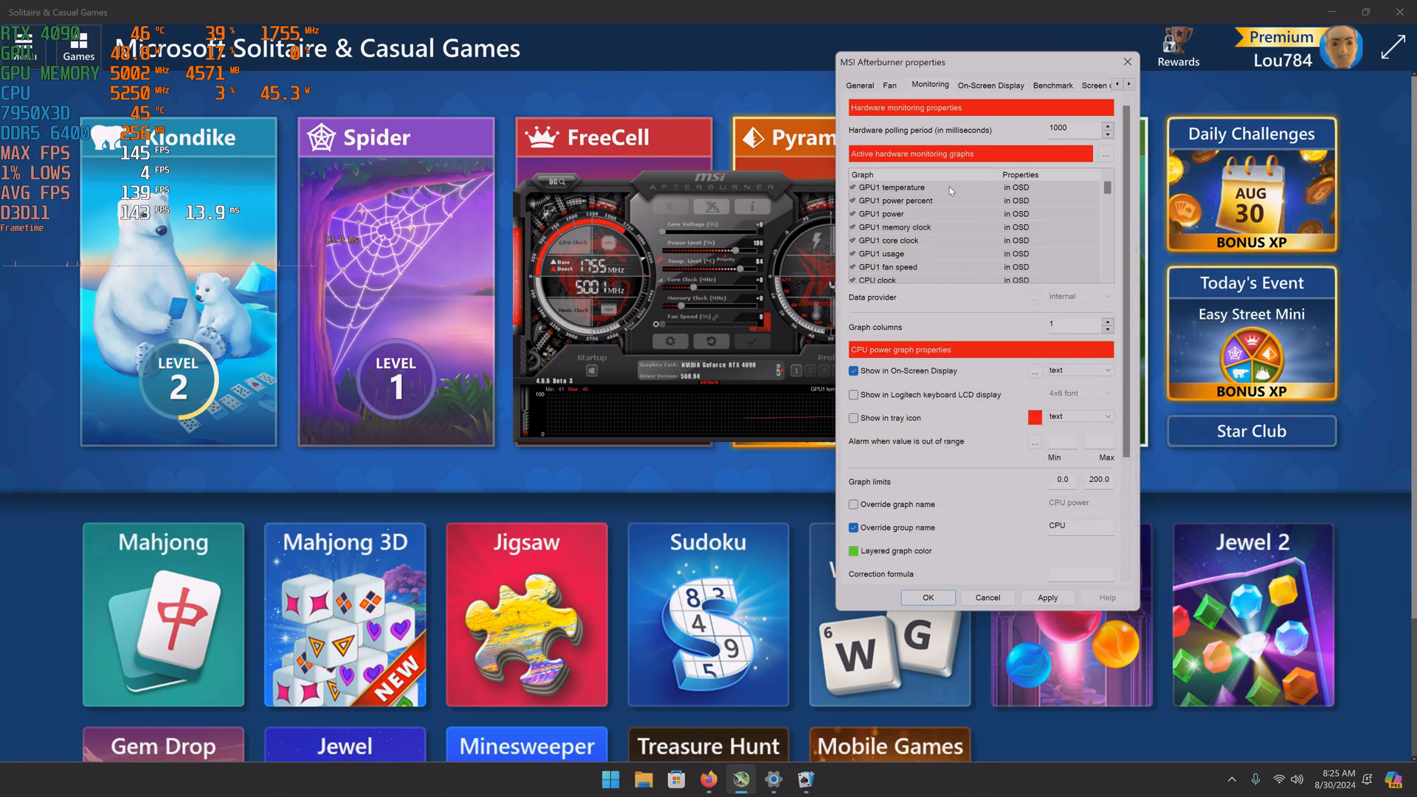
mouse_move(768, 194)
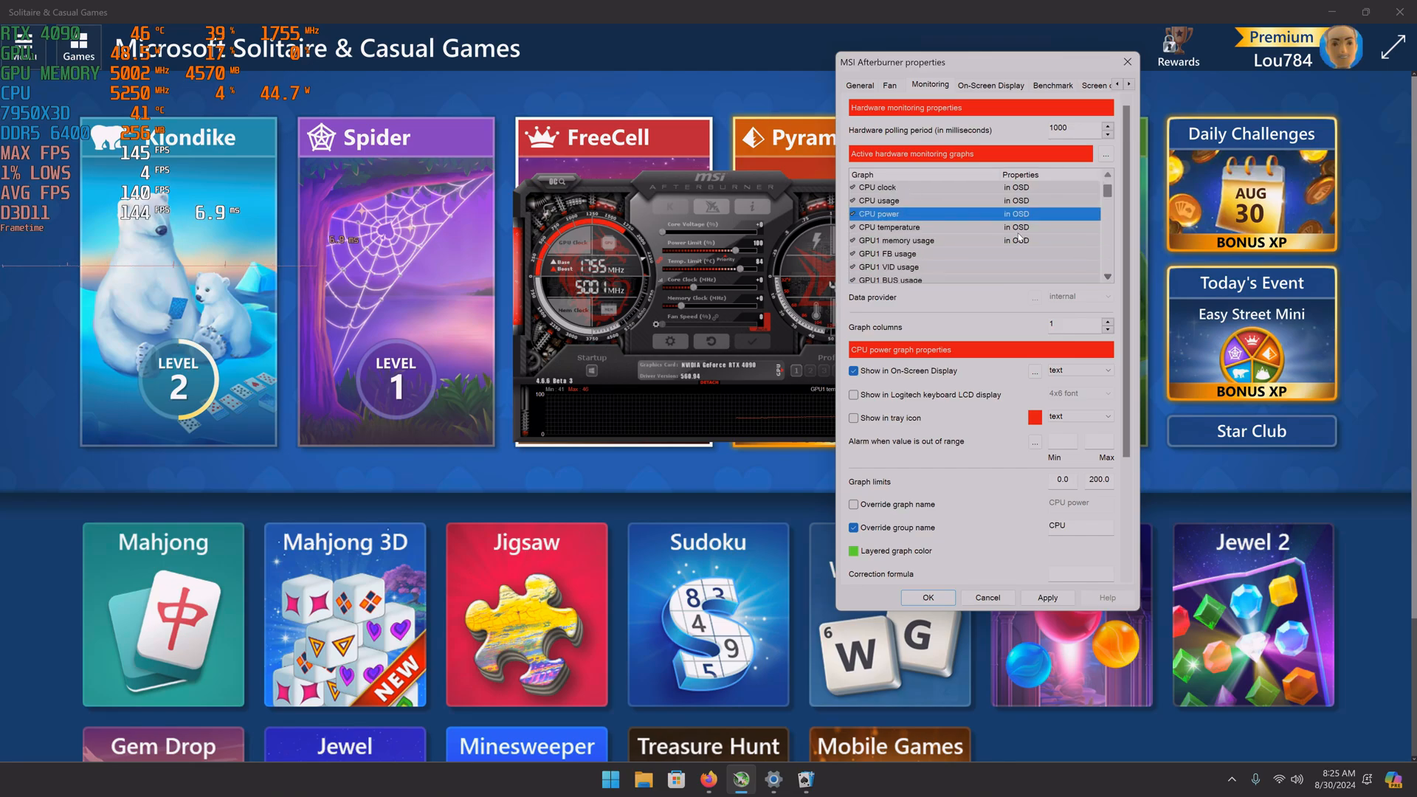
click(904, 187)
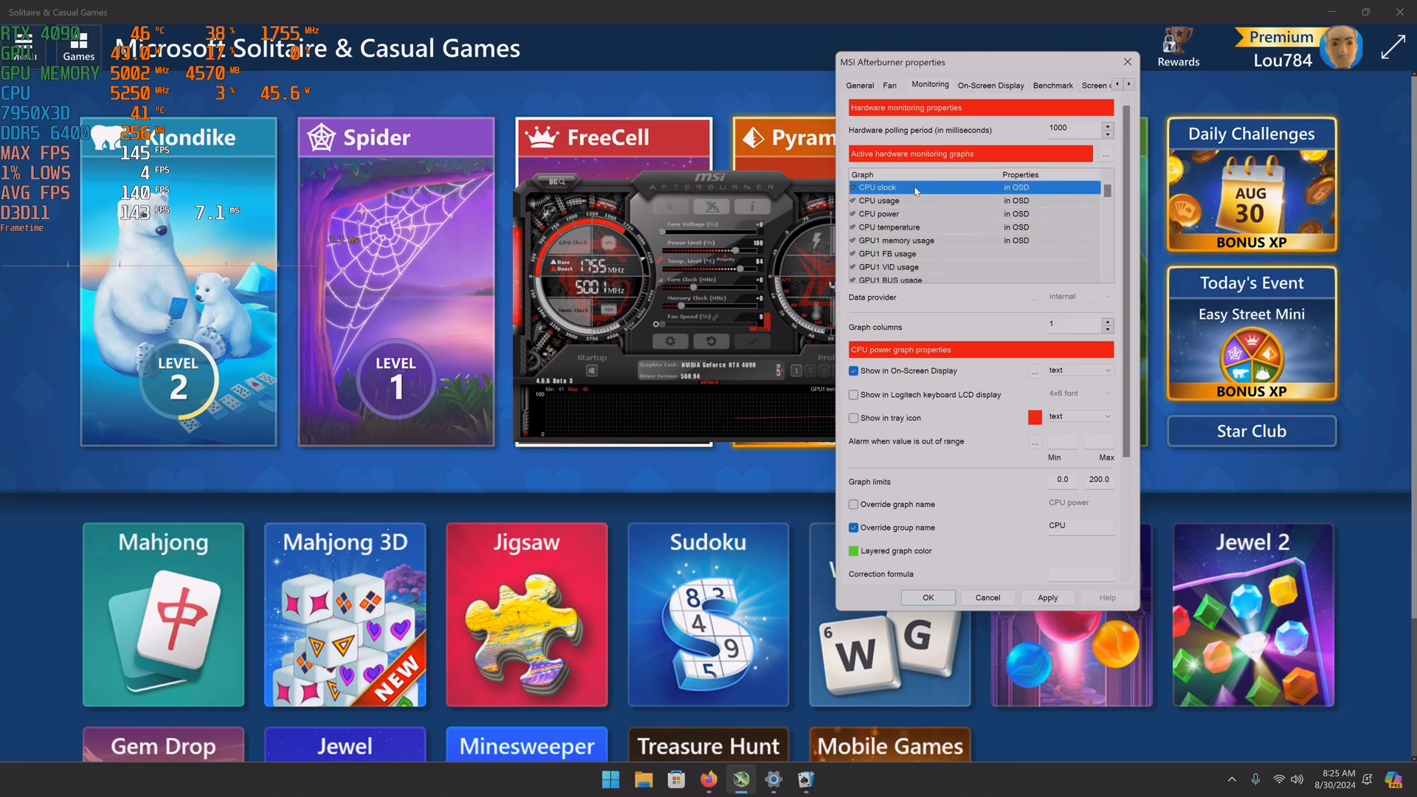
click(913, 186)
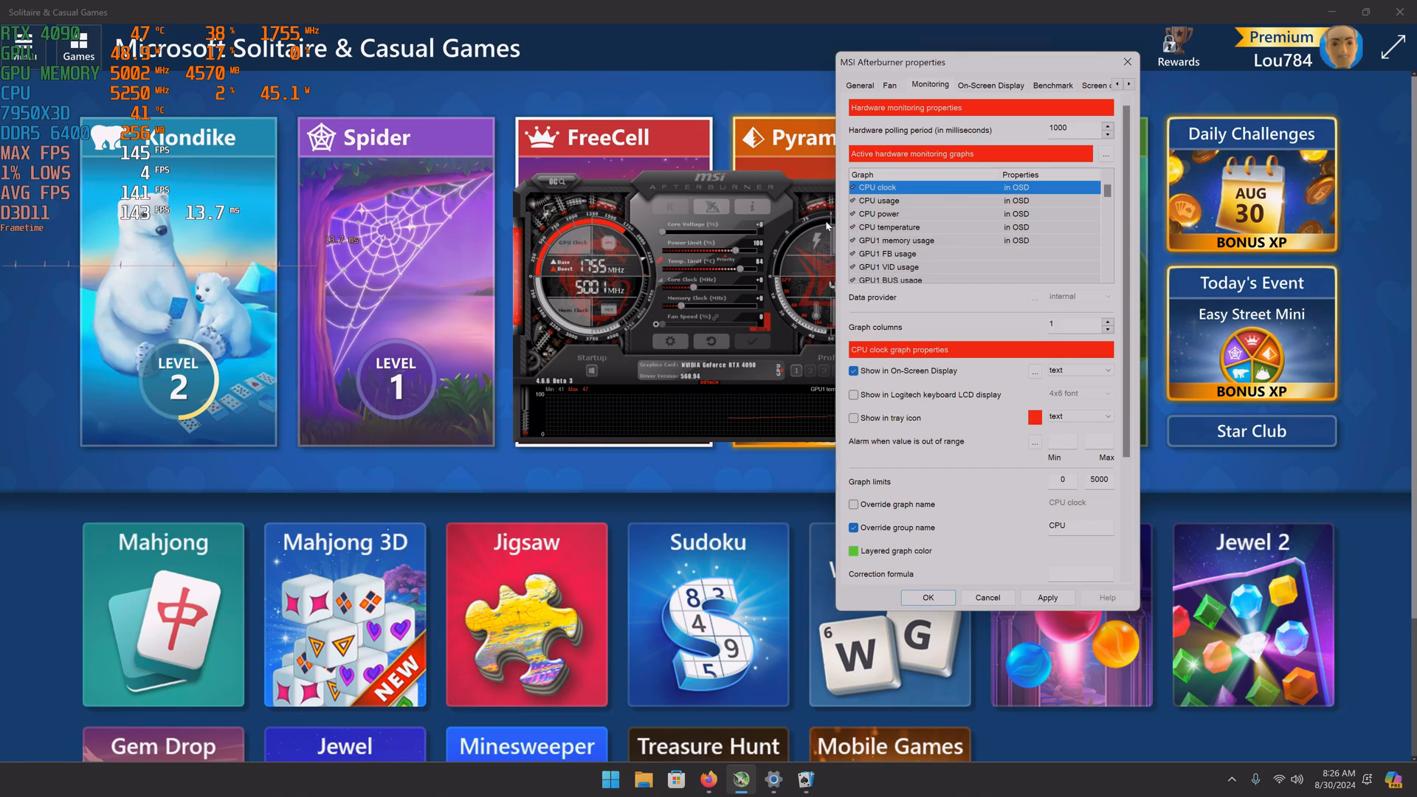
click(913, 226)
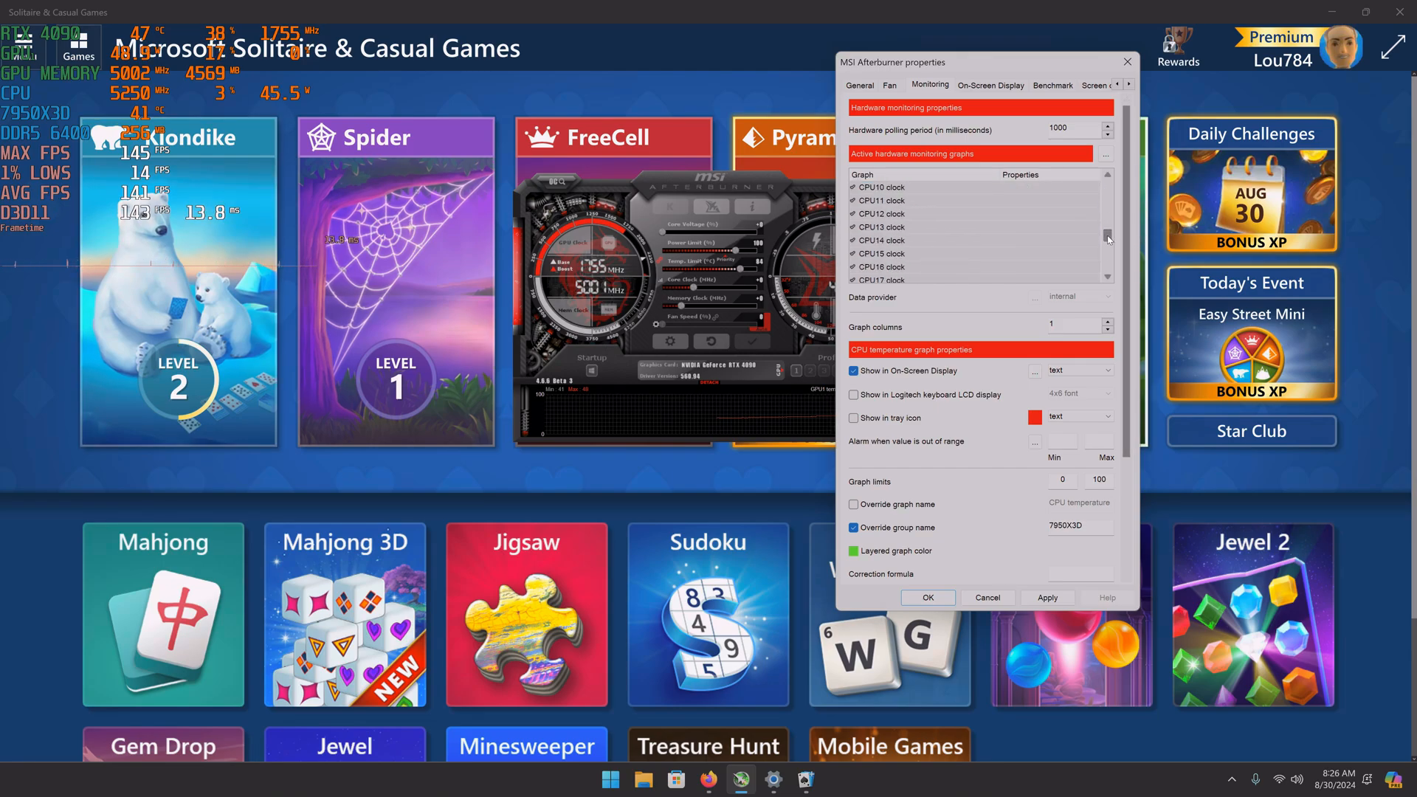
- Review the Frametime and Framerate Avg graph properties, then bring up RivaTuner Statistics Server from the tray
scroll(down, 3)
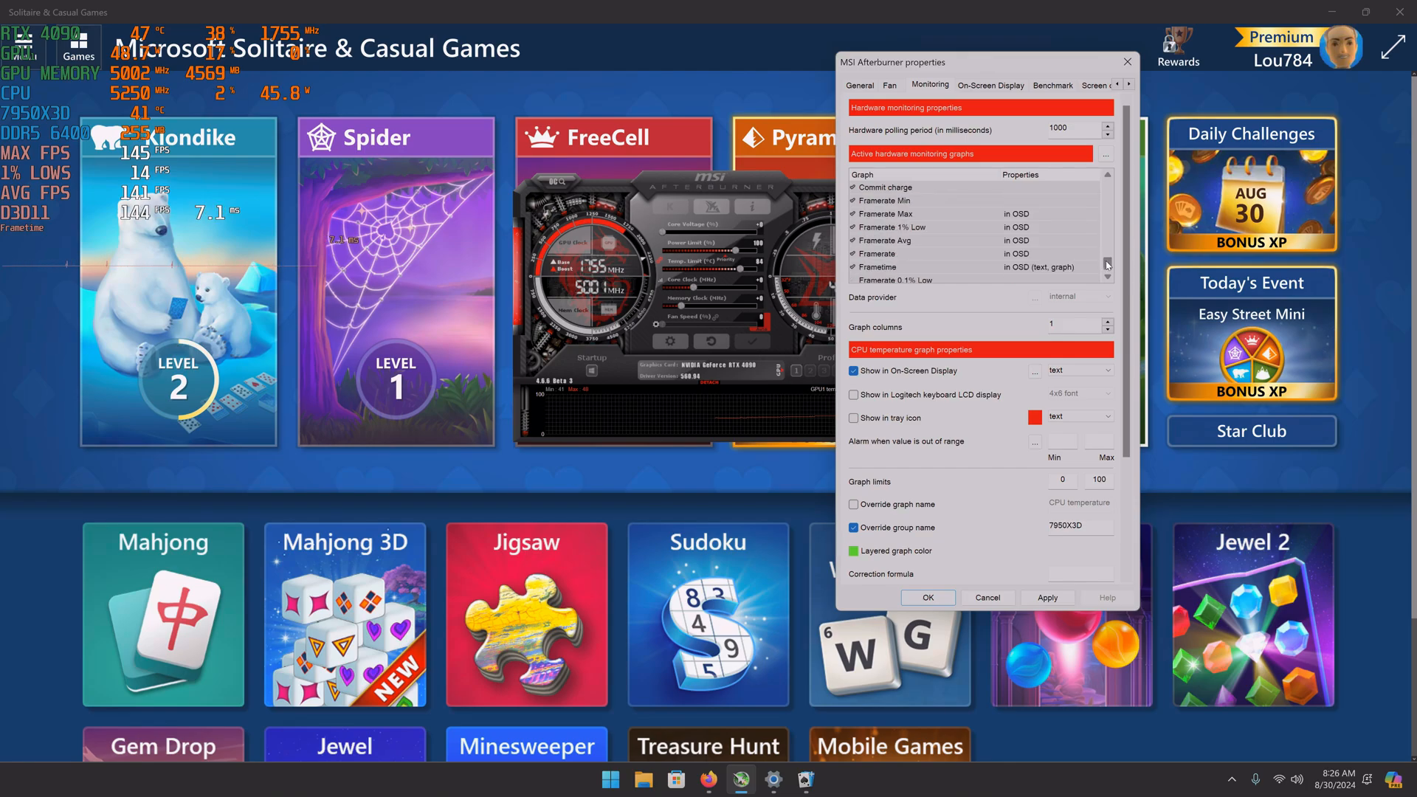
click(922, 266)
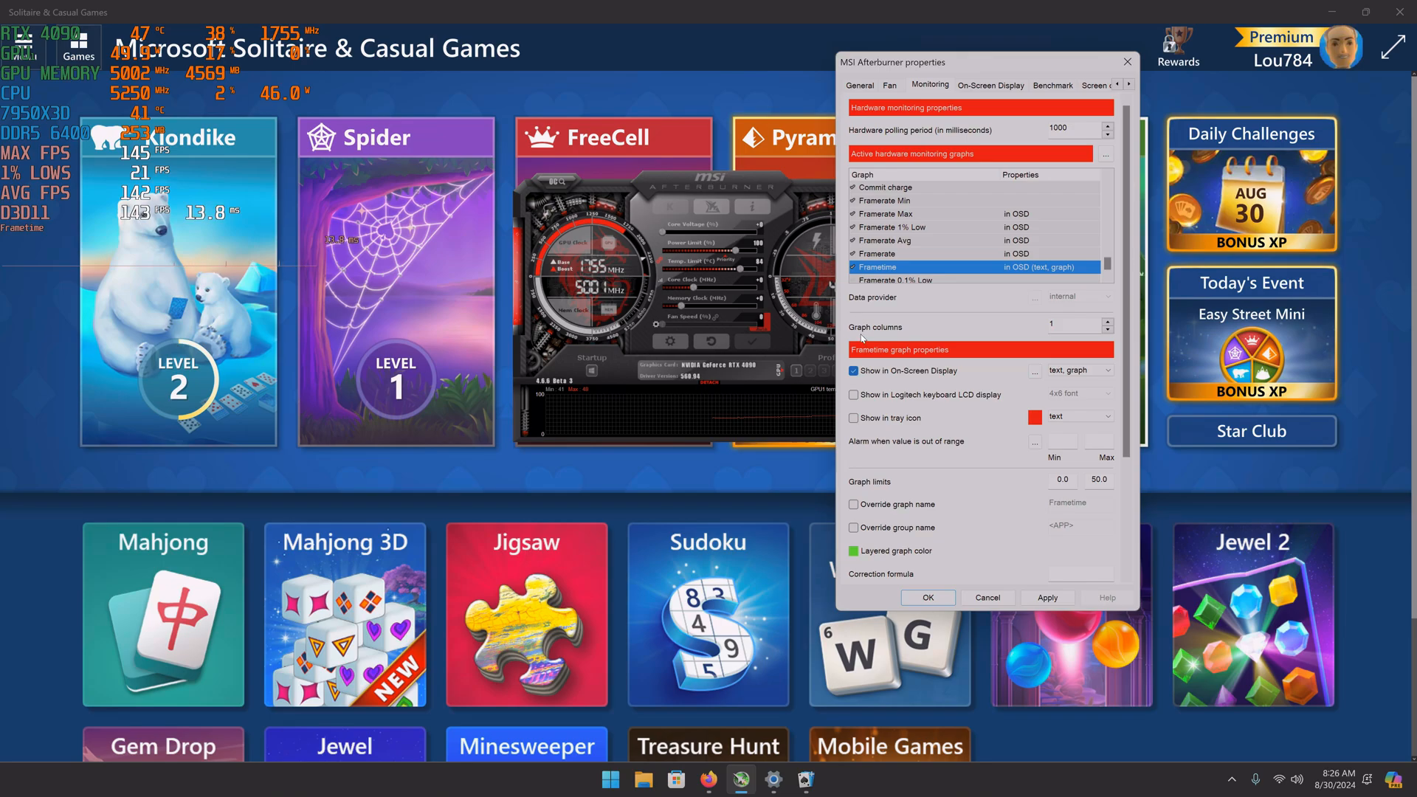
click(904, 240)
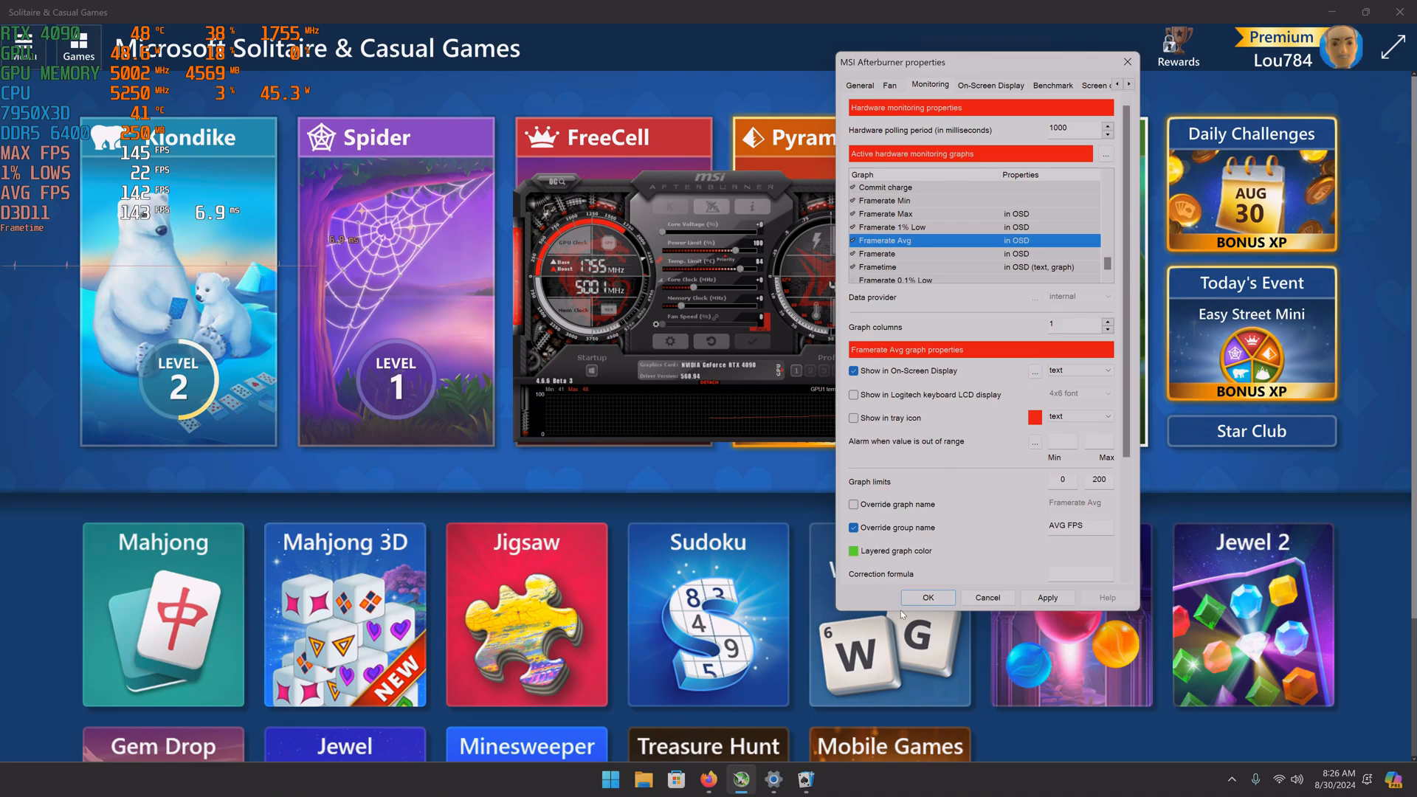
click(1232, 779)
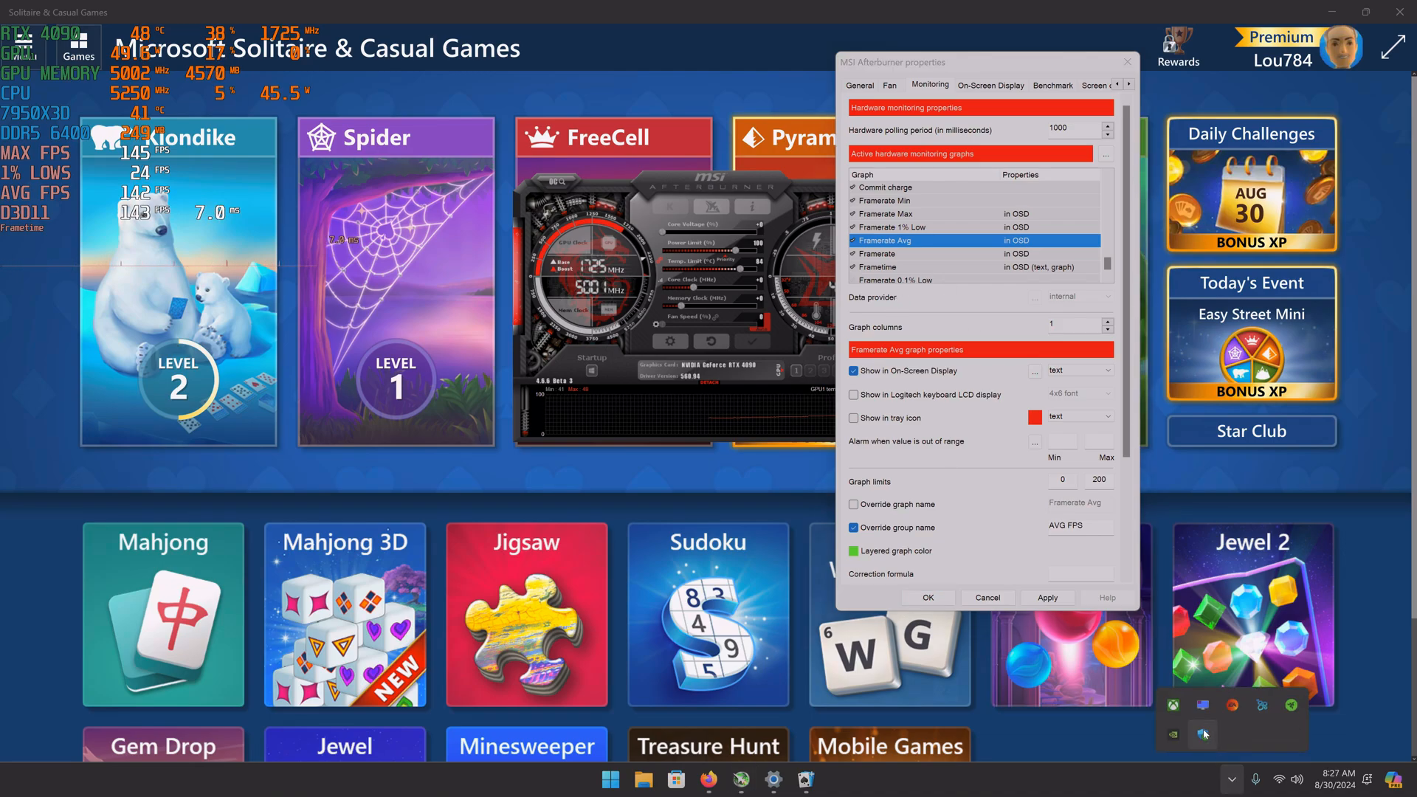
click(821, 780)
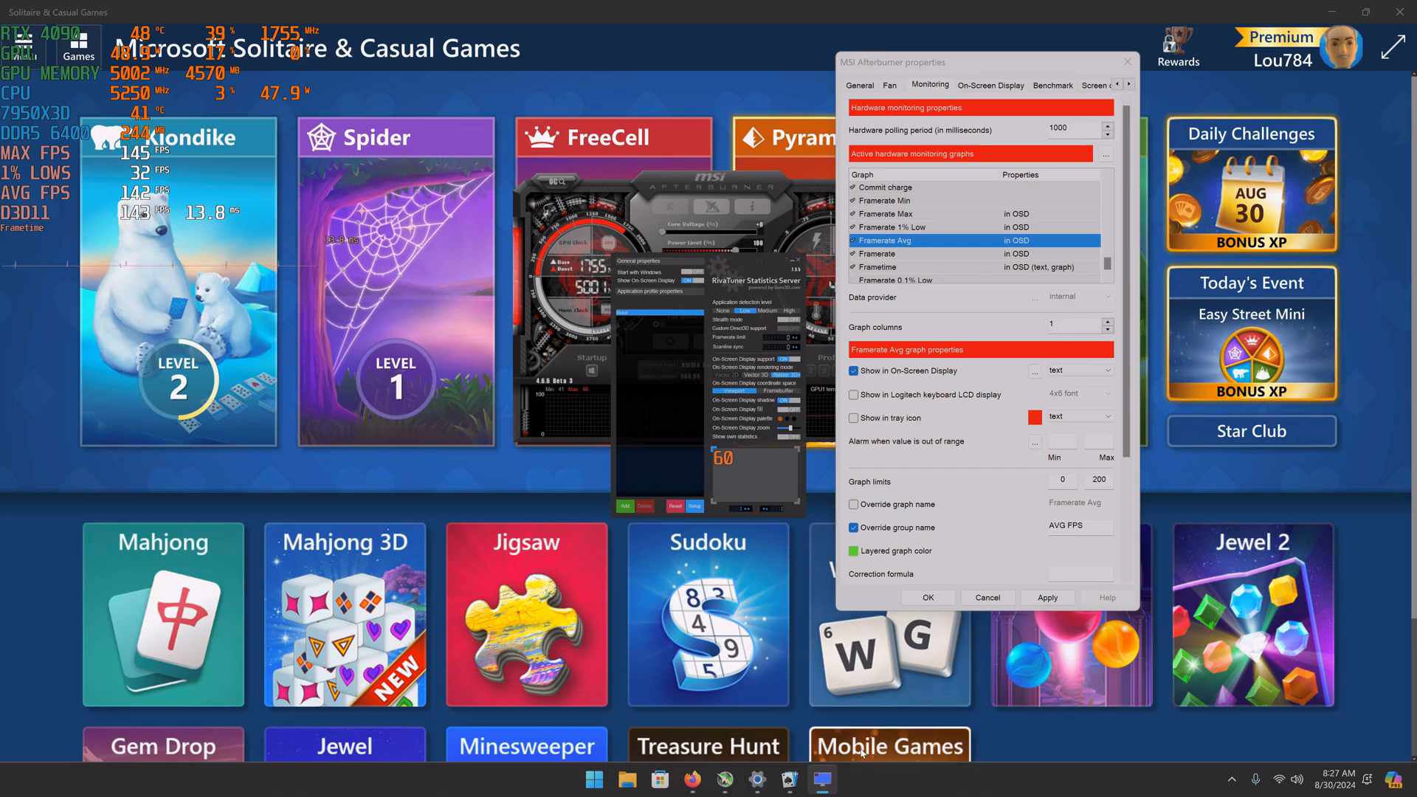
- Close Afterburner's settings, leave the game for the desktop, and open RivaTuner's tray icon options
click(1232, 779)
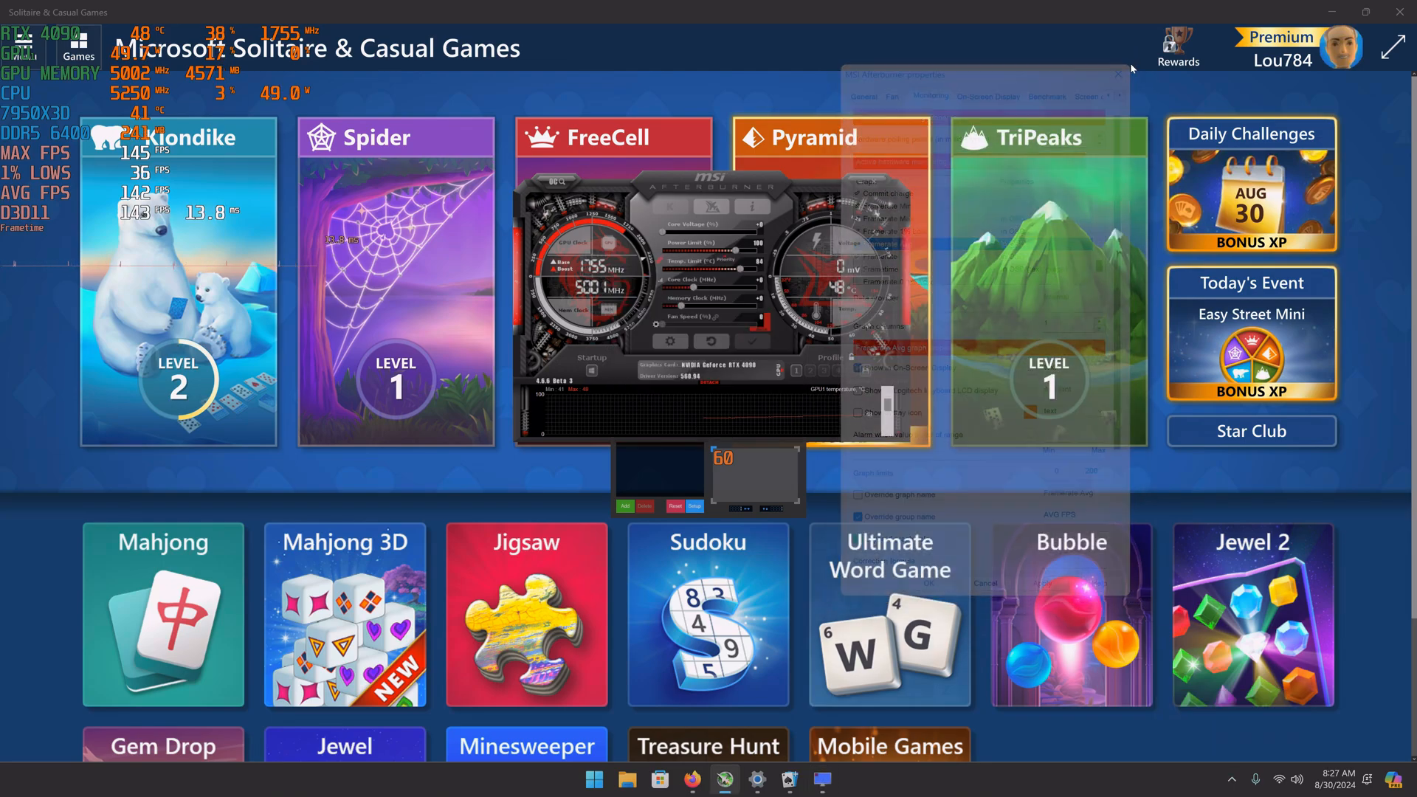
click(827, 137)
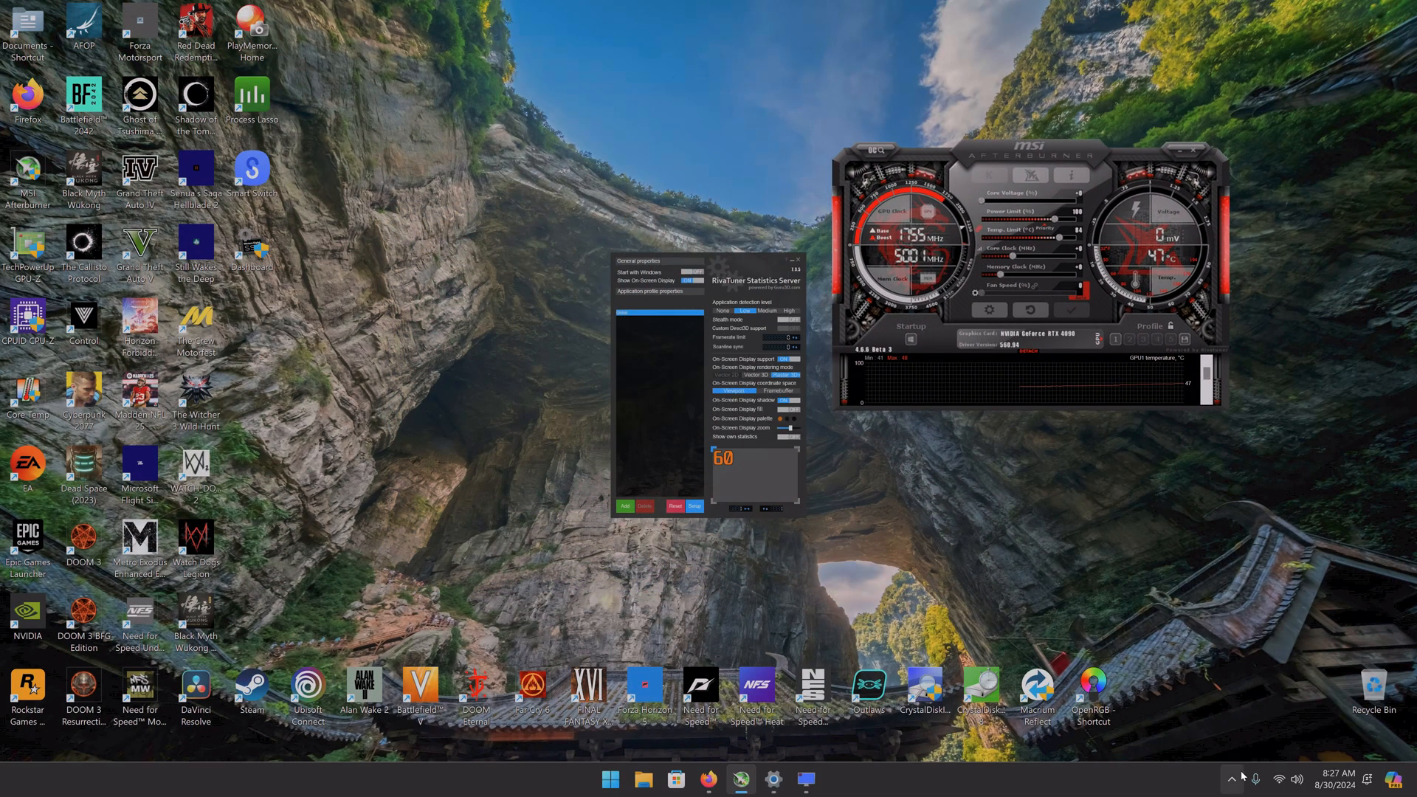
click(1232, 778)
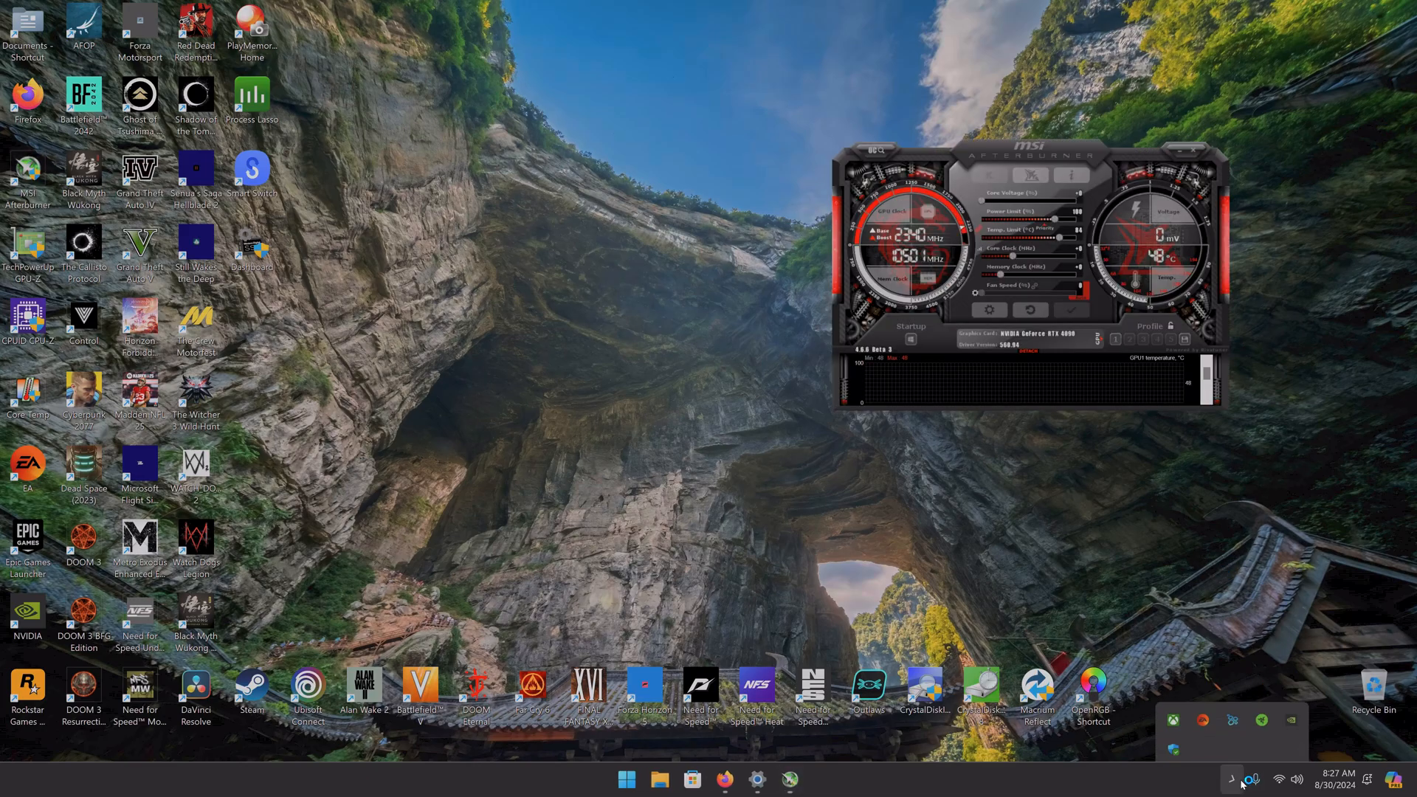
click(1232, 779)
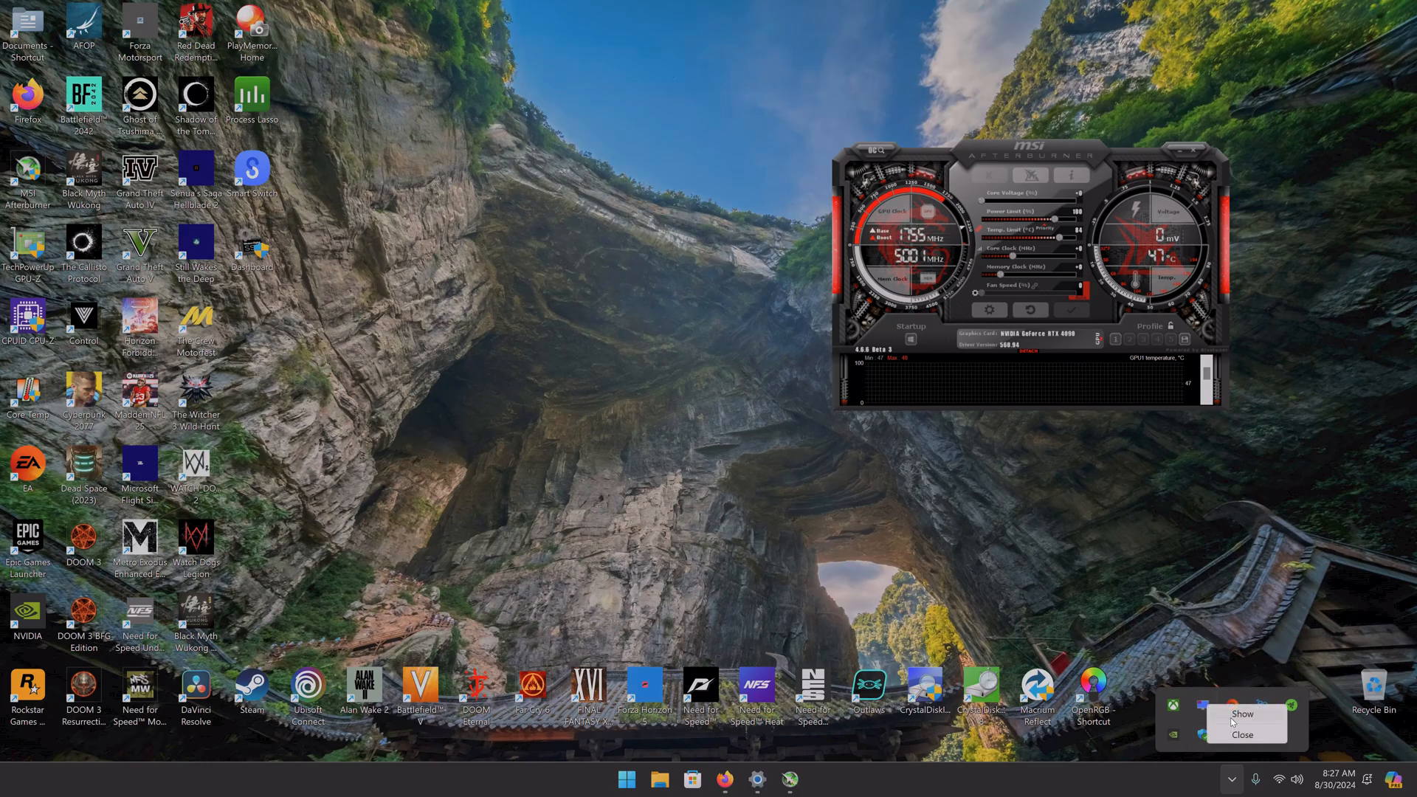
- Show the RivaTuner window, review its Setup properties for frametime history graph, then close them
click(1242, 714)
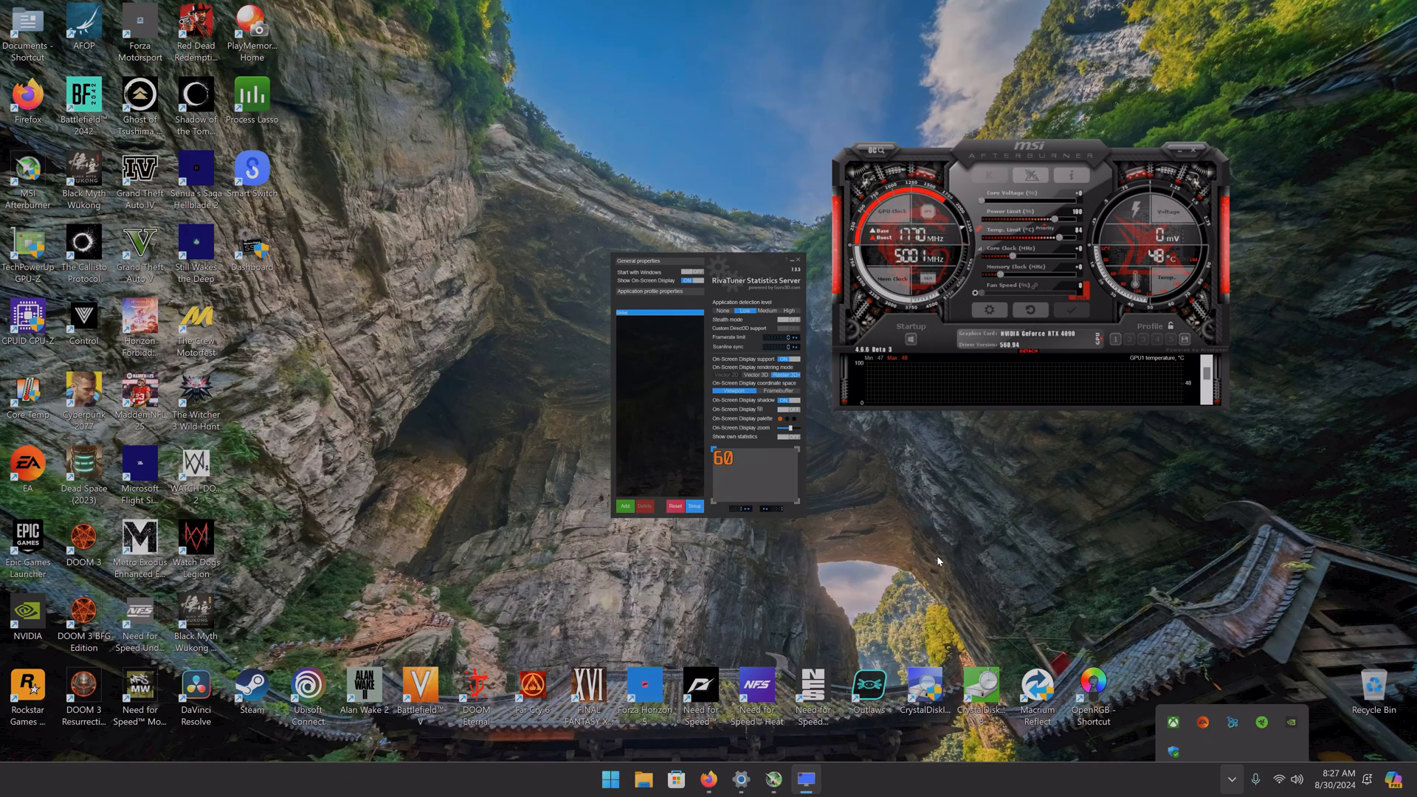
click(696, 506)
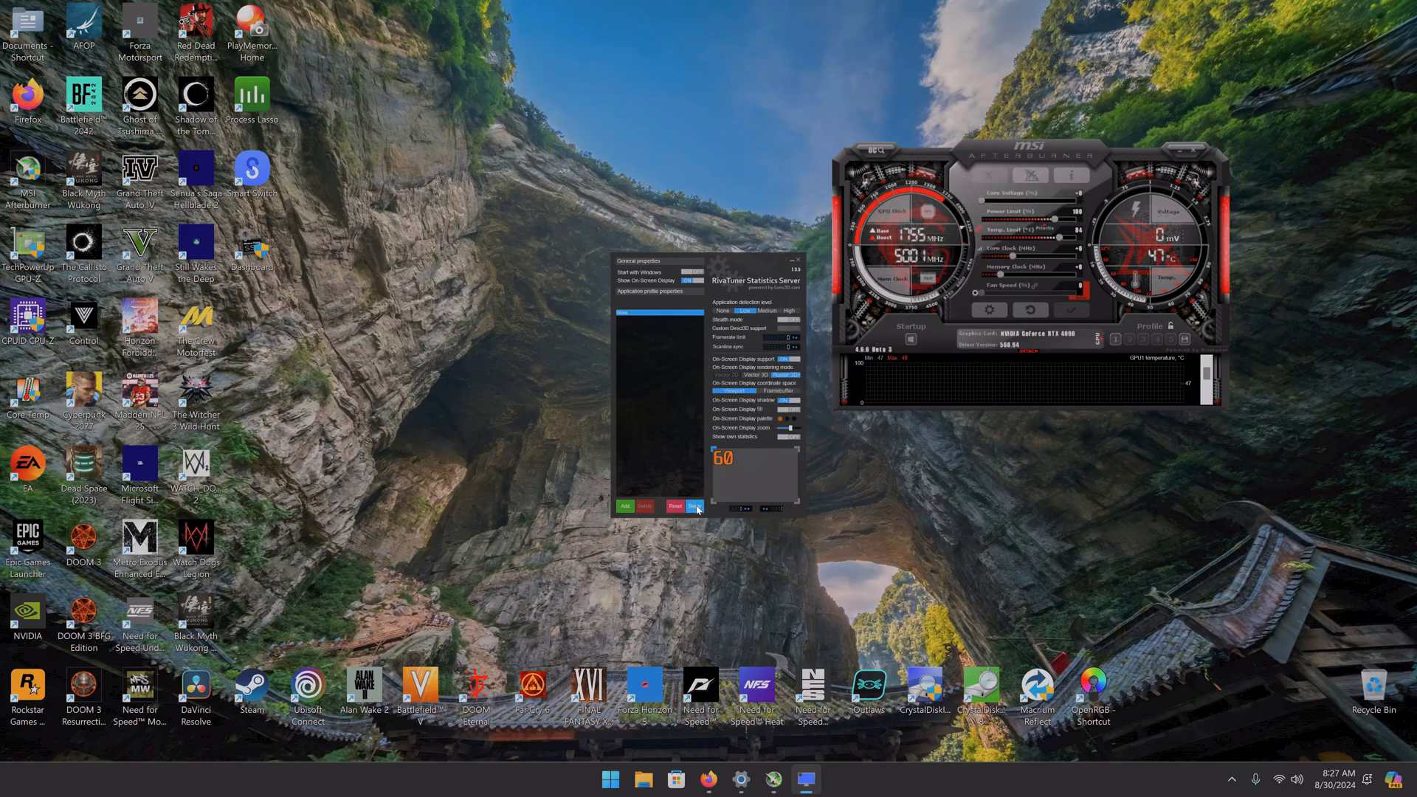
click(695, 506)
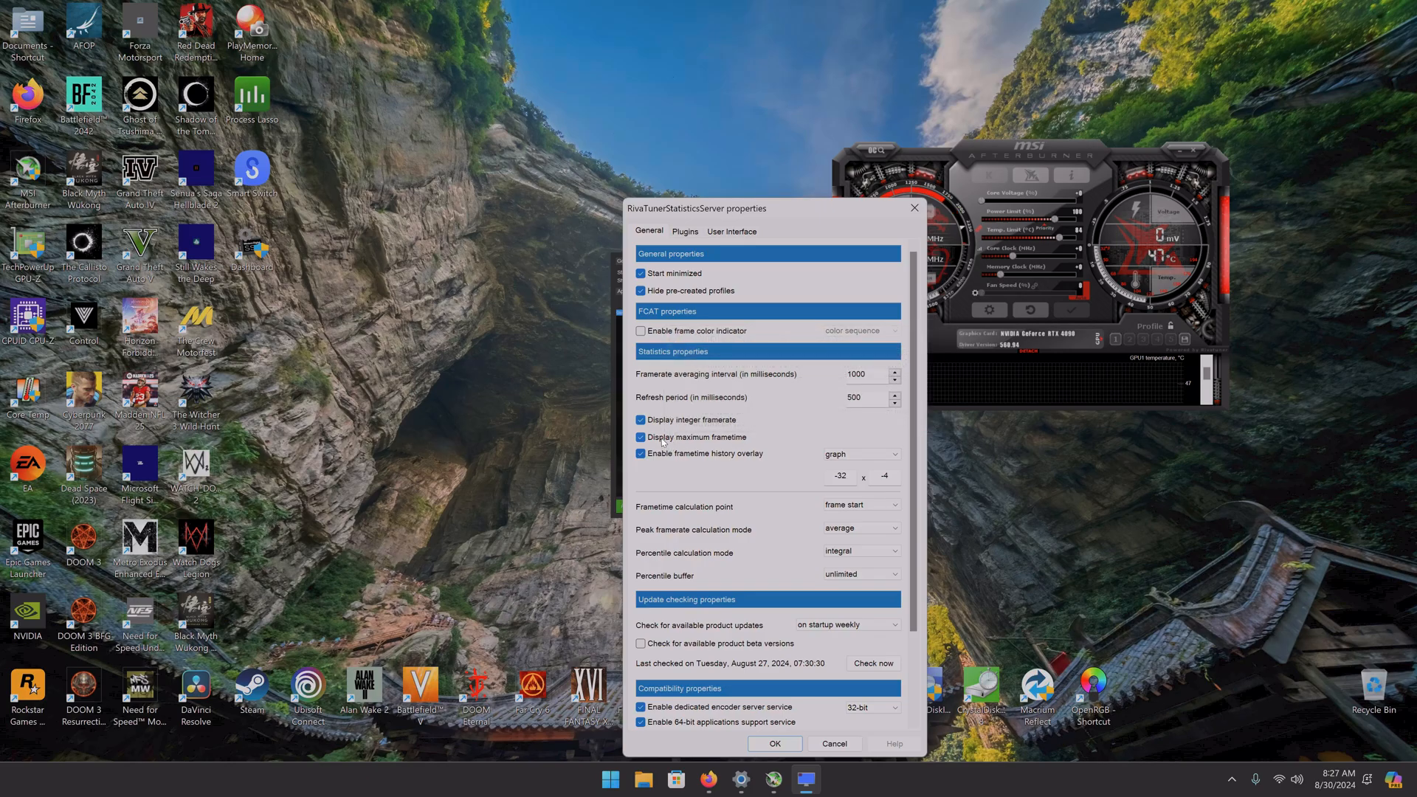
mouse_move(664, 436)
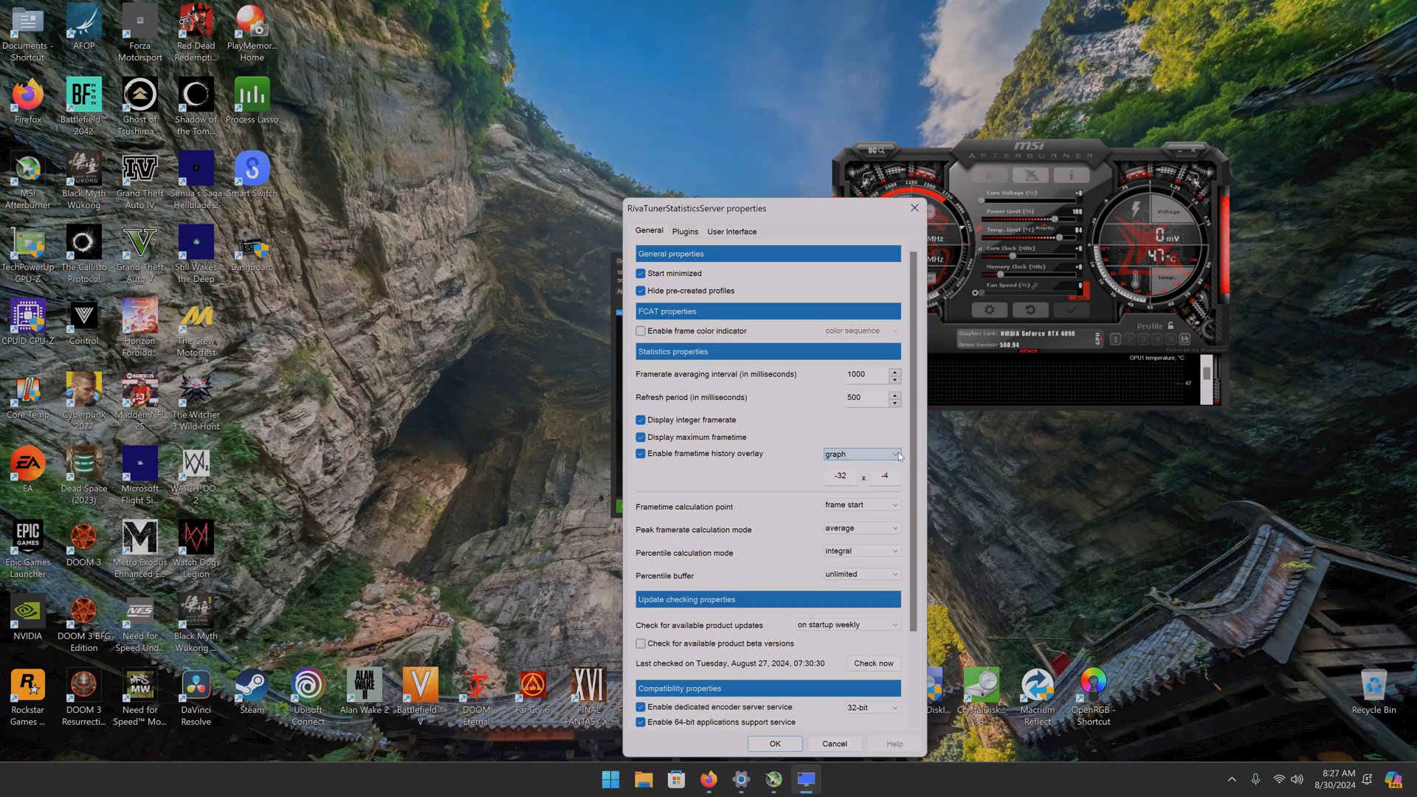
mouse_move(859, 454)
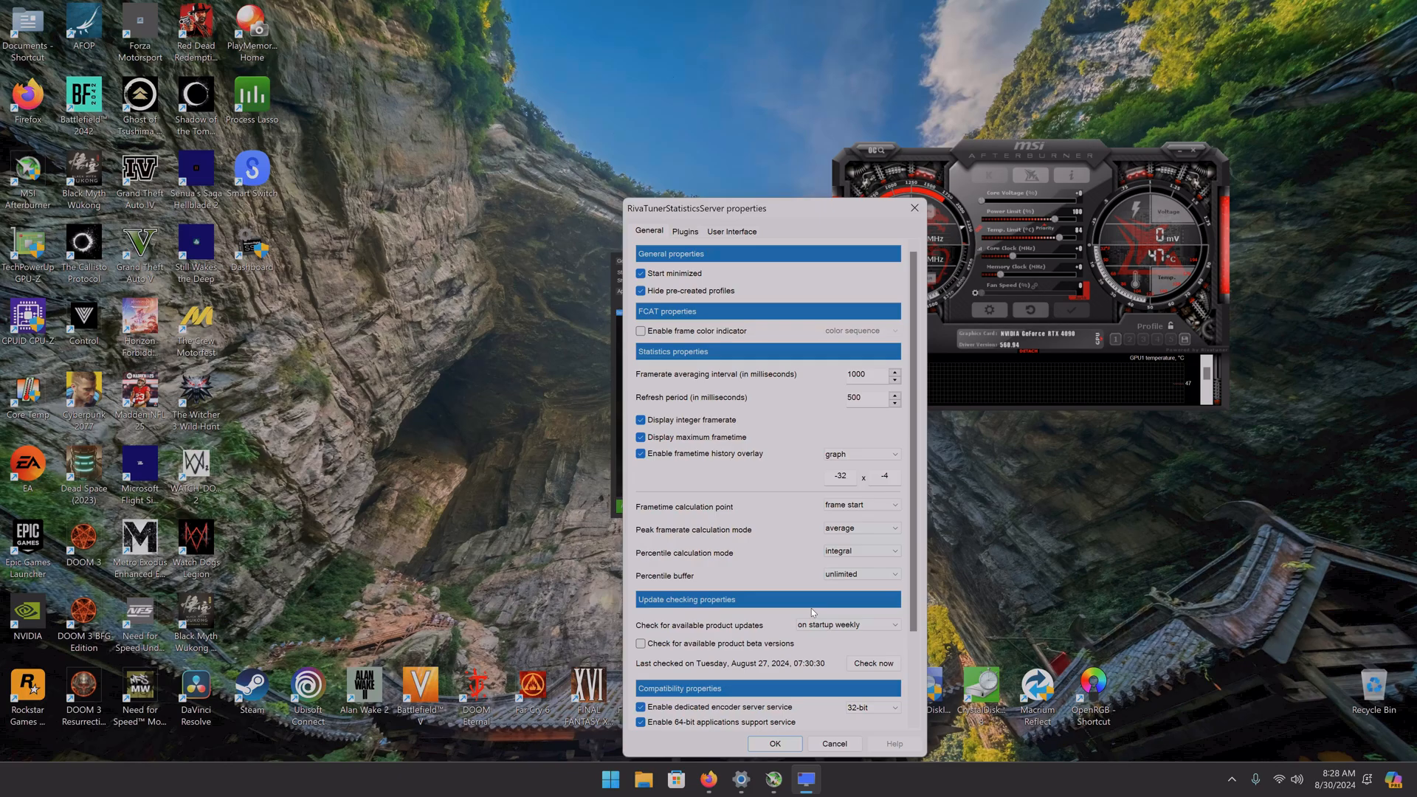
mouse_move(739, 369)
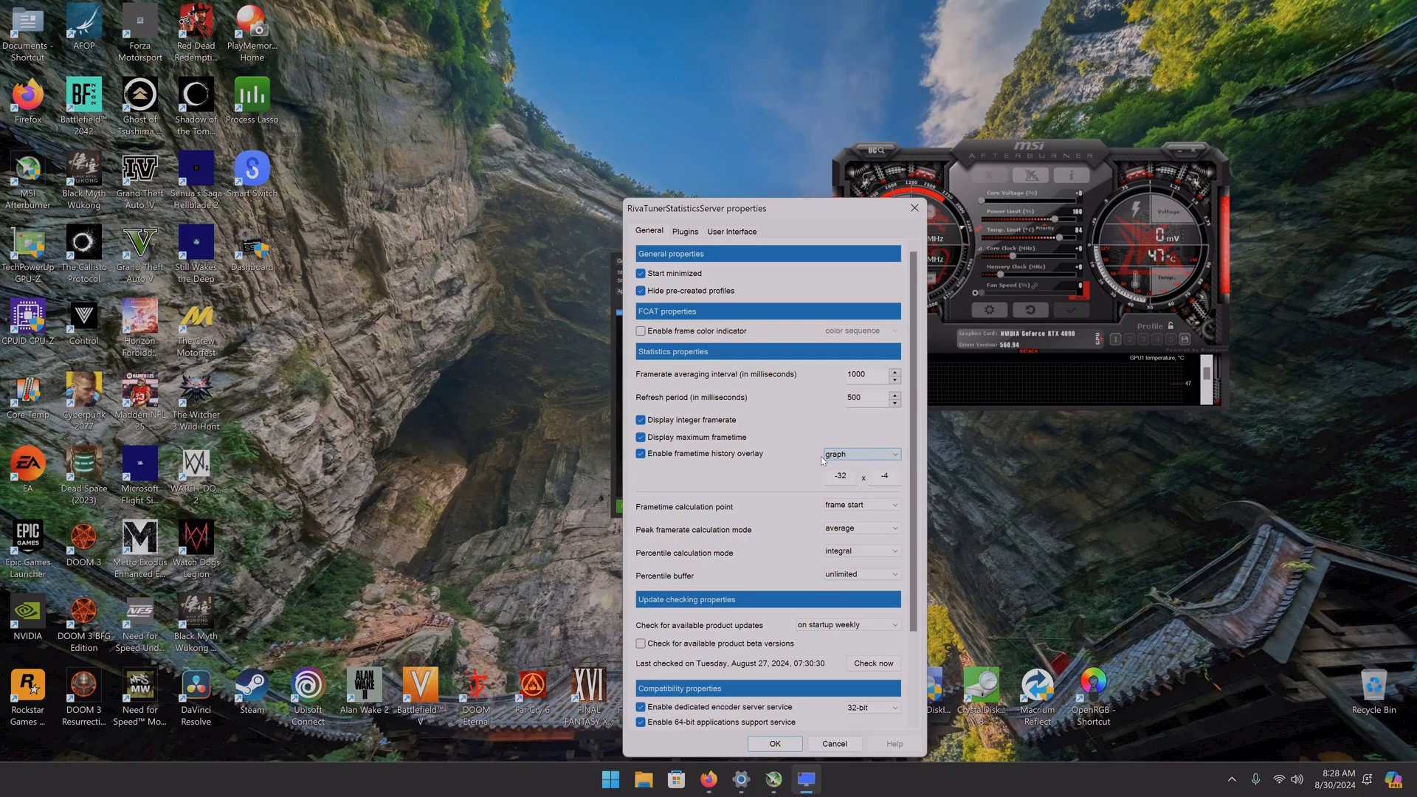
mouse_move(779, 258)
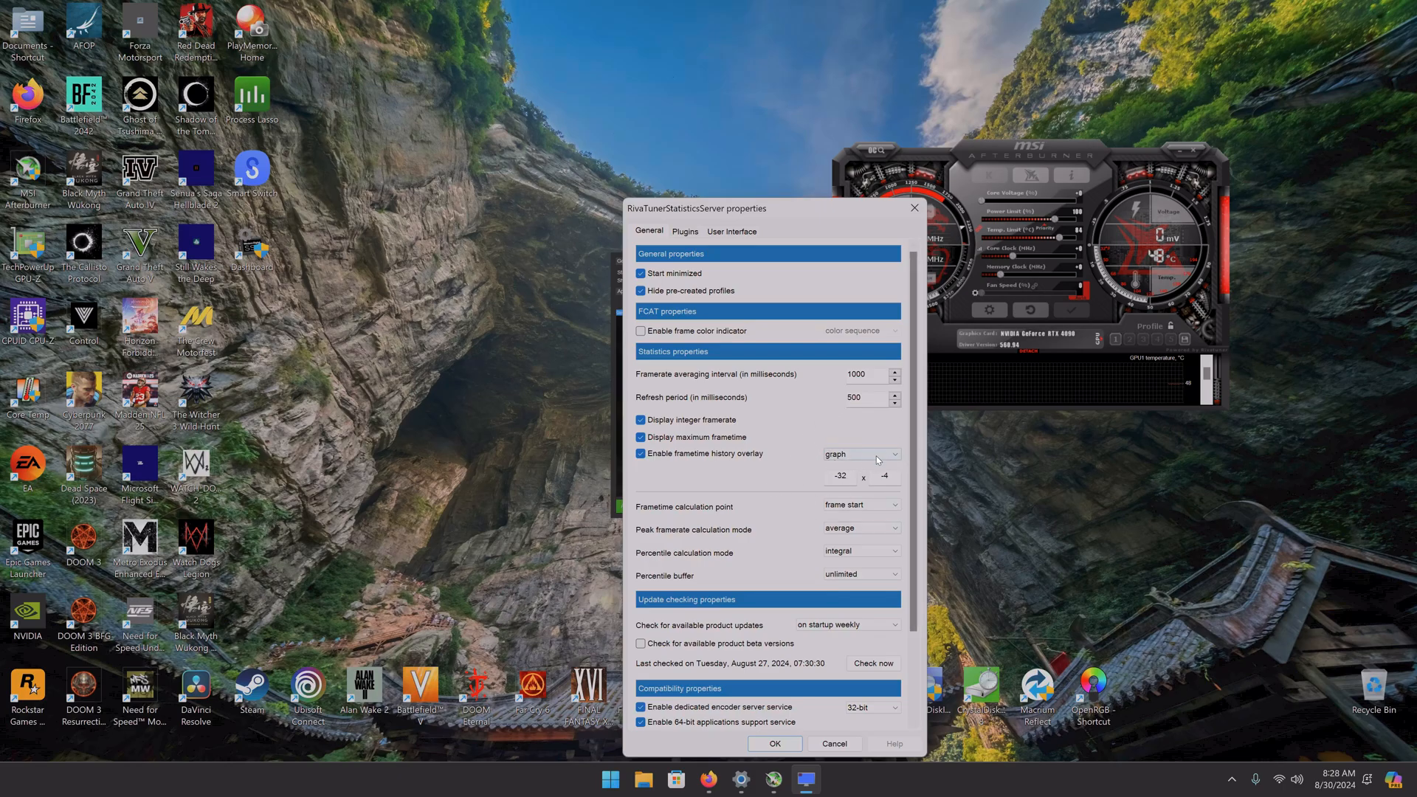
mouse_move(814, 398)
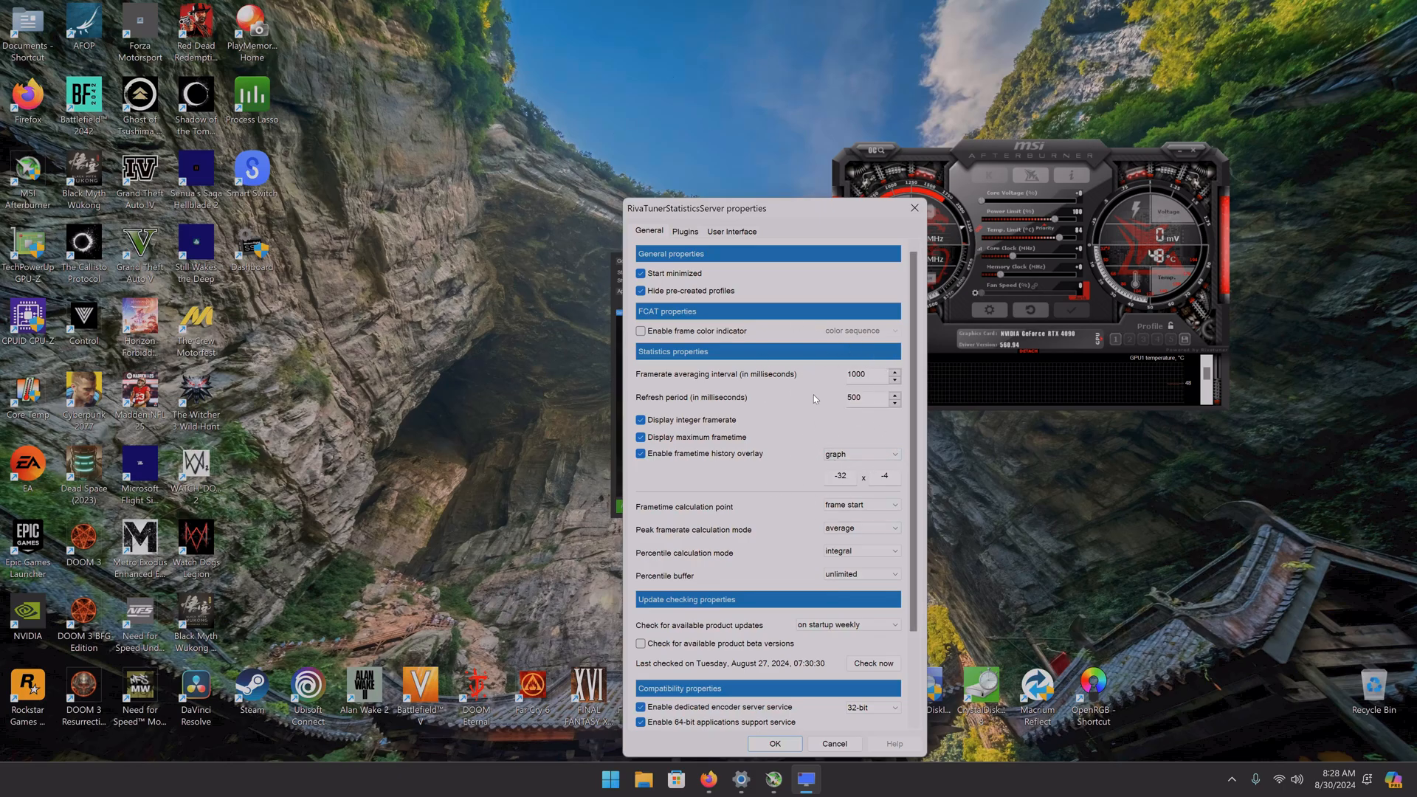
click(773, 743)
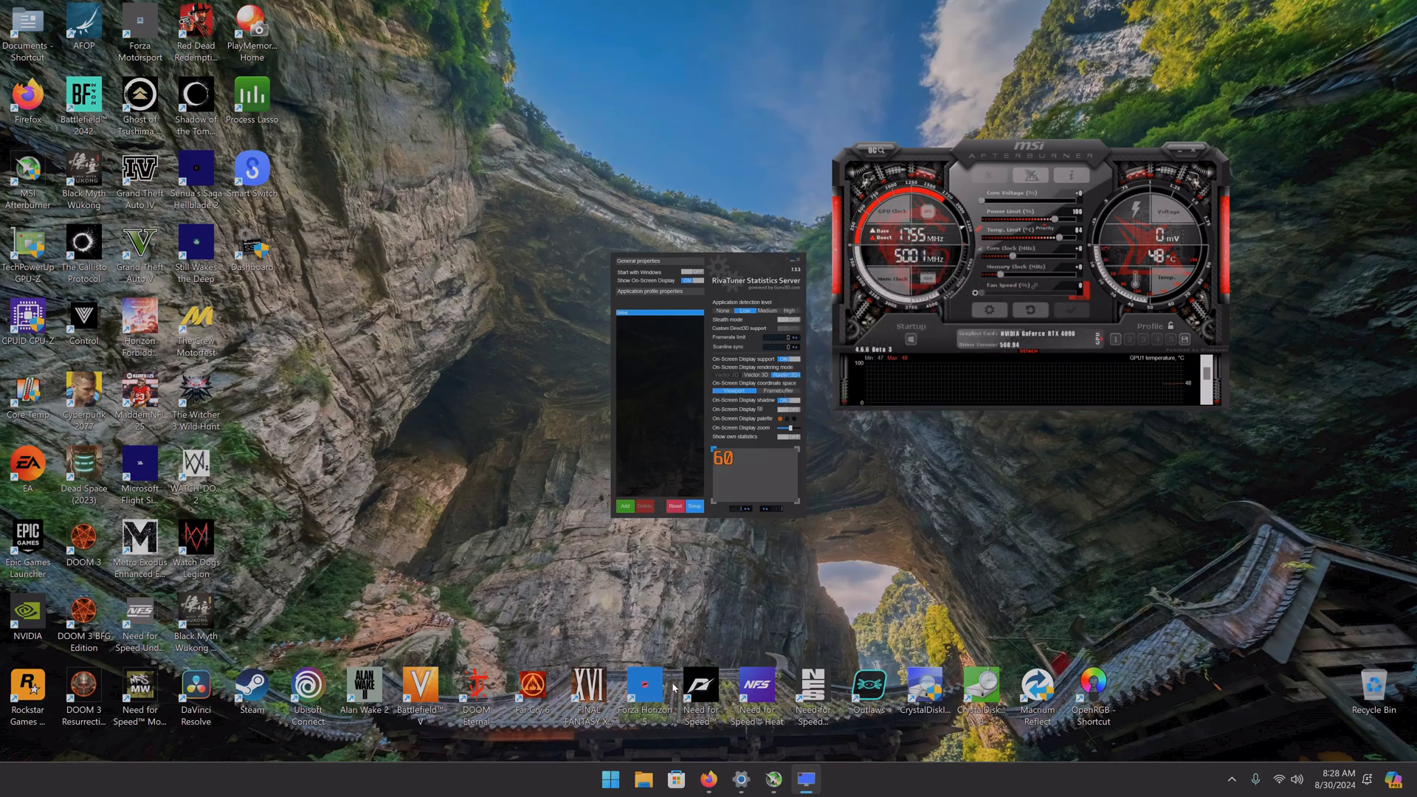
- Switch back to Solitaire & Casual Games from the taskbar with the stats overlay running
click(608, 779)
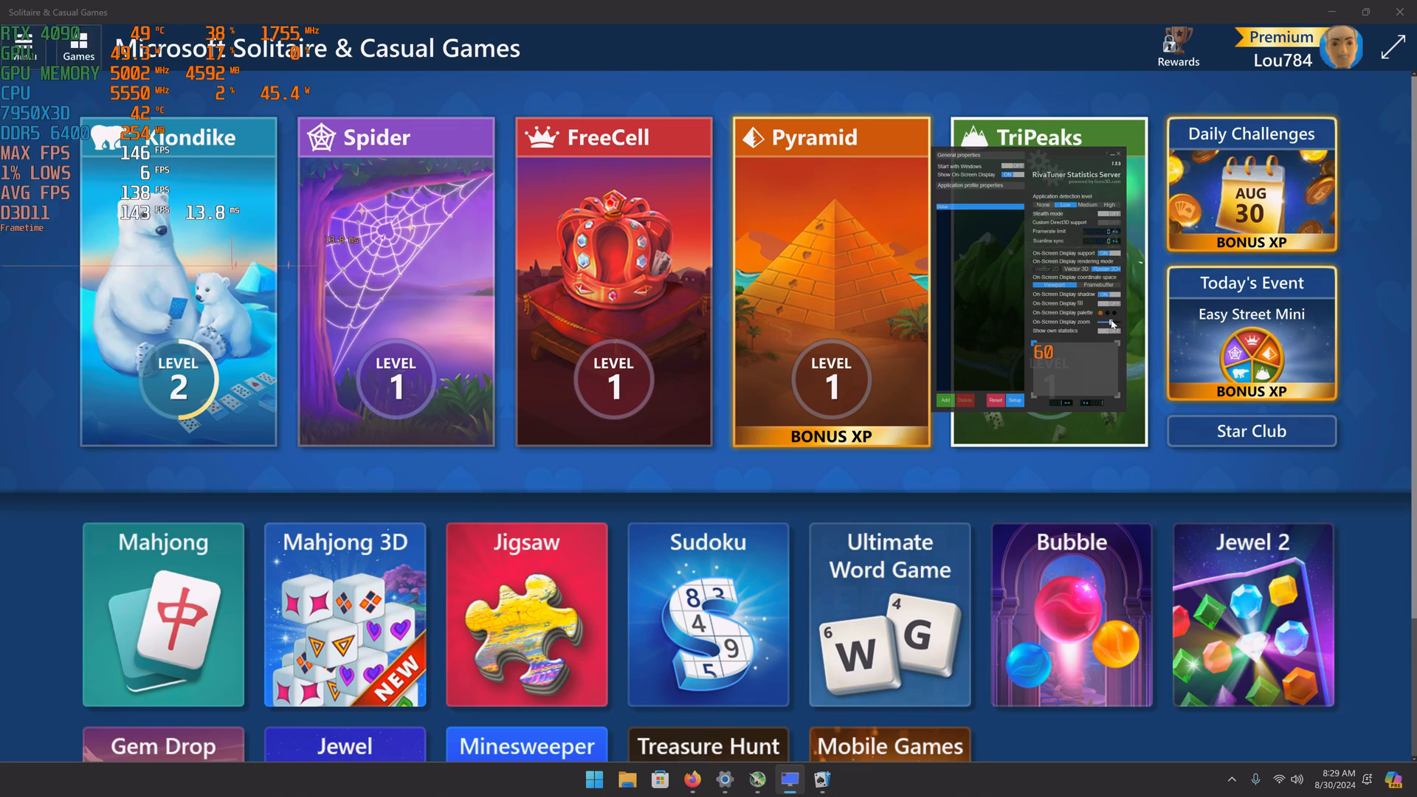
mouse_move(1014, 416)
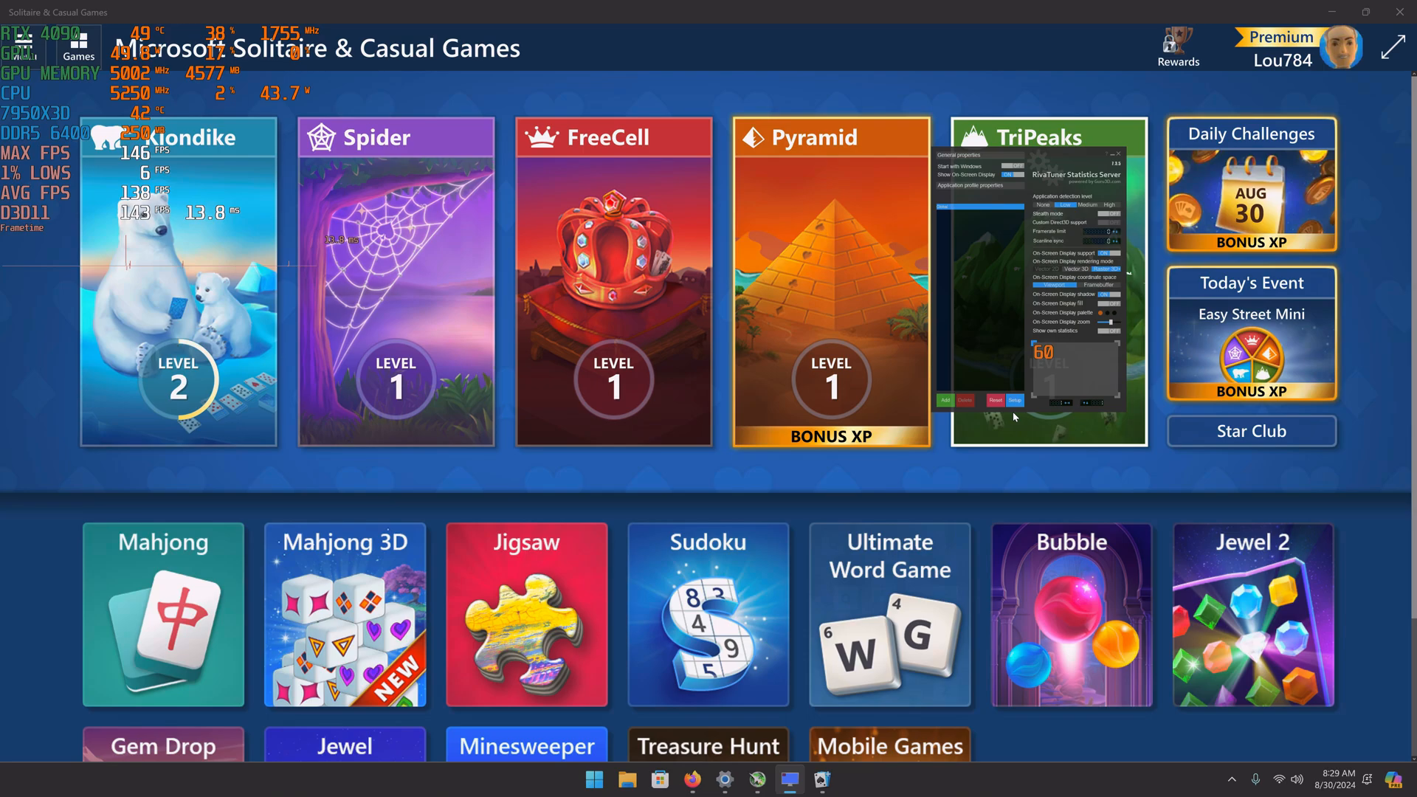
click(1014, 399)
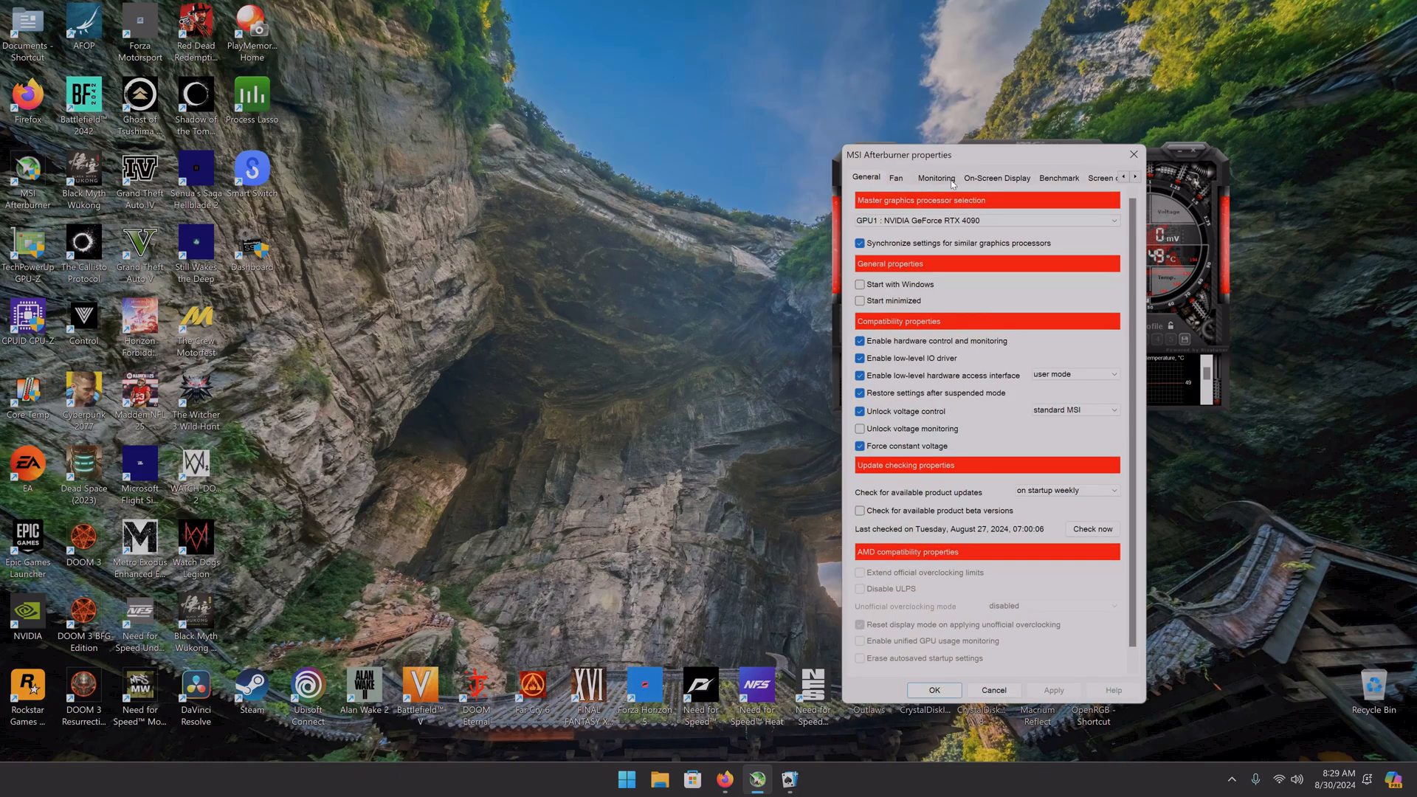
- Visit the On-Screen Display tab, then return to Monitoring to view the Framerate graph's properties
click(998, 177)
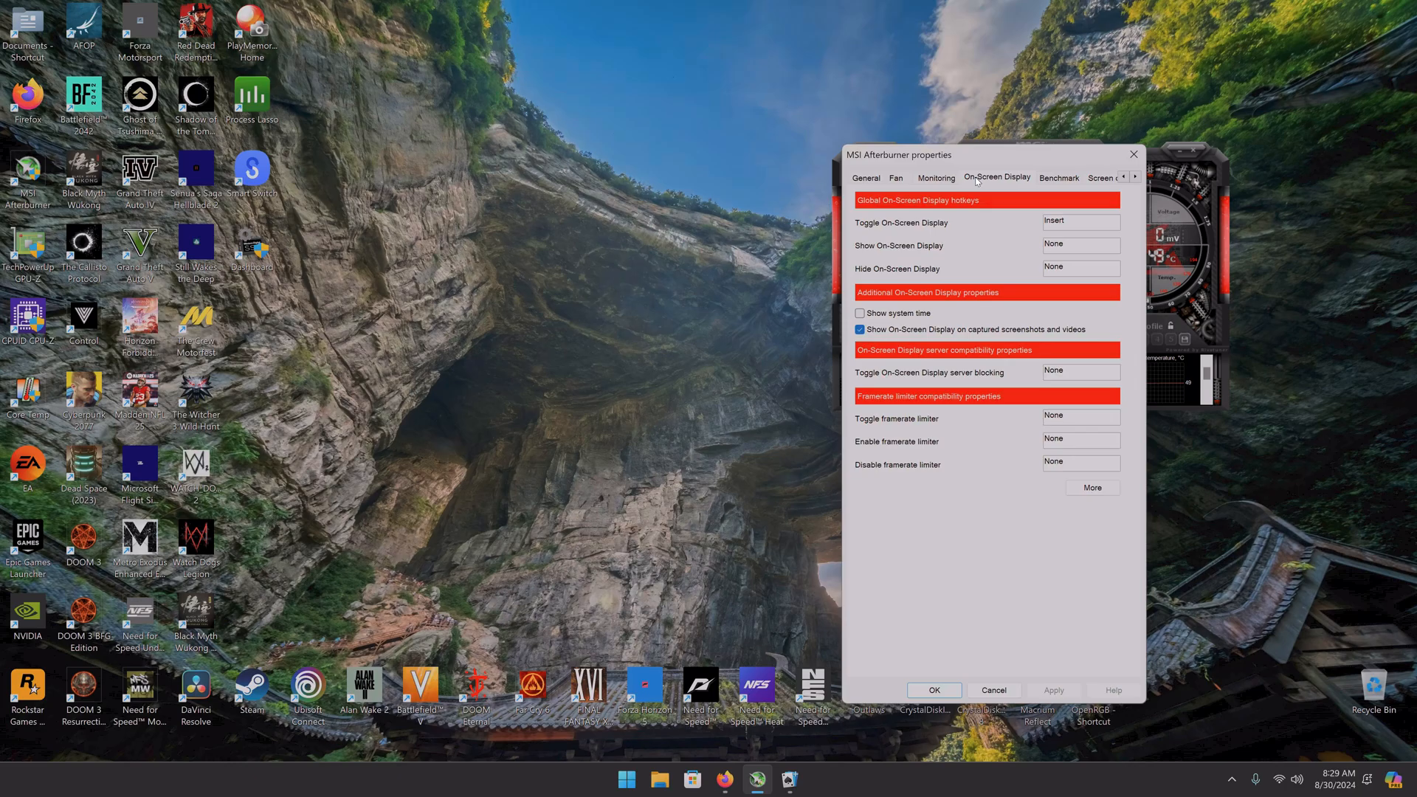
click(935, 178)
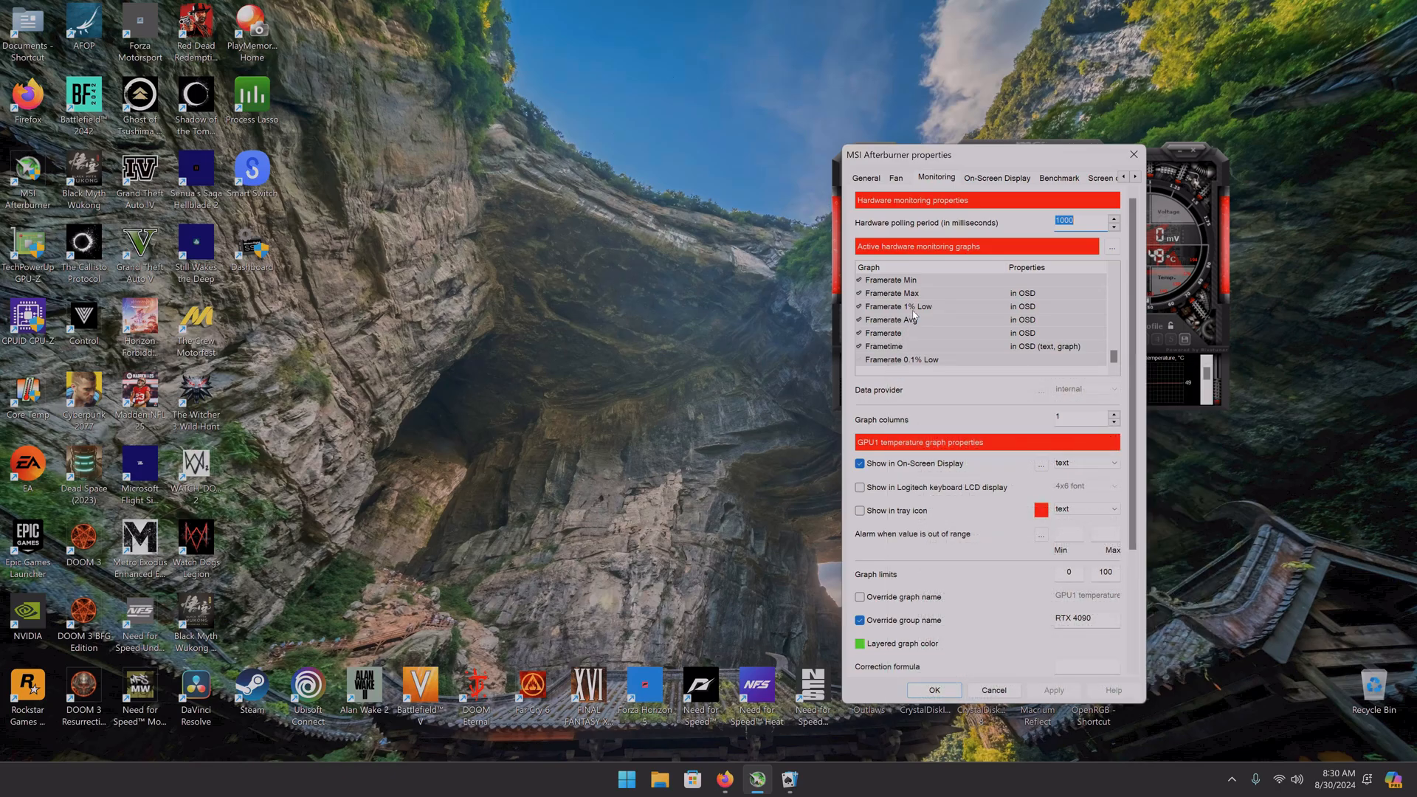
click(889, 333)
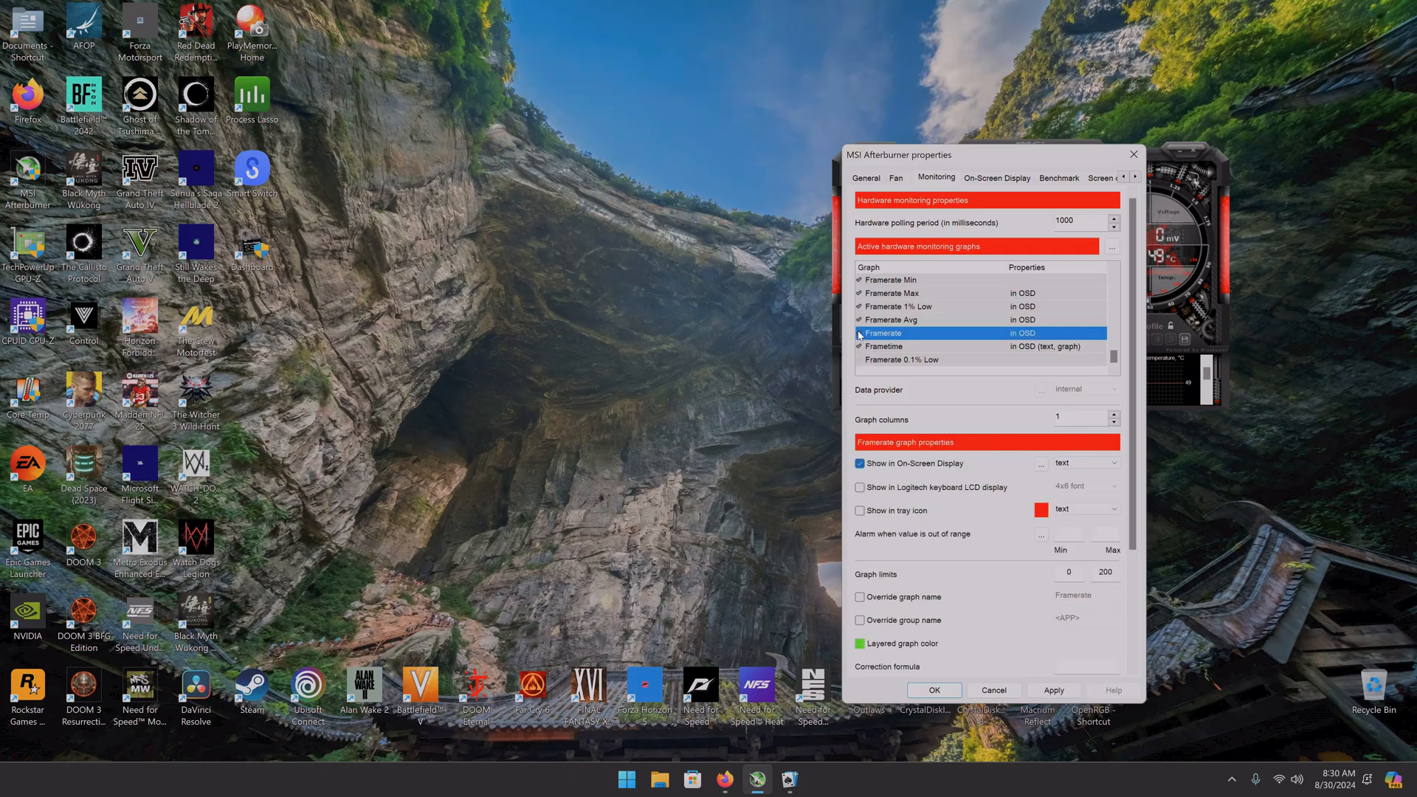
click(859, 463)
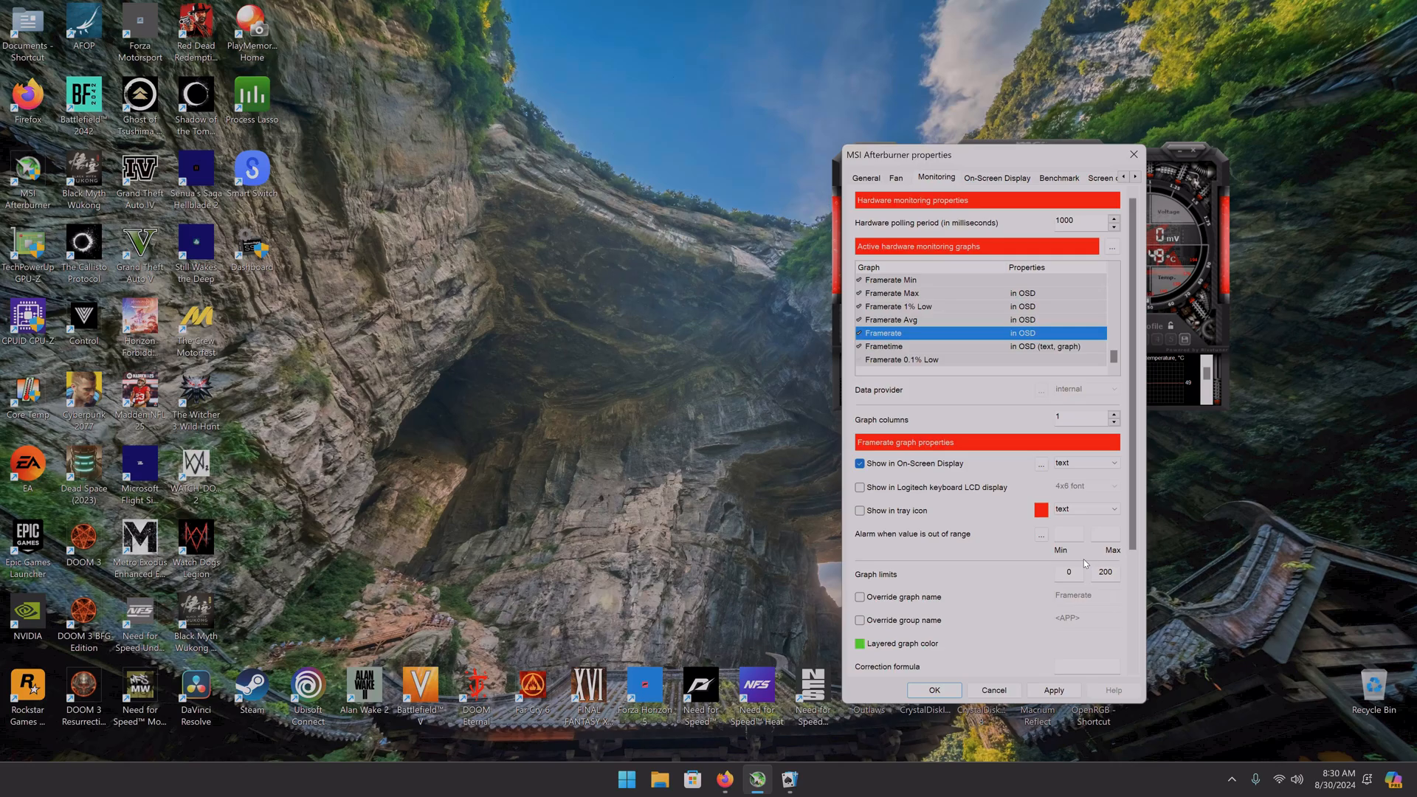
mouse_move(1090, 556)
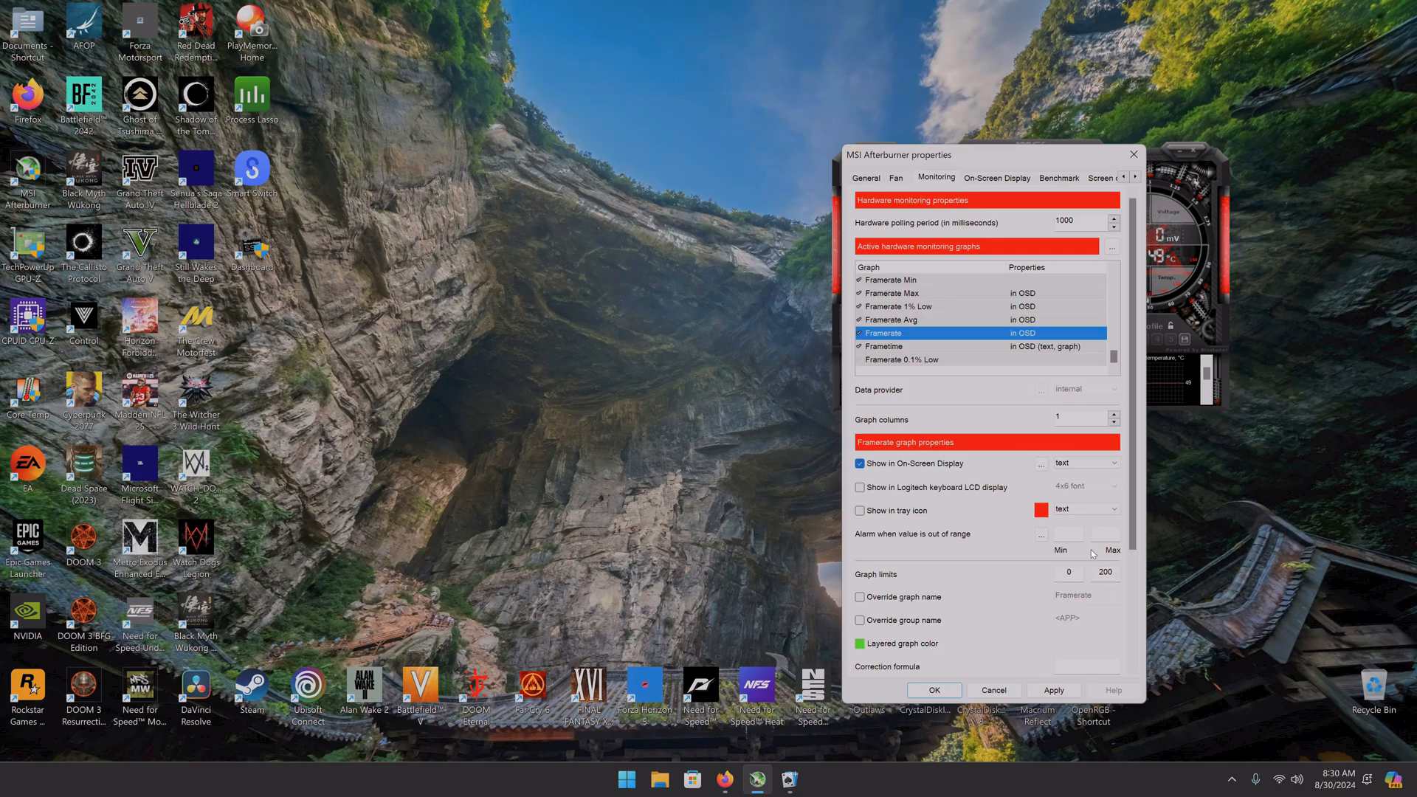
- Tour the General, Fan and On-Screen Display tabs, ending back on General
click(865, 178)
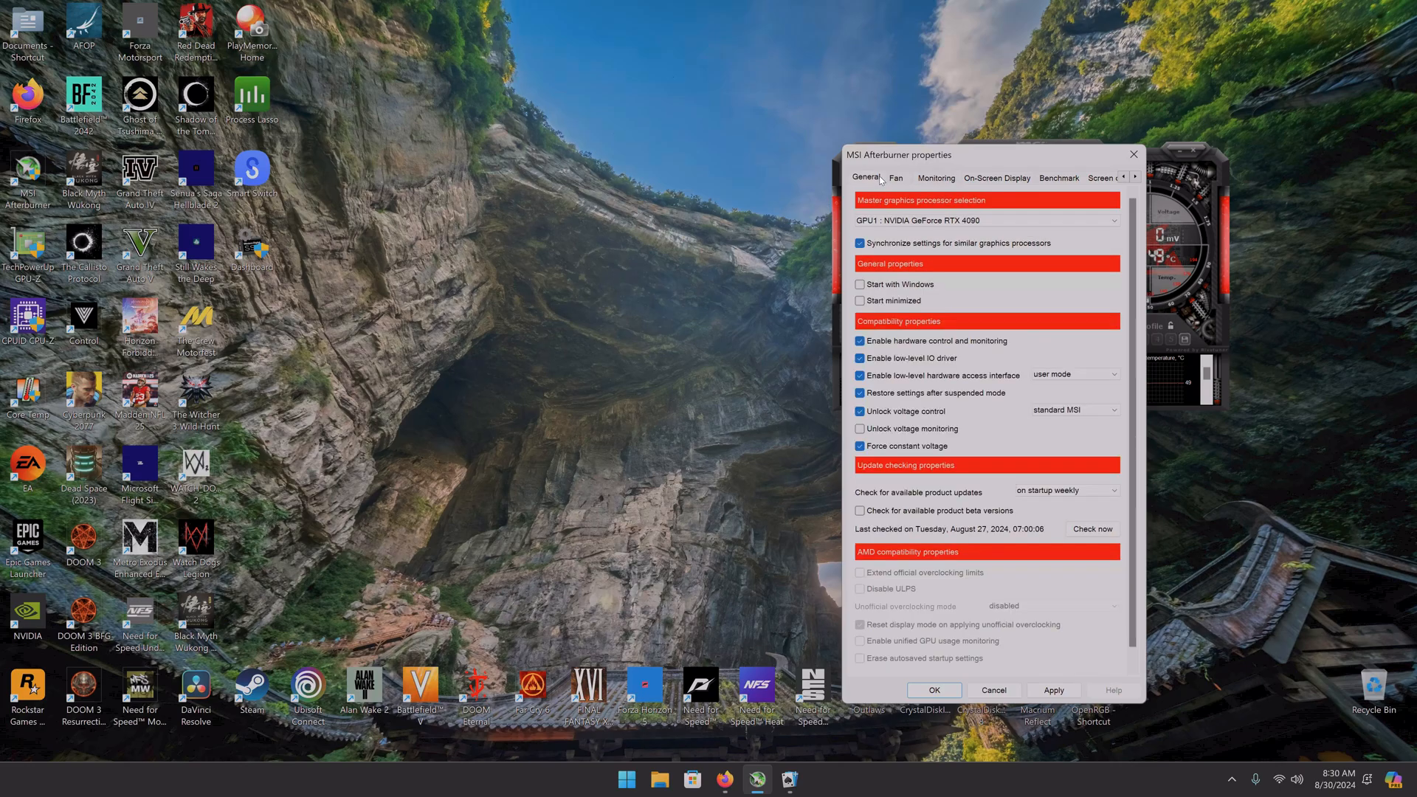
click(895, 177)
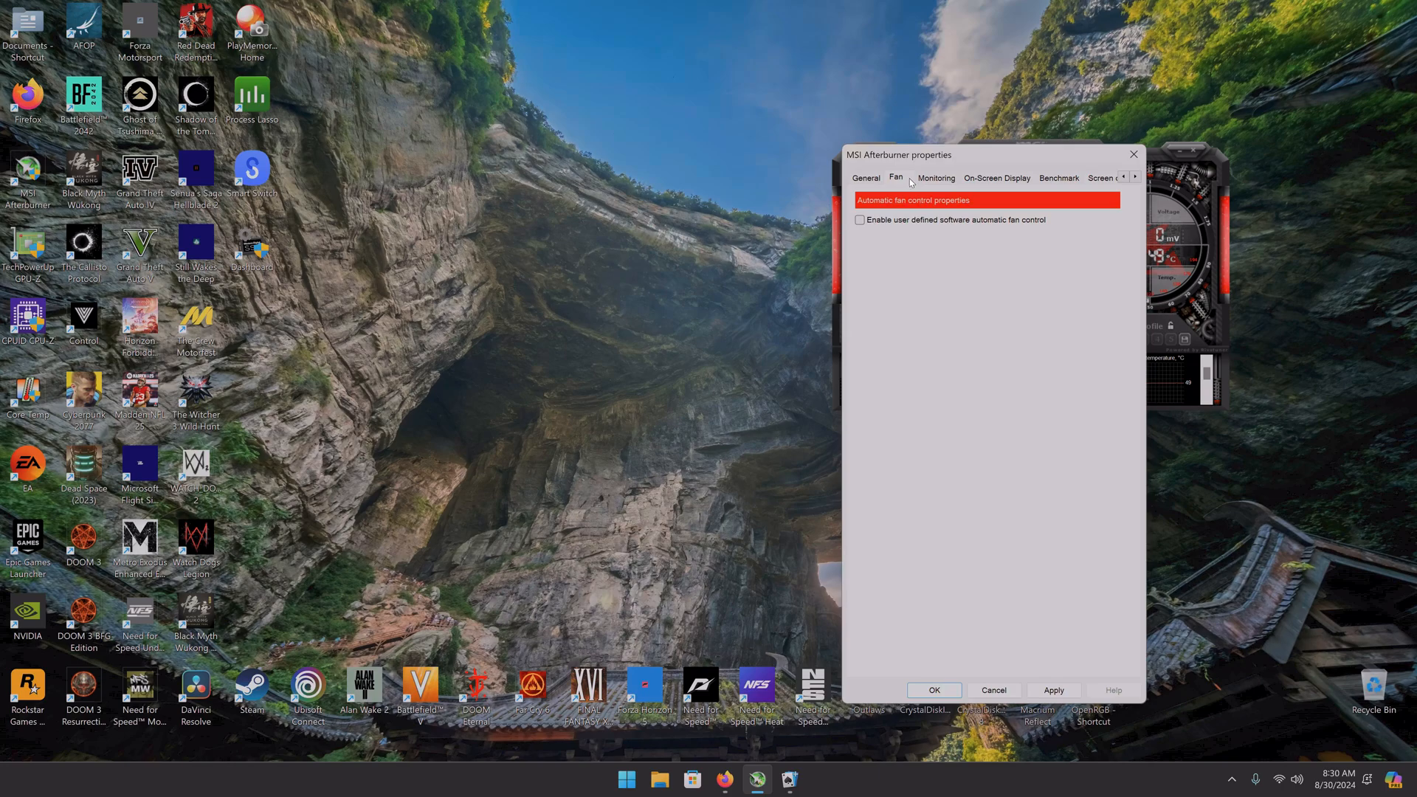
click(997, 178)
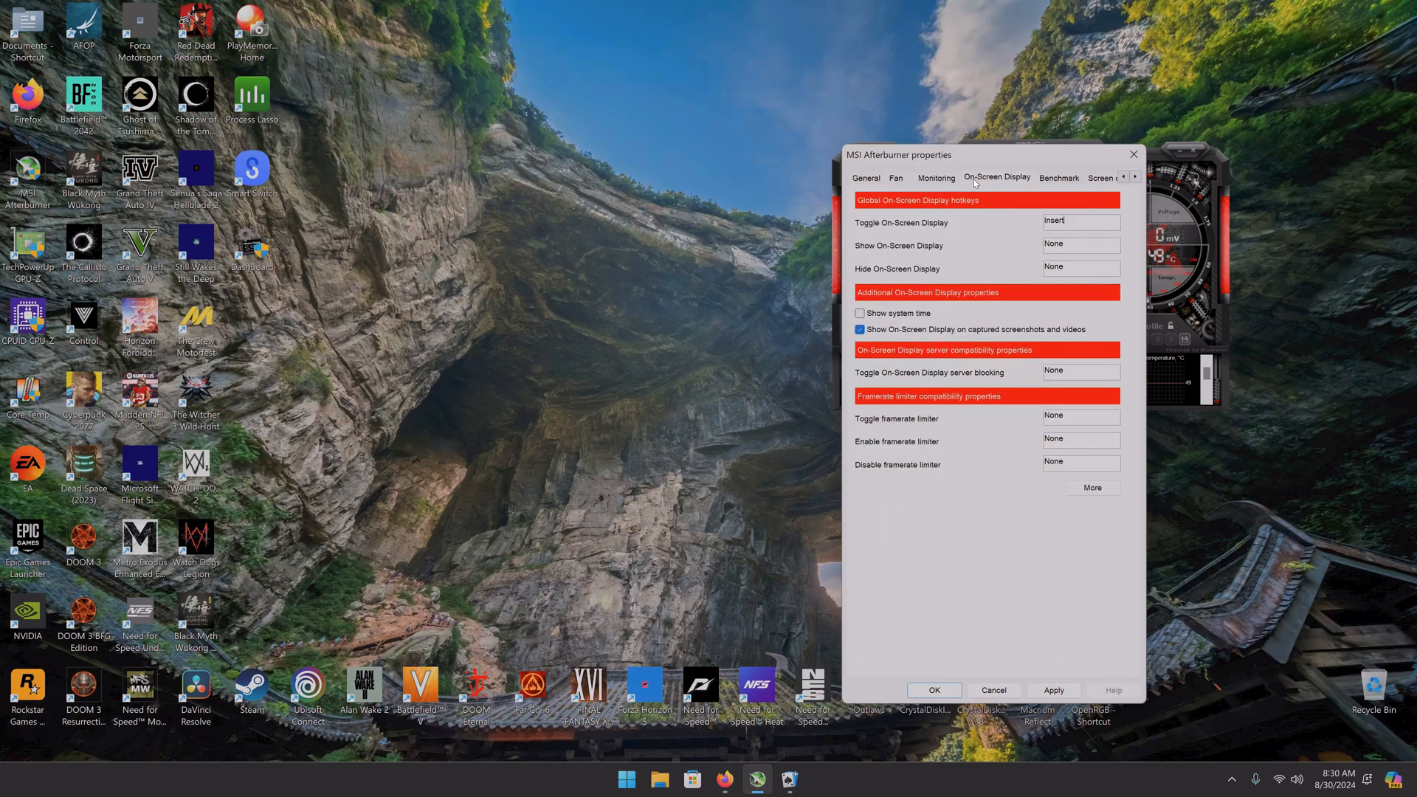
click(865, 177)
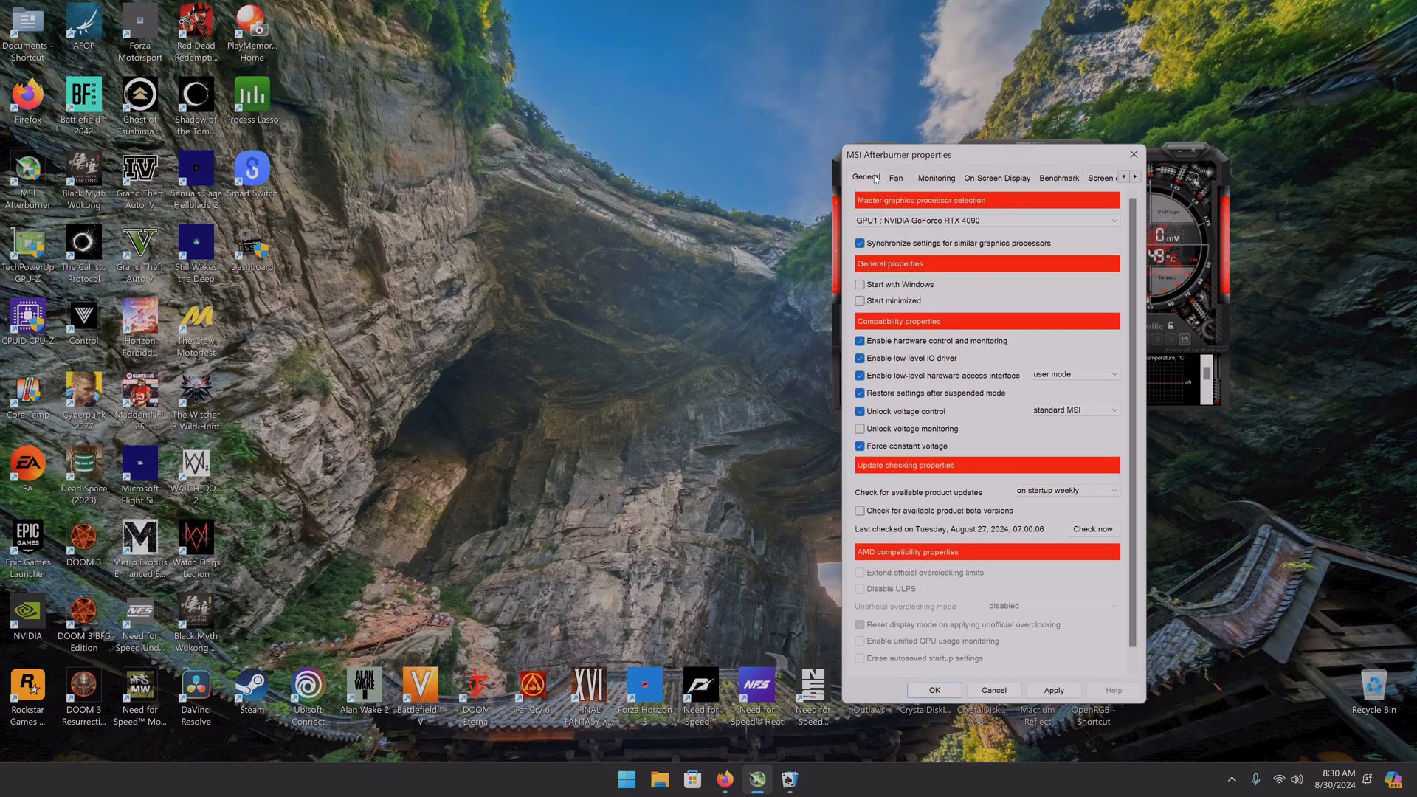
mouse_move(1039, 221)
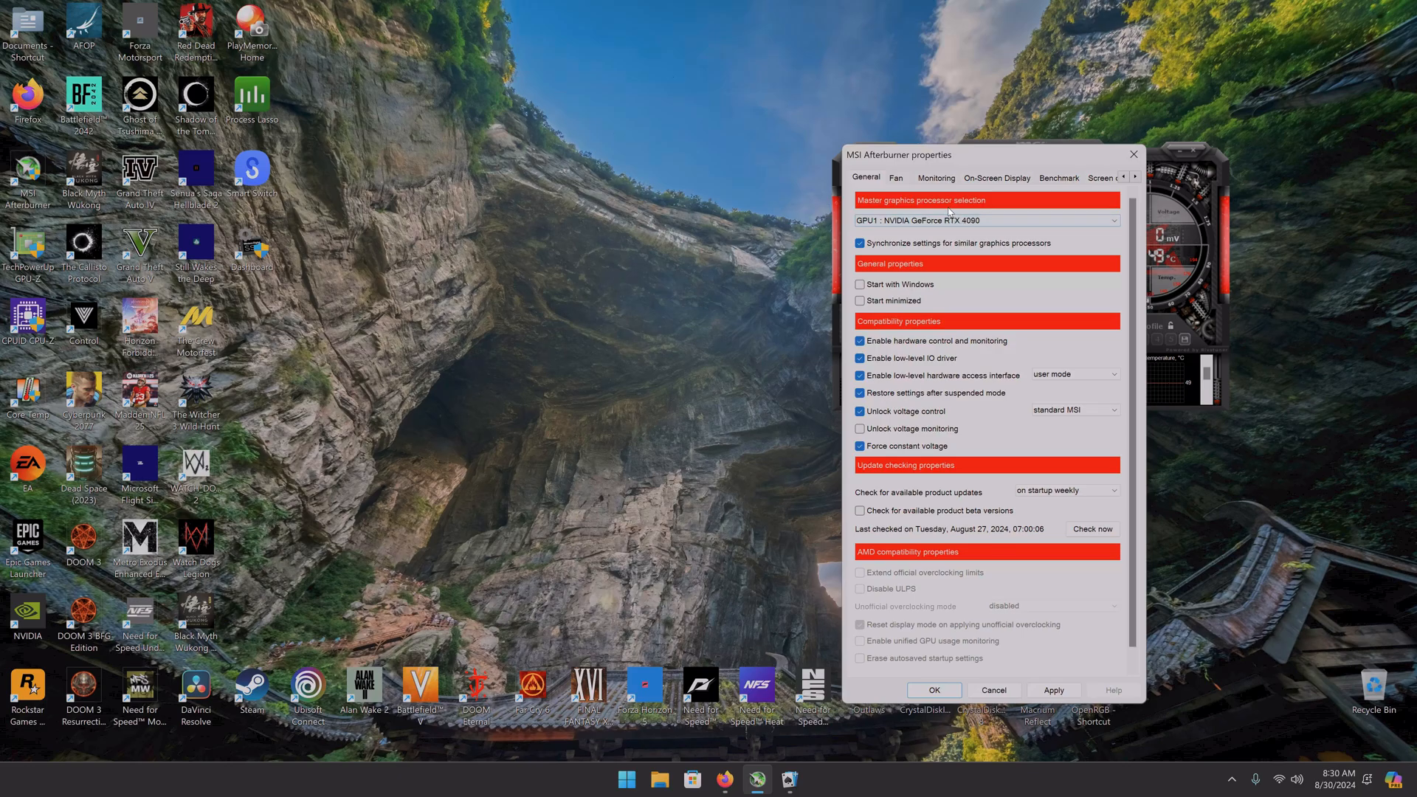
mouse_move(1031, 185)
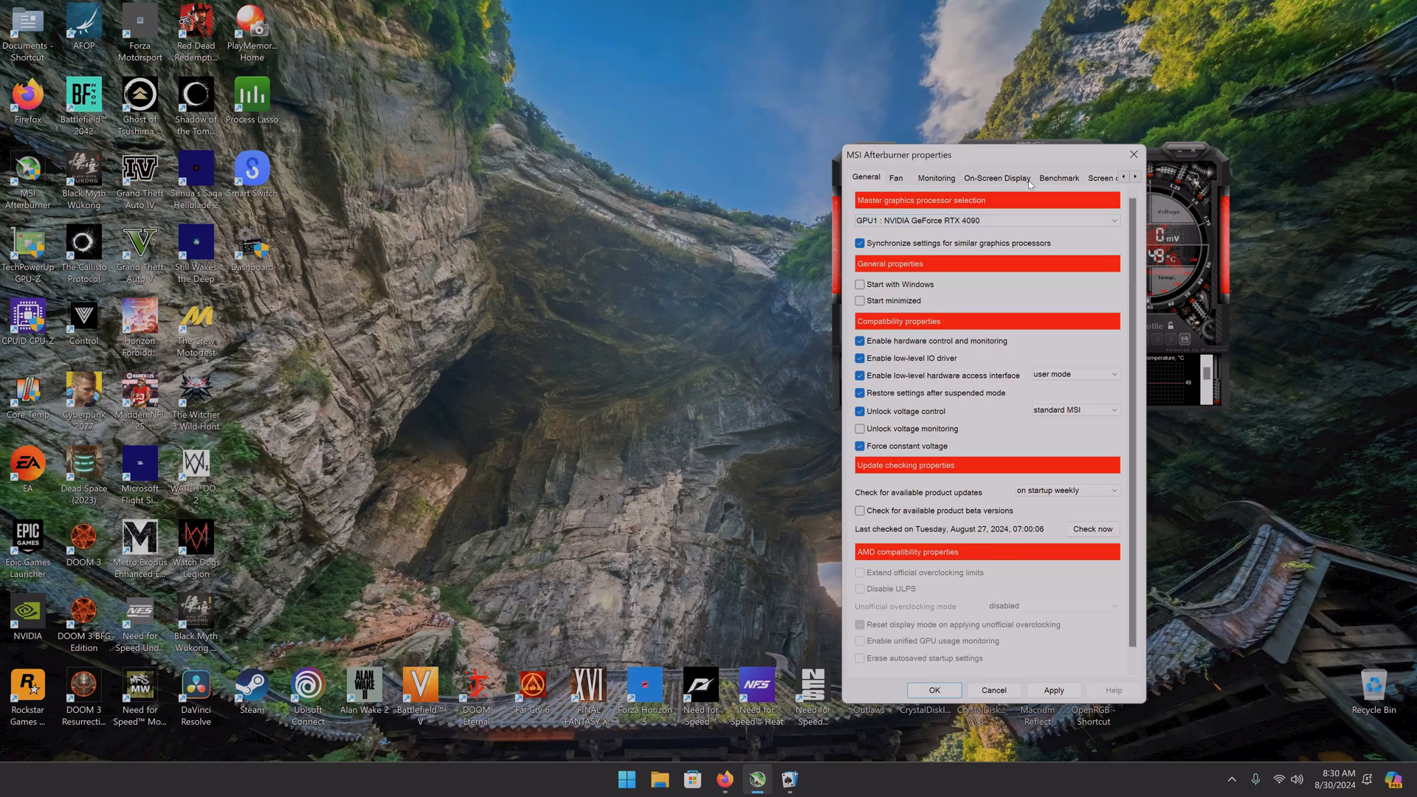
mouse_move(1071, 208)
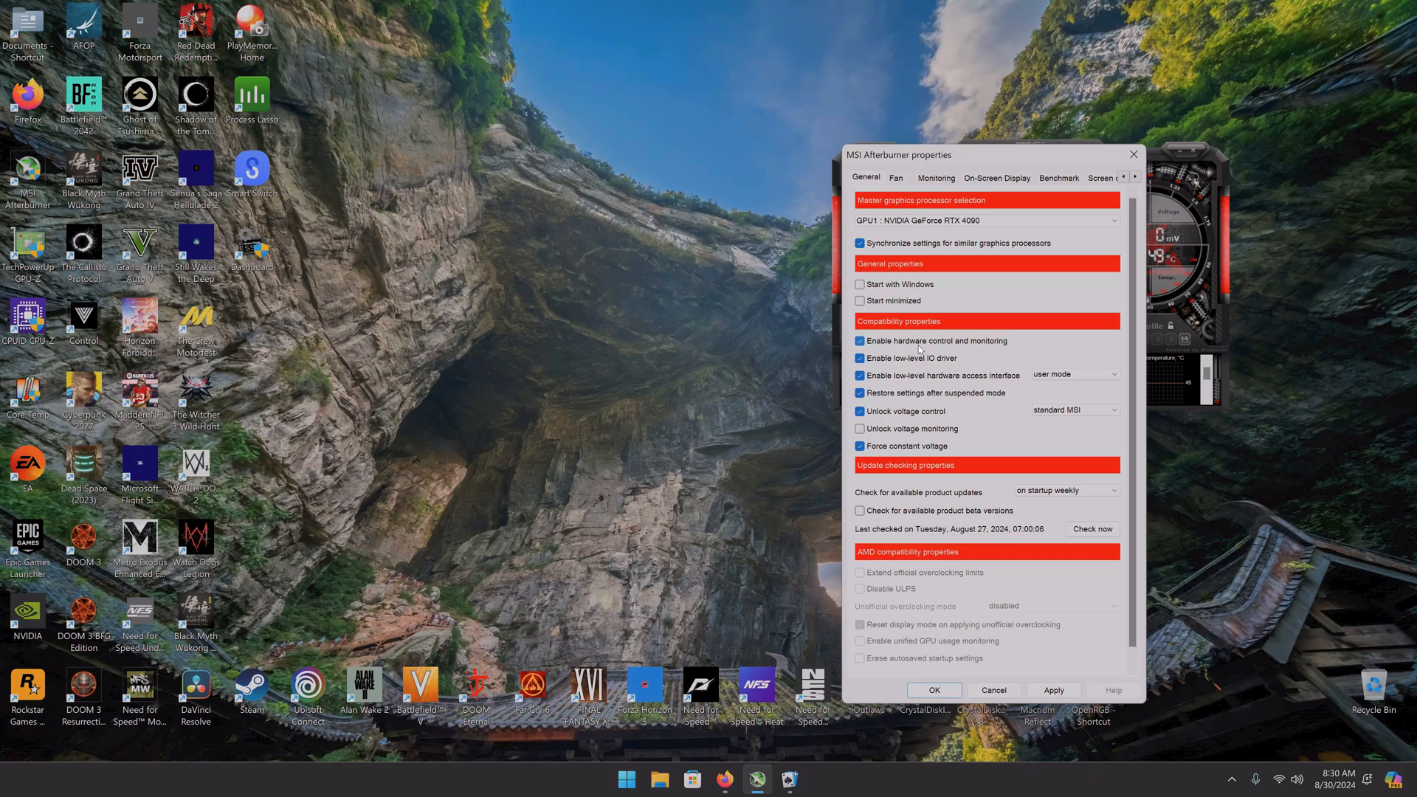
- Review the Framerate 1% Low and Frametime monitoring graph settings, then accept with OK
click(895, 178)
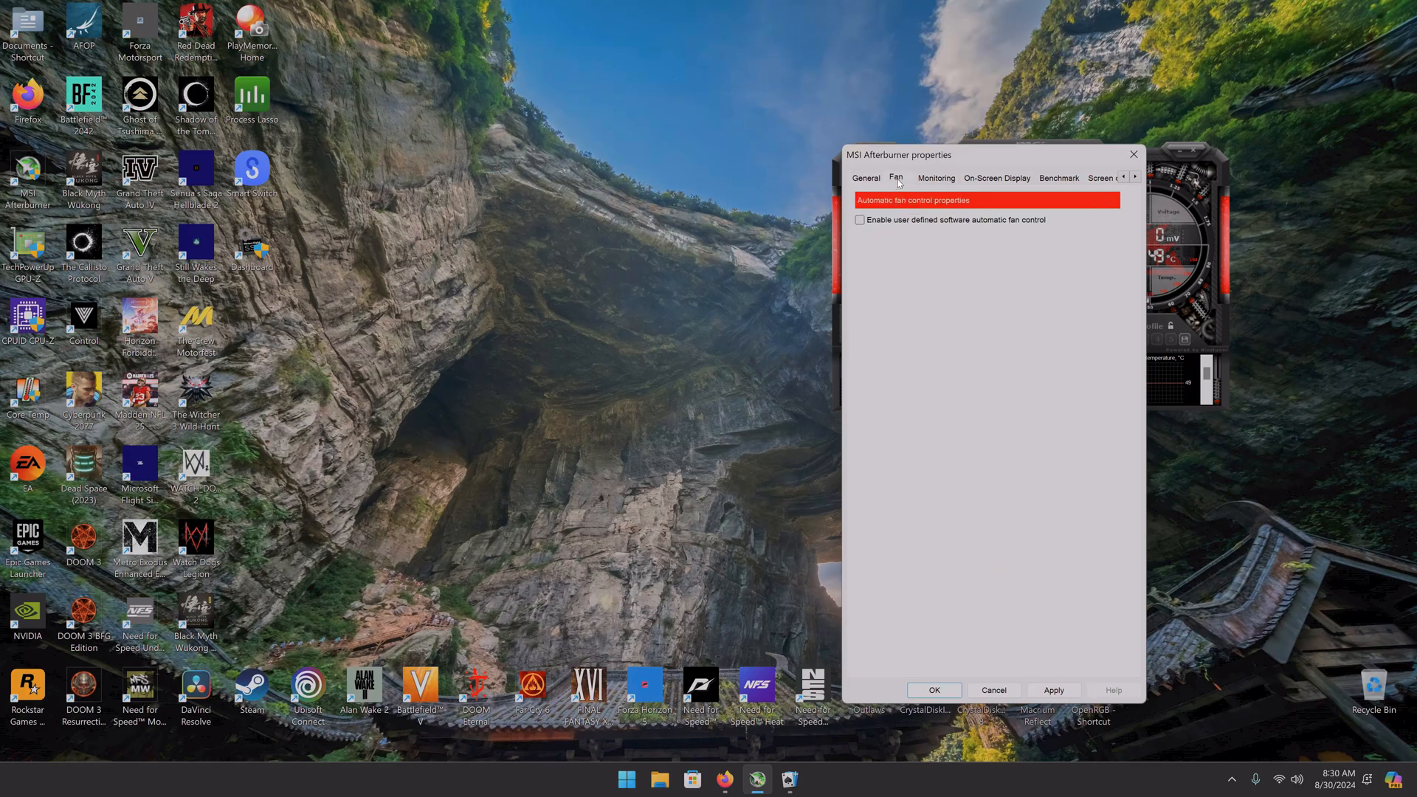
click(935, 177)
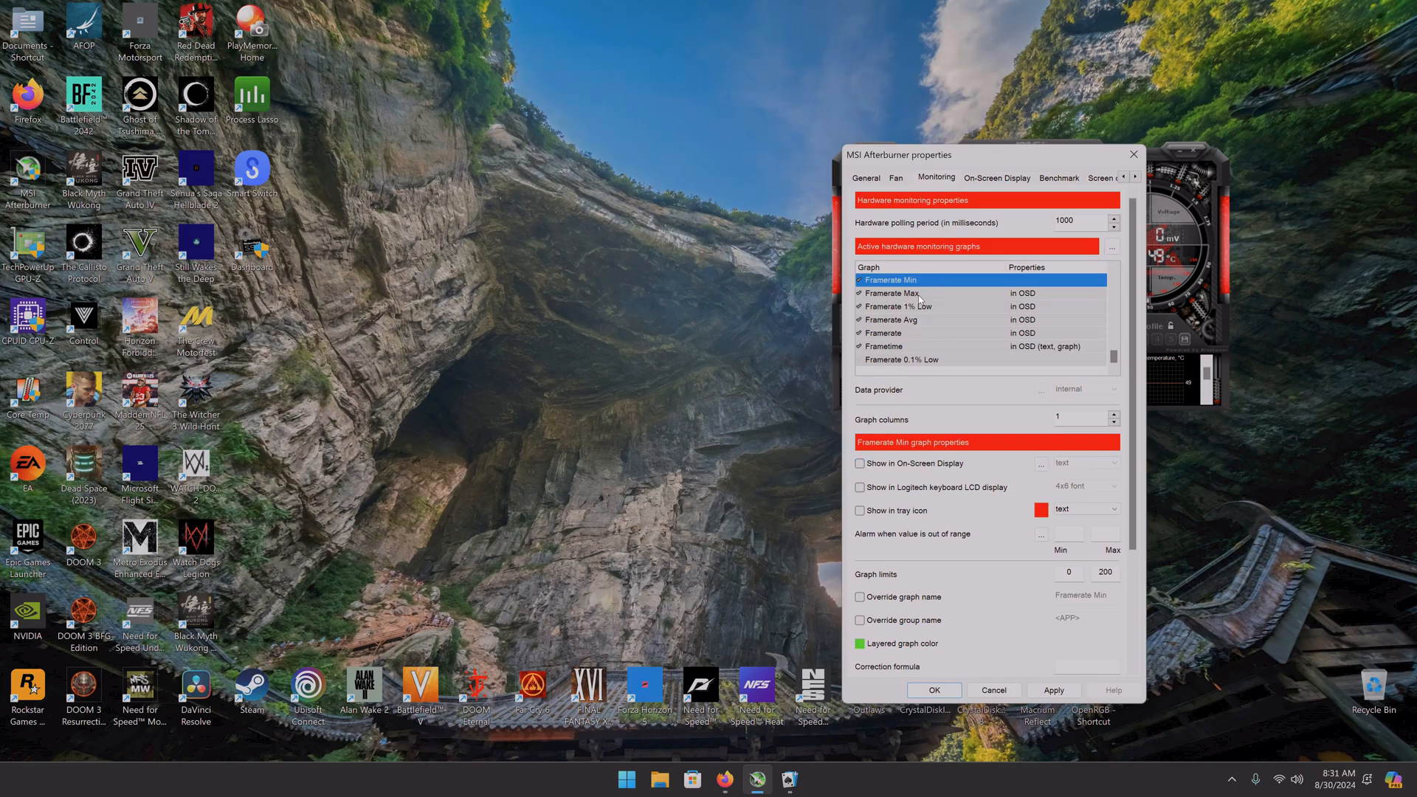
click(898, 306)
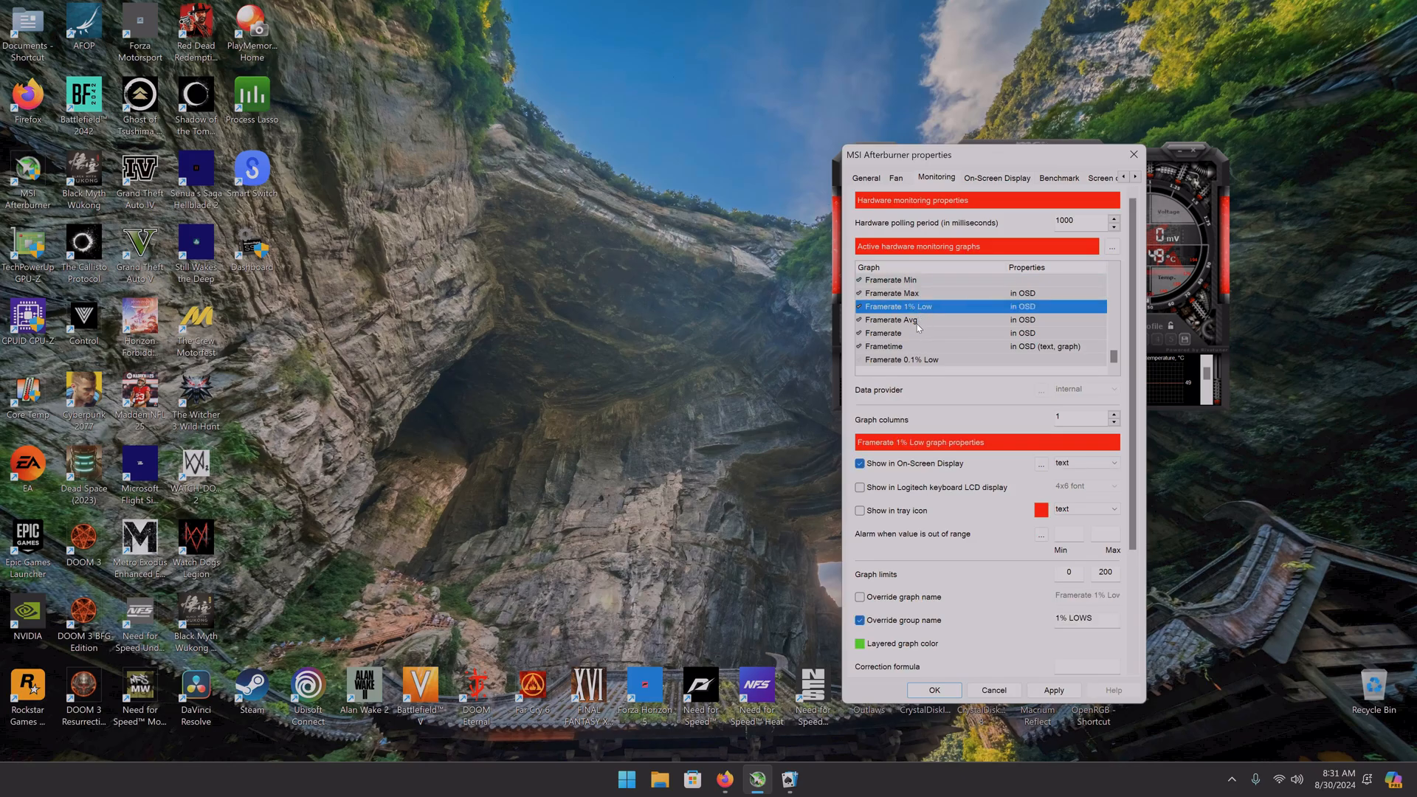
click(904, 346)
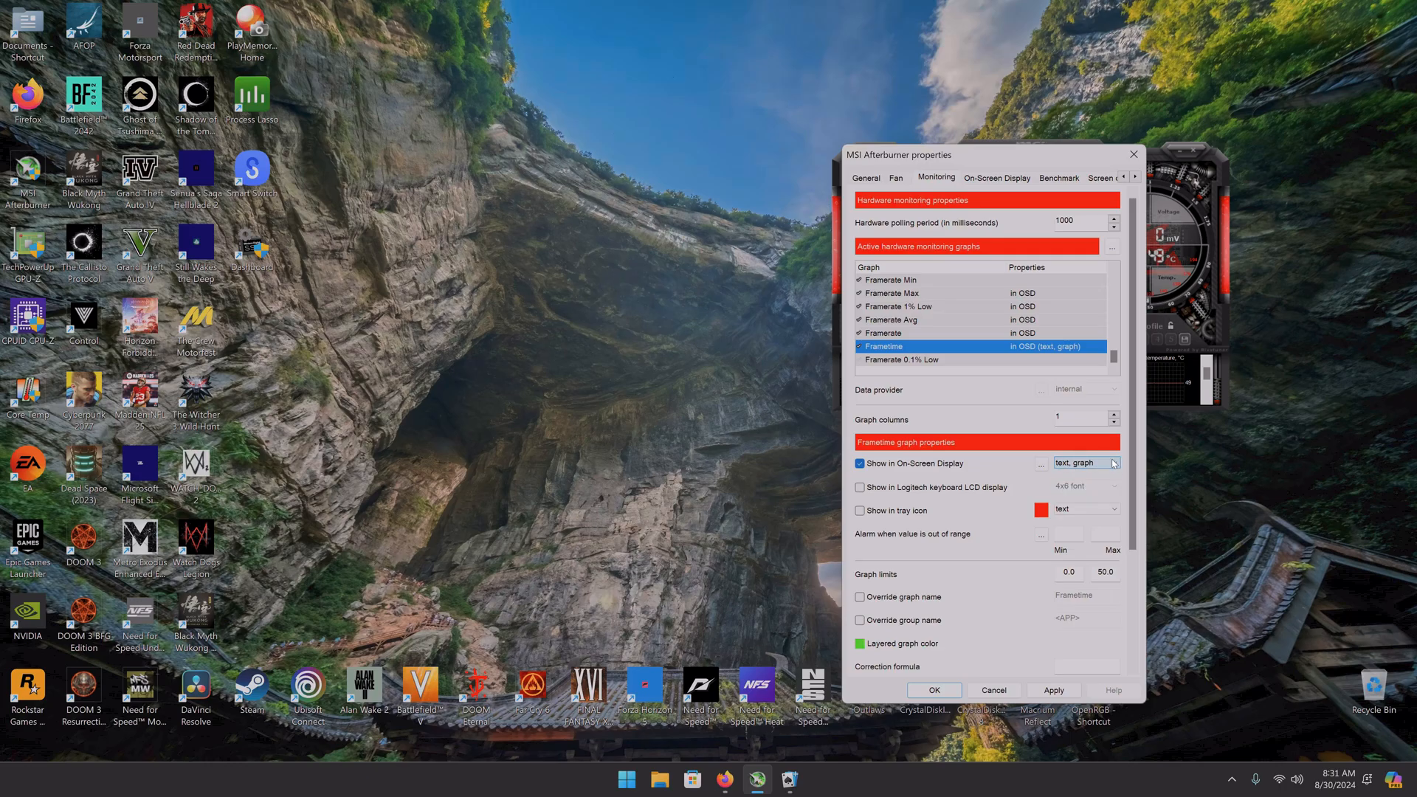
click(1113, 463)
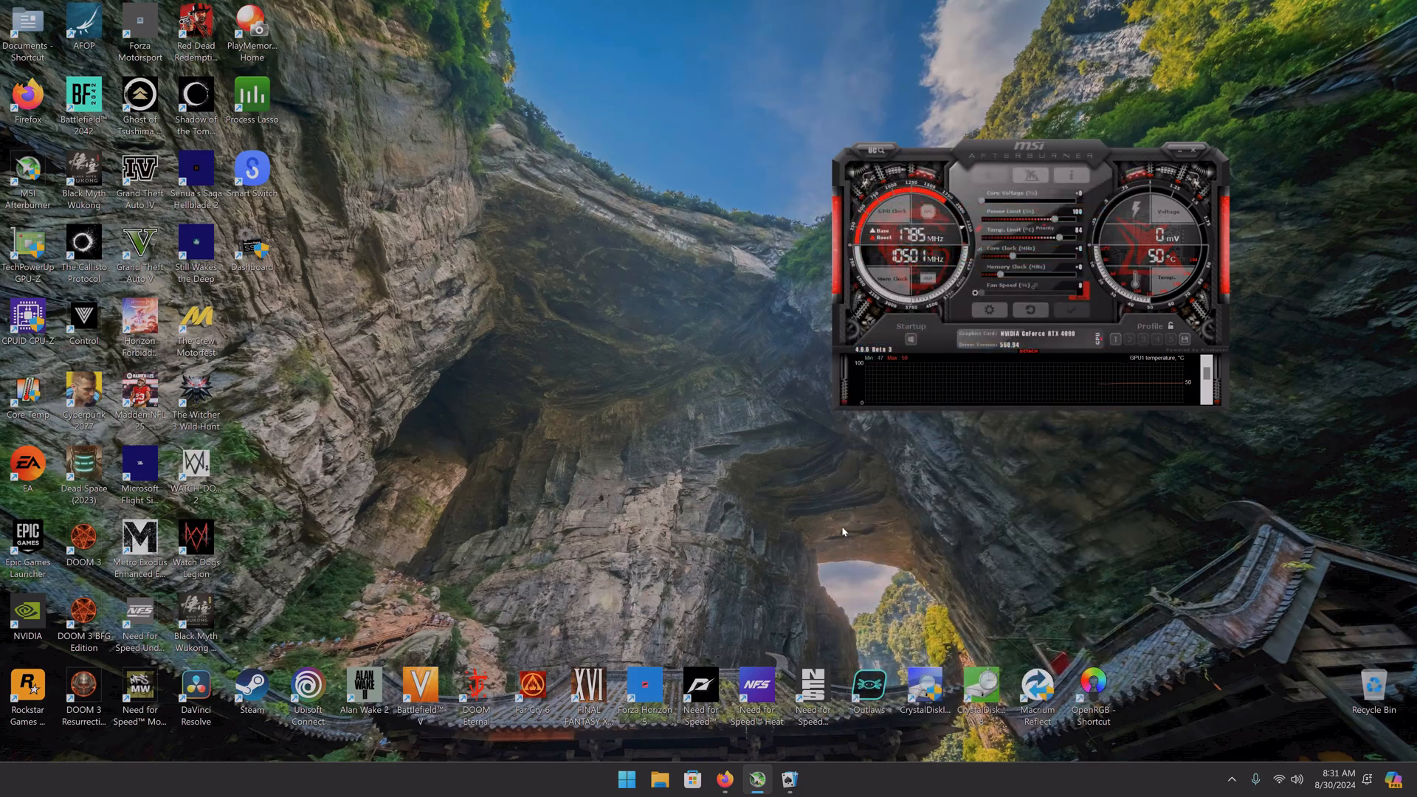
click(789, 779)
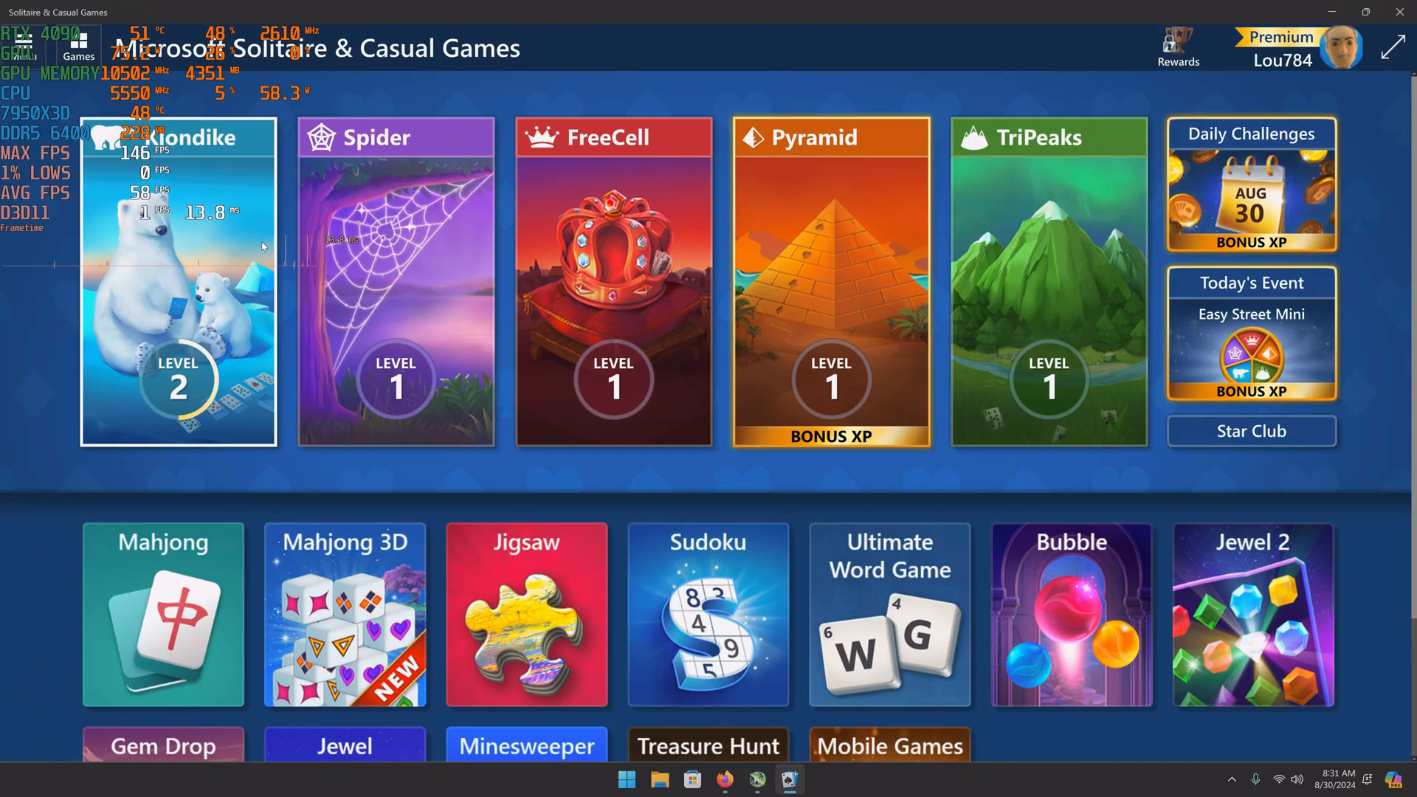
mouse_move(206, 215)
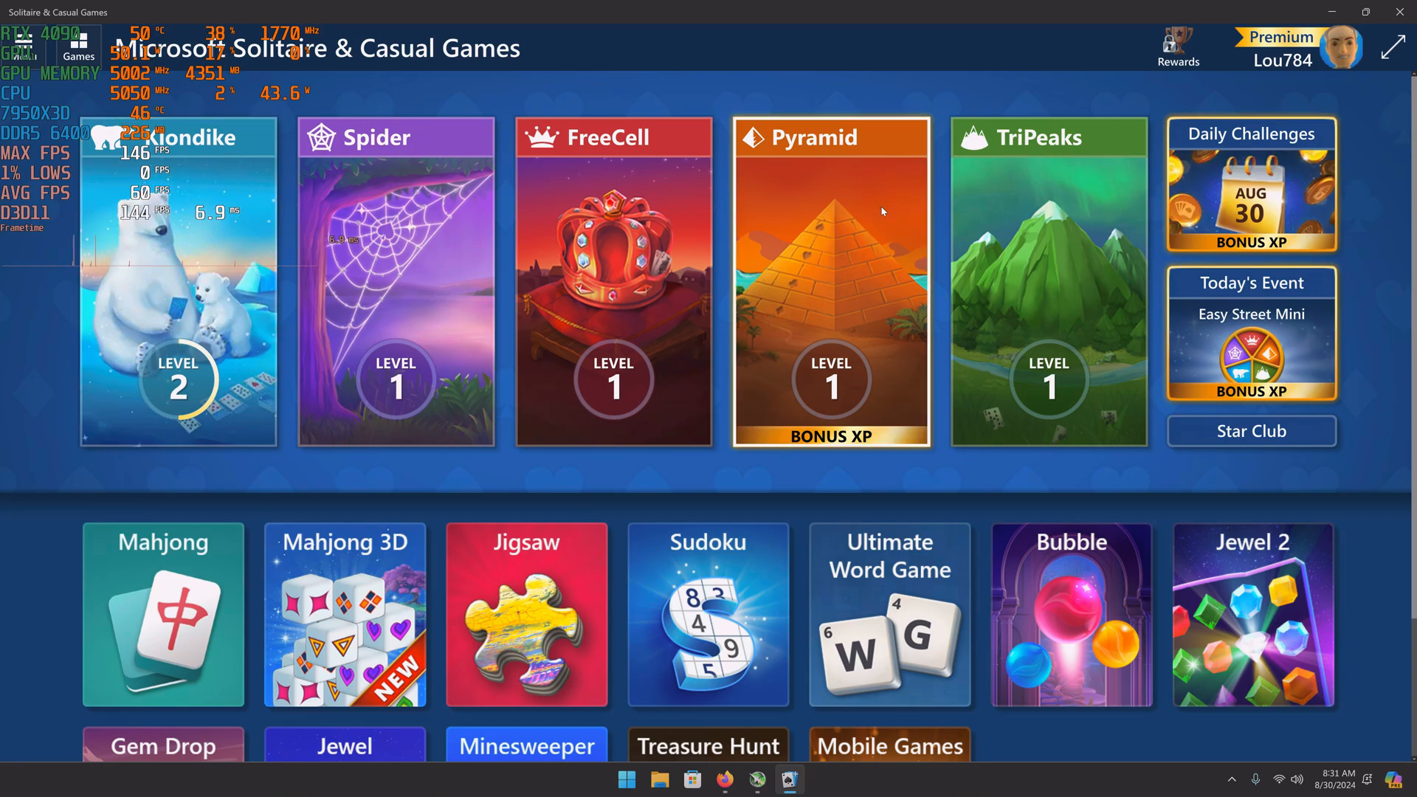
mouse_move(1291, 128)
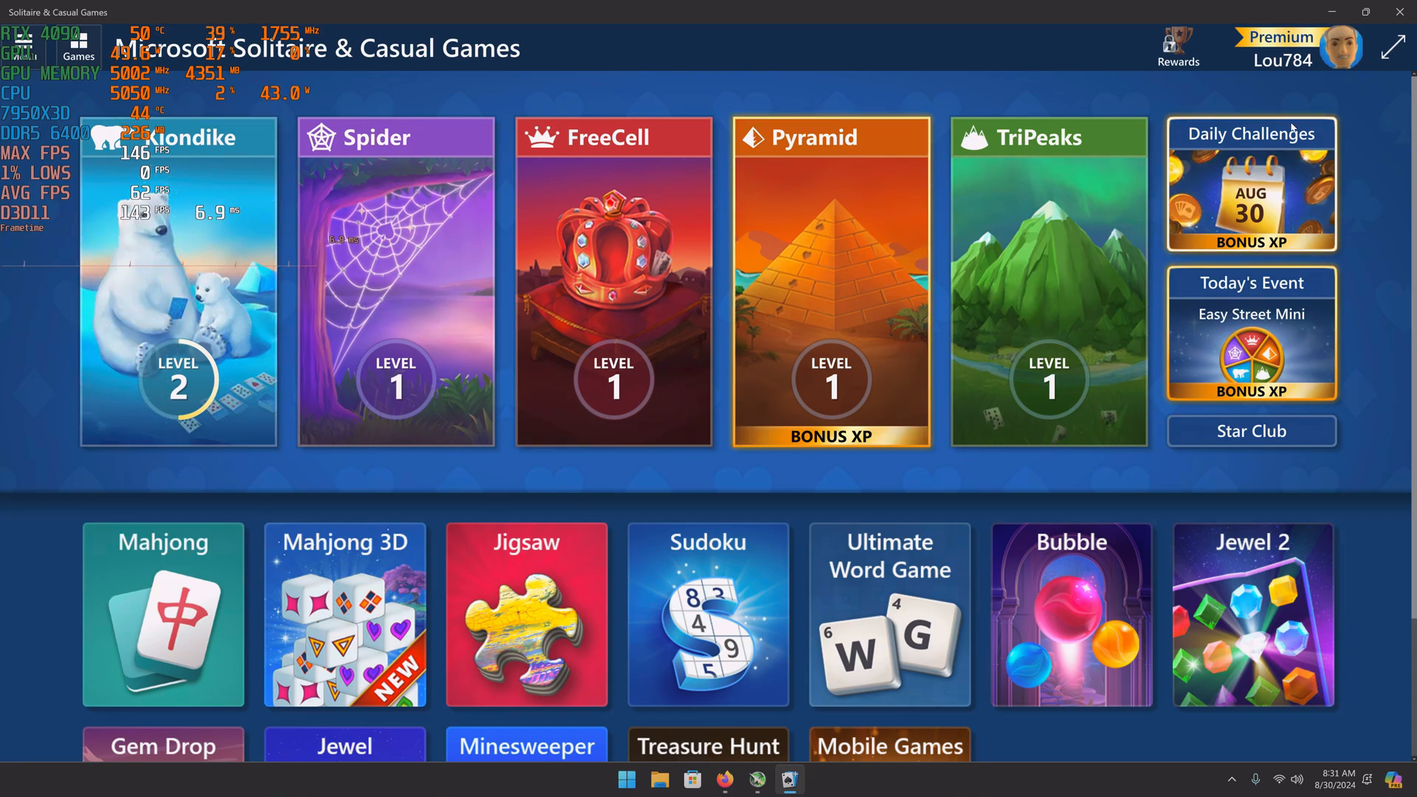
mouse_move(1396, 47)
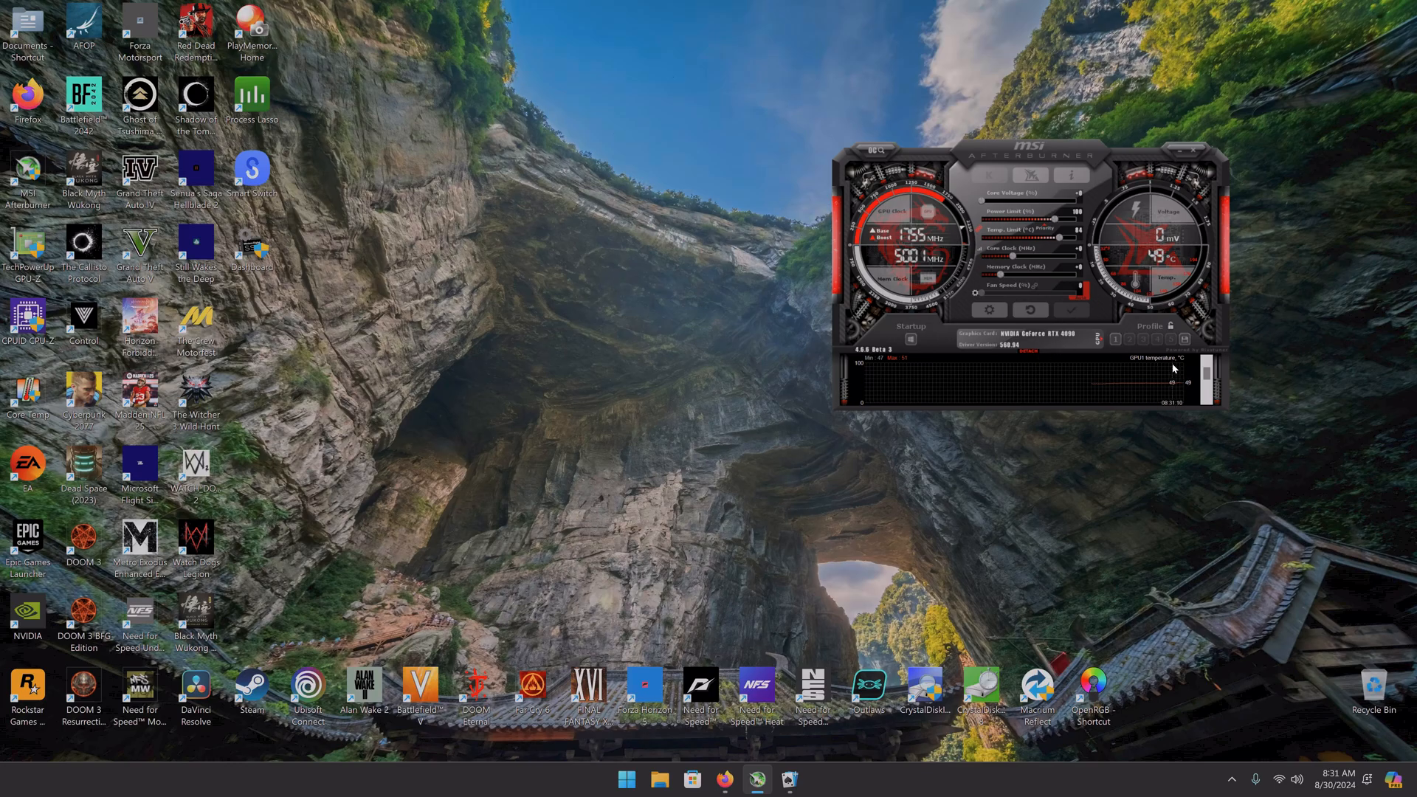
mouse_move(1241, 314)
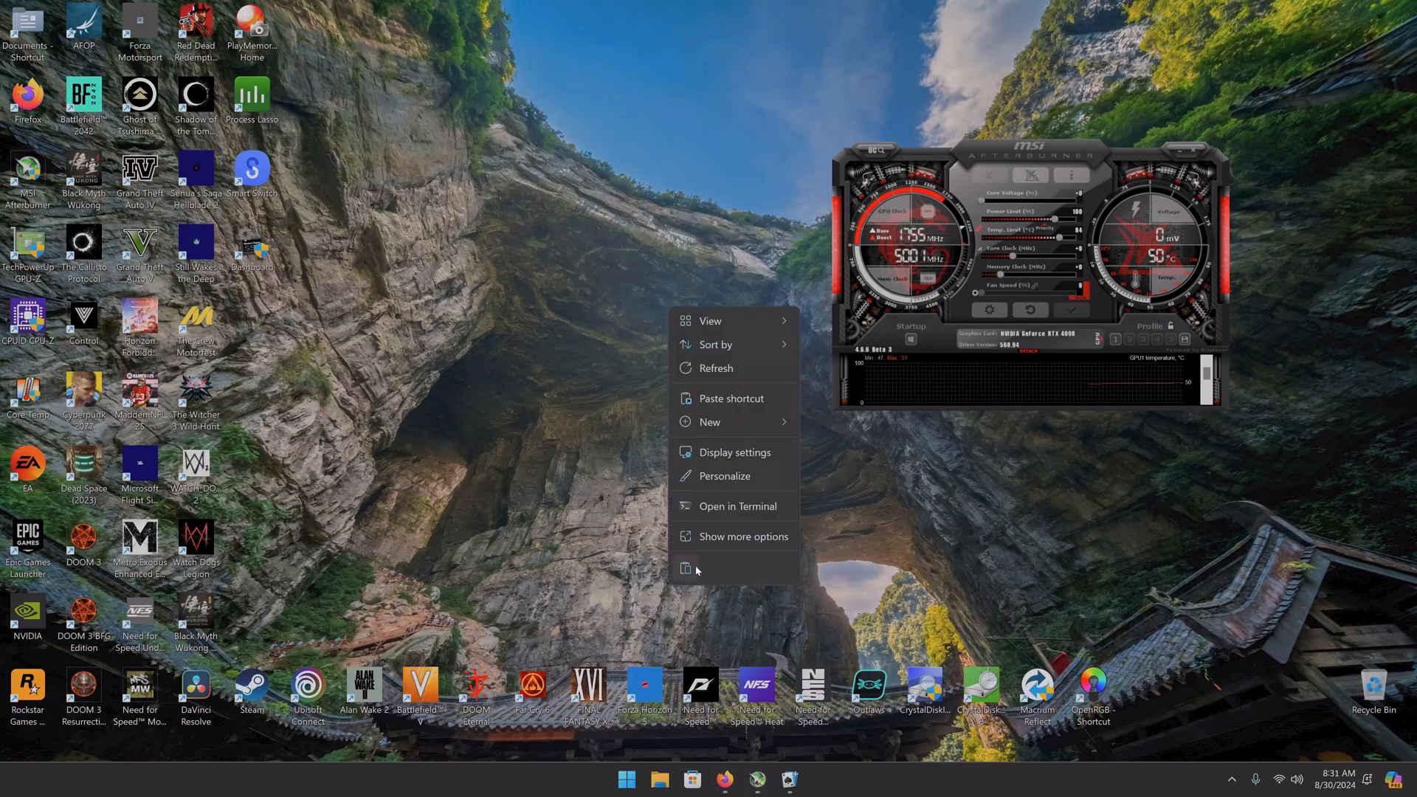
- Shrink the desktop icons using the desktop's right-click menu
click(710, 422)
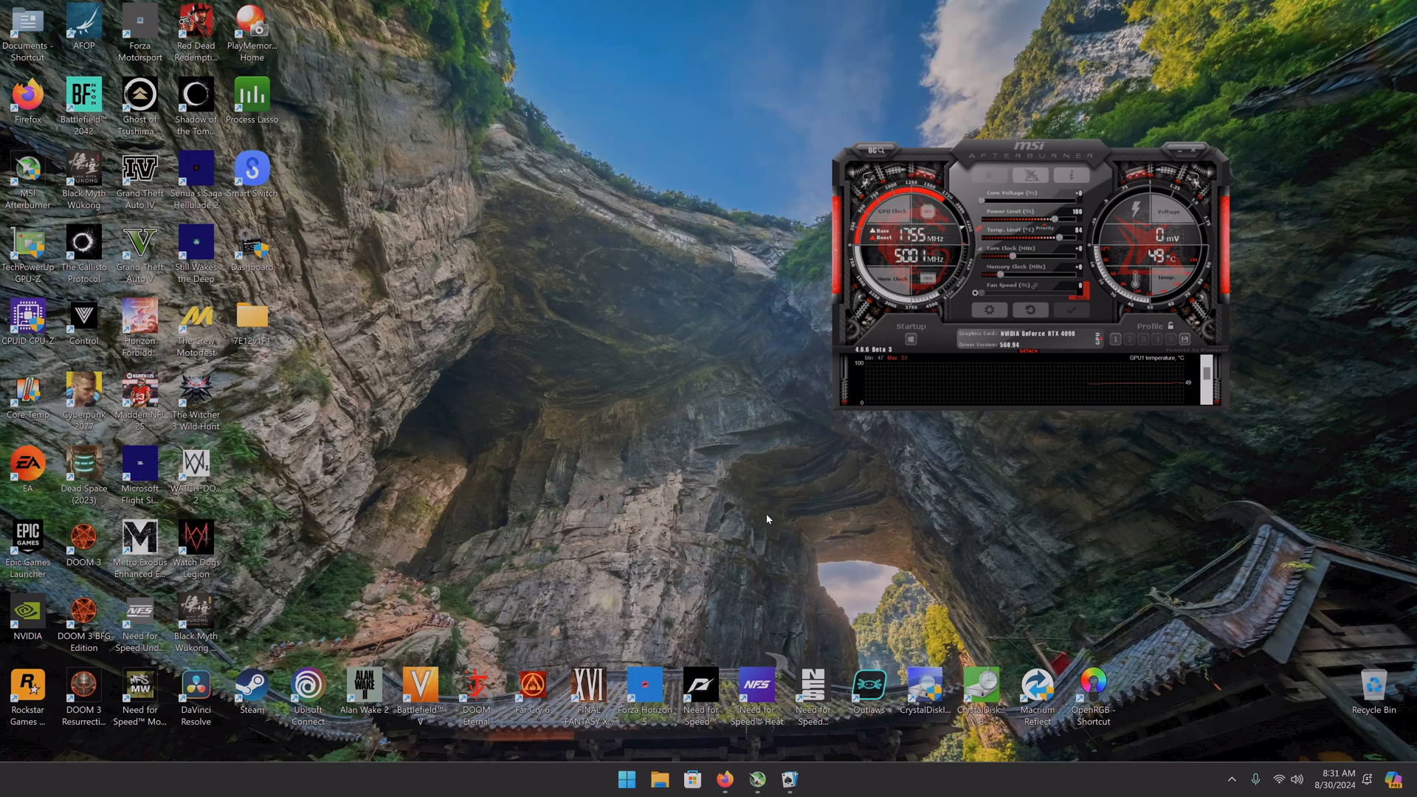
right_click(716, 476)
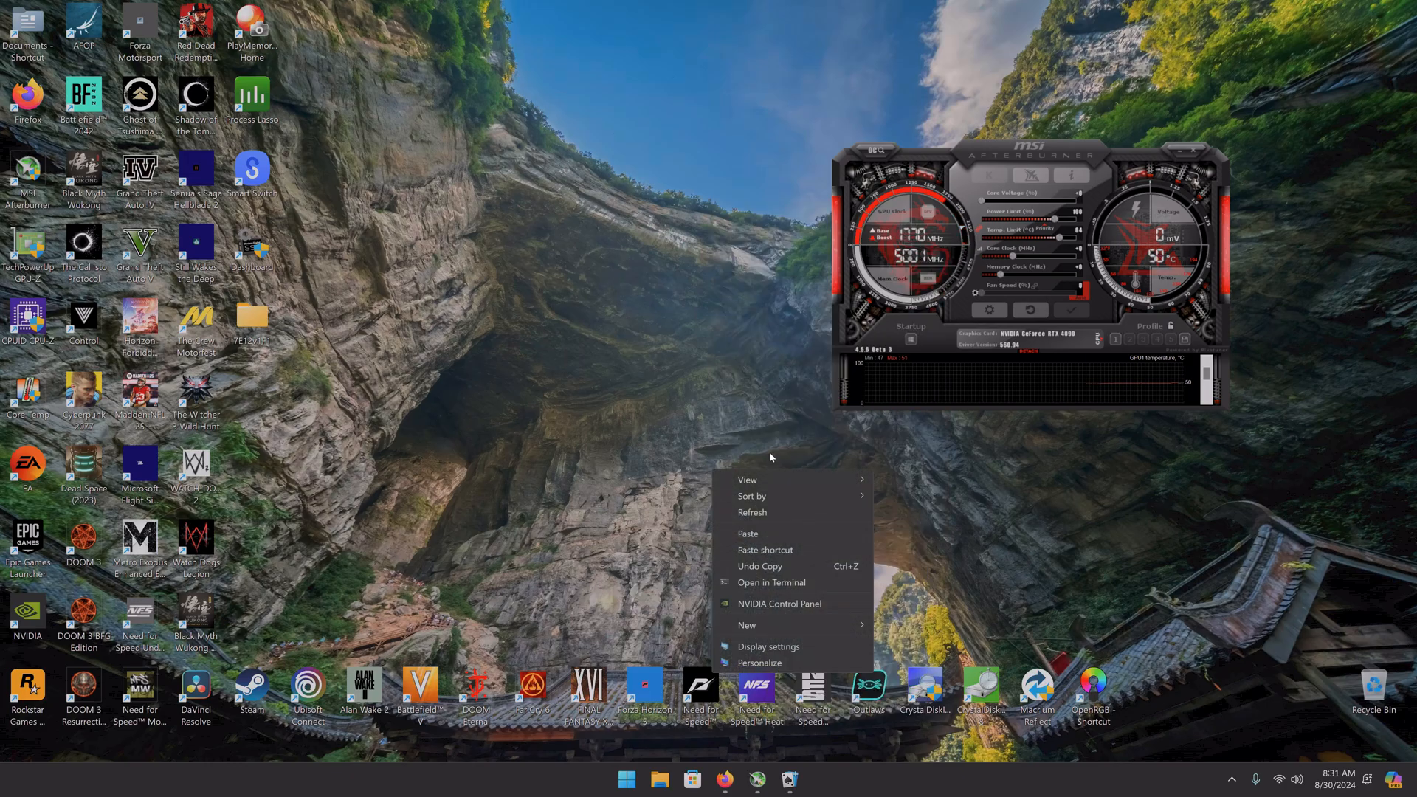
click(768, 647)
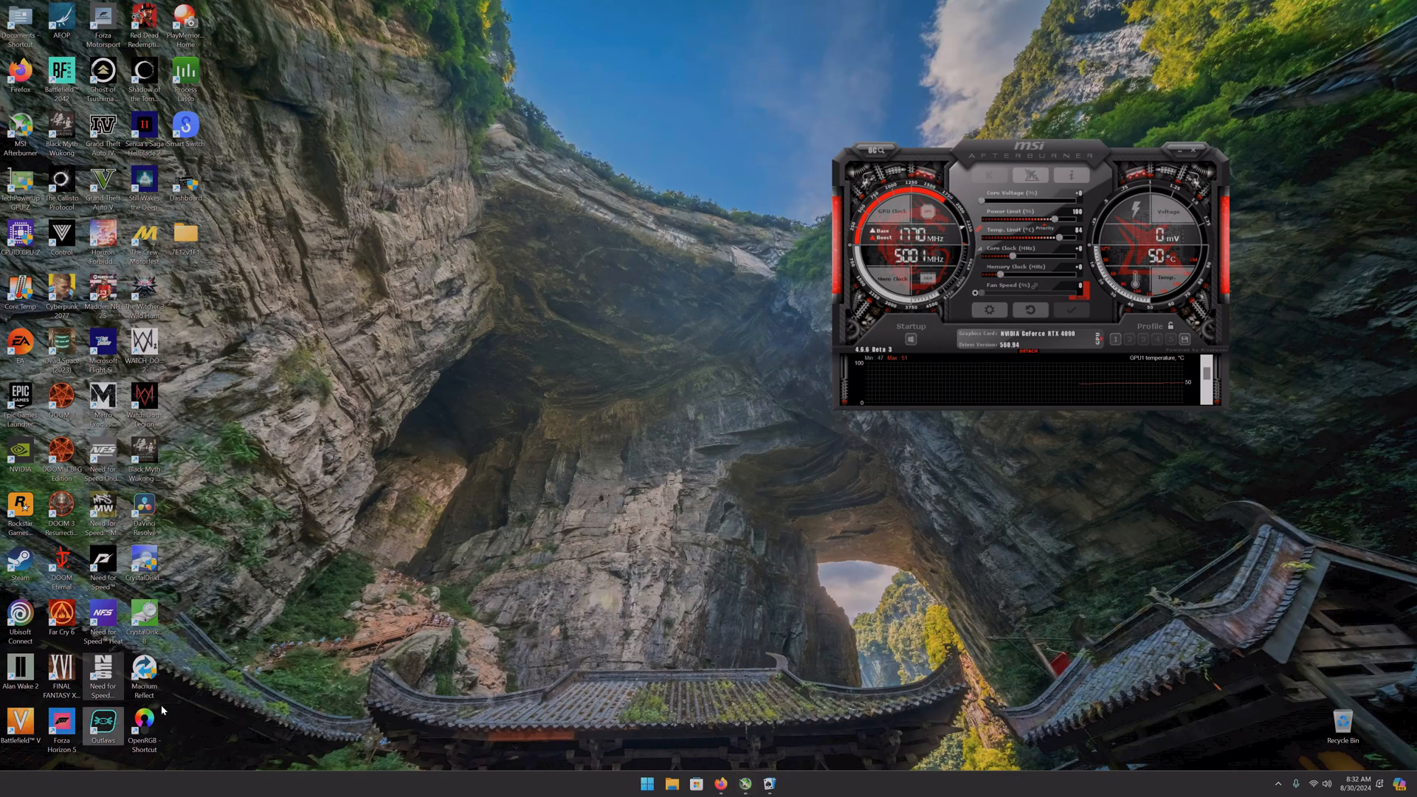
mouse_move(662, 629)
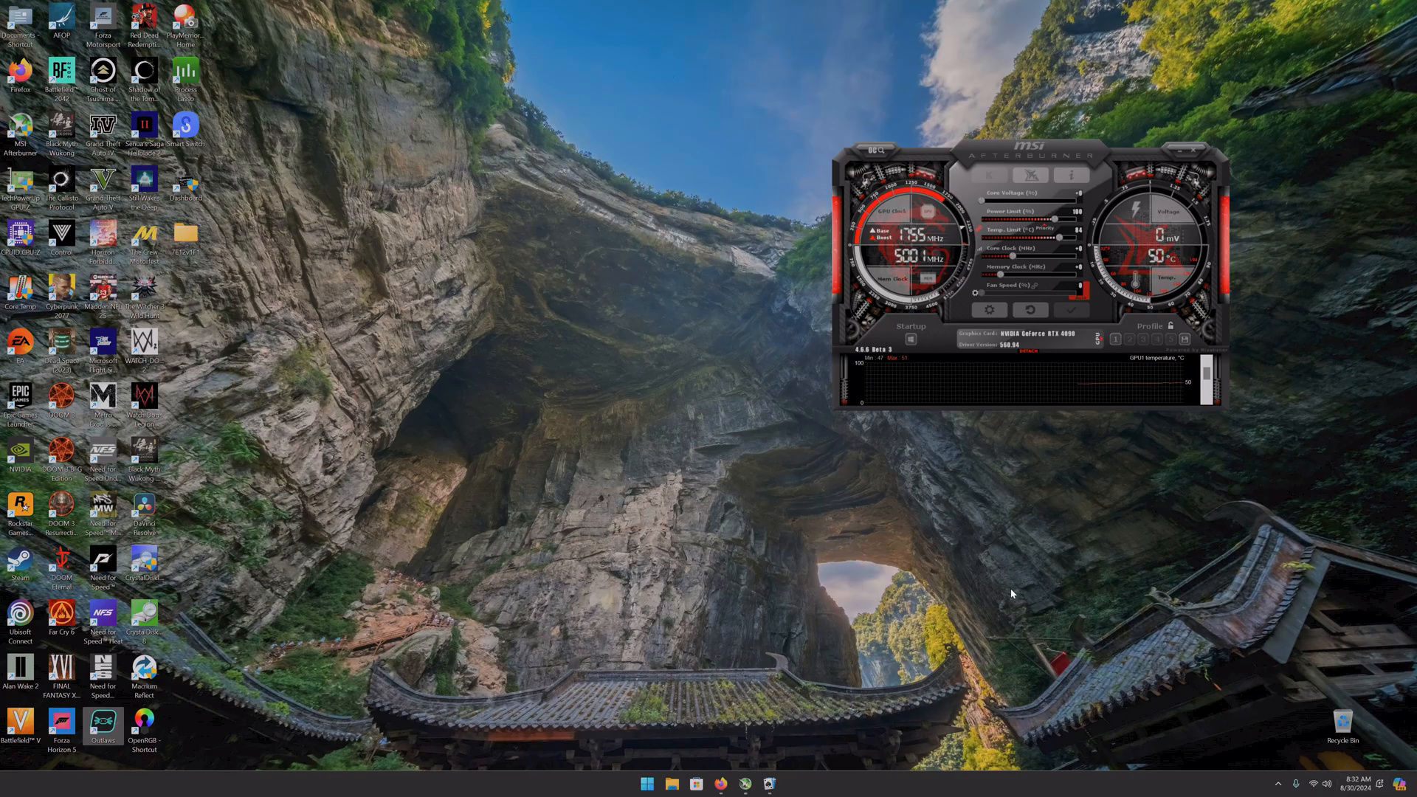
mouse_move(412, 444)
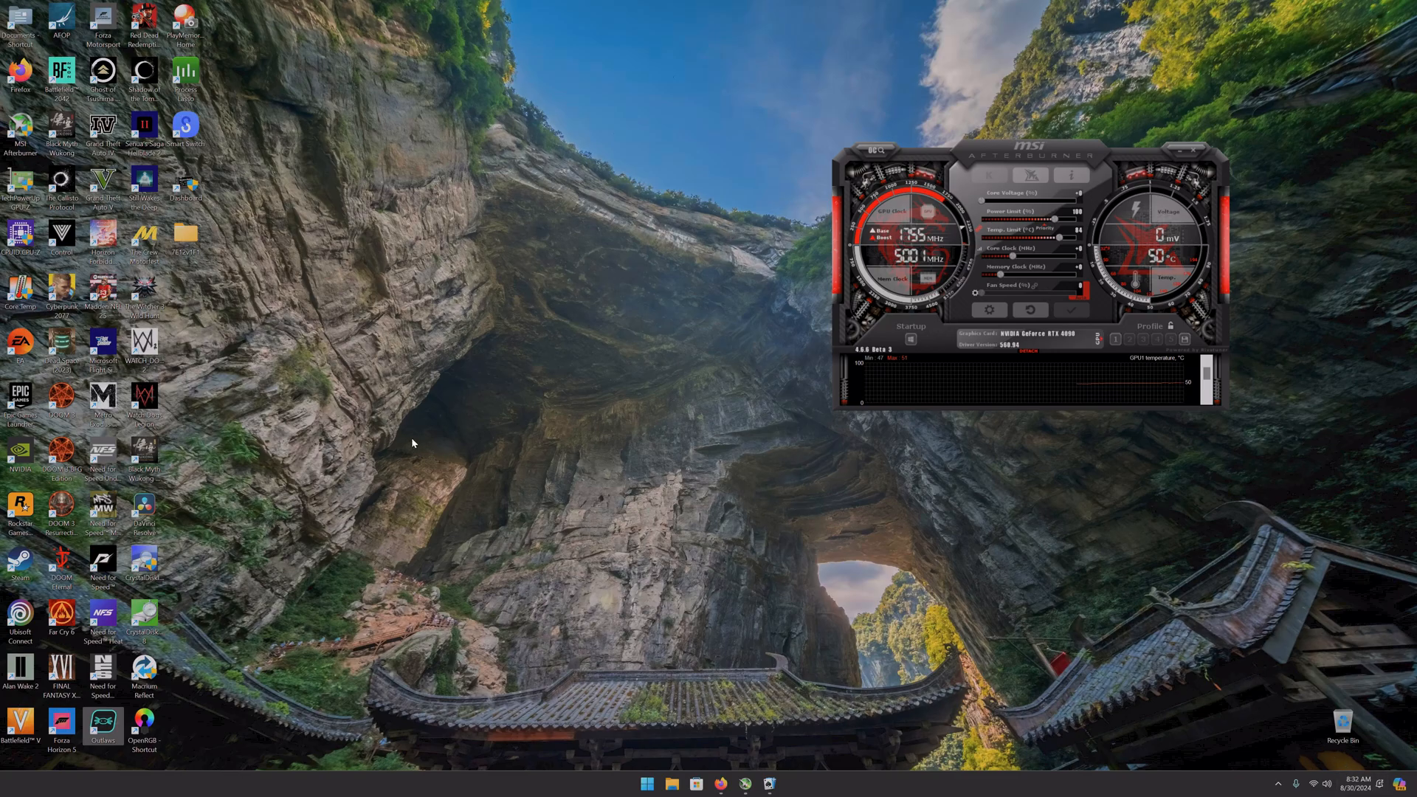
mouse_move(262, 499)
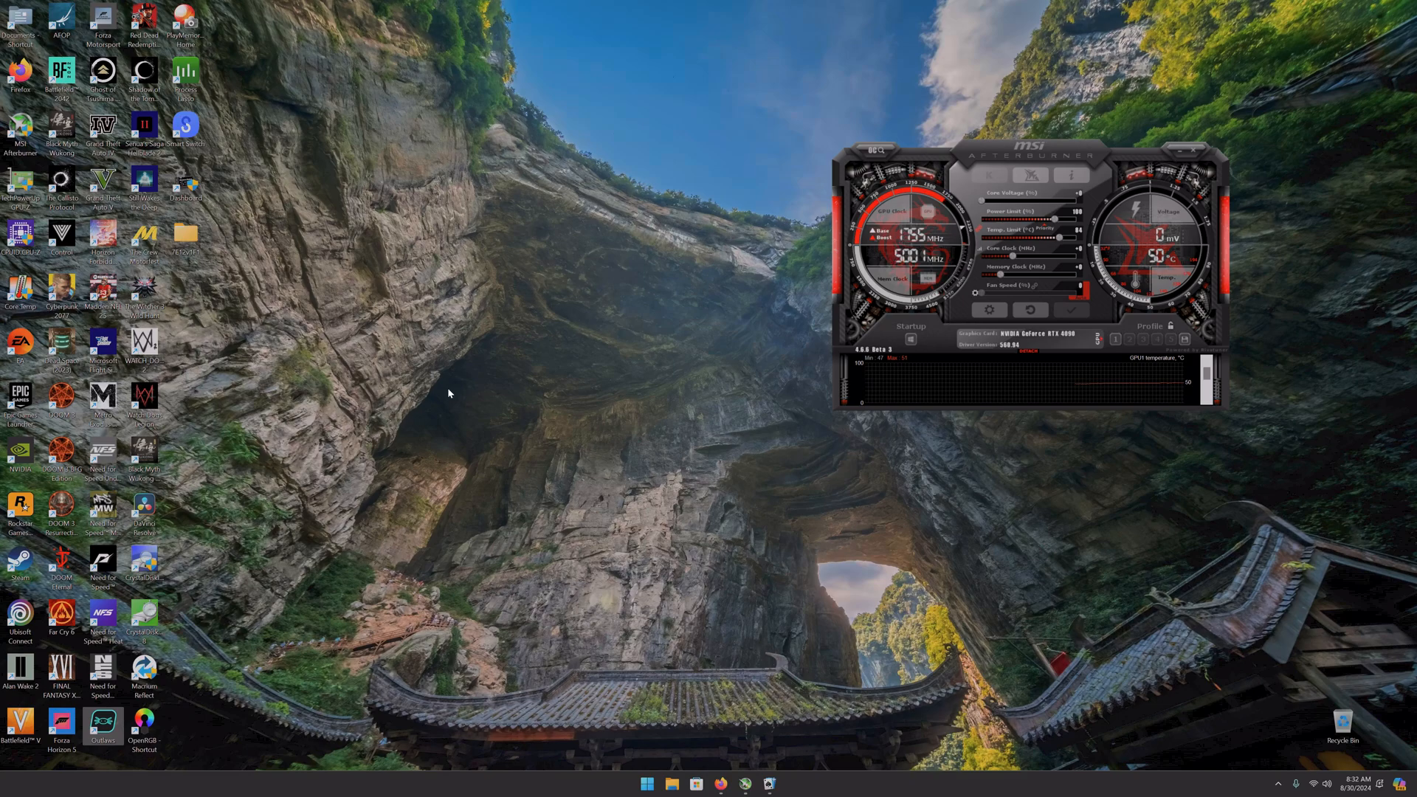
mouse_move(1090, 427)
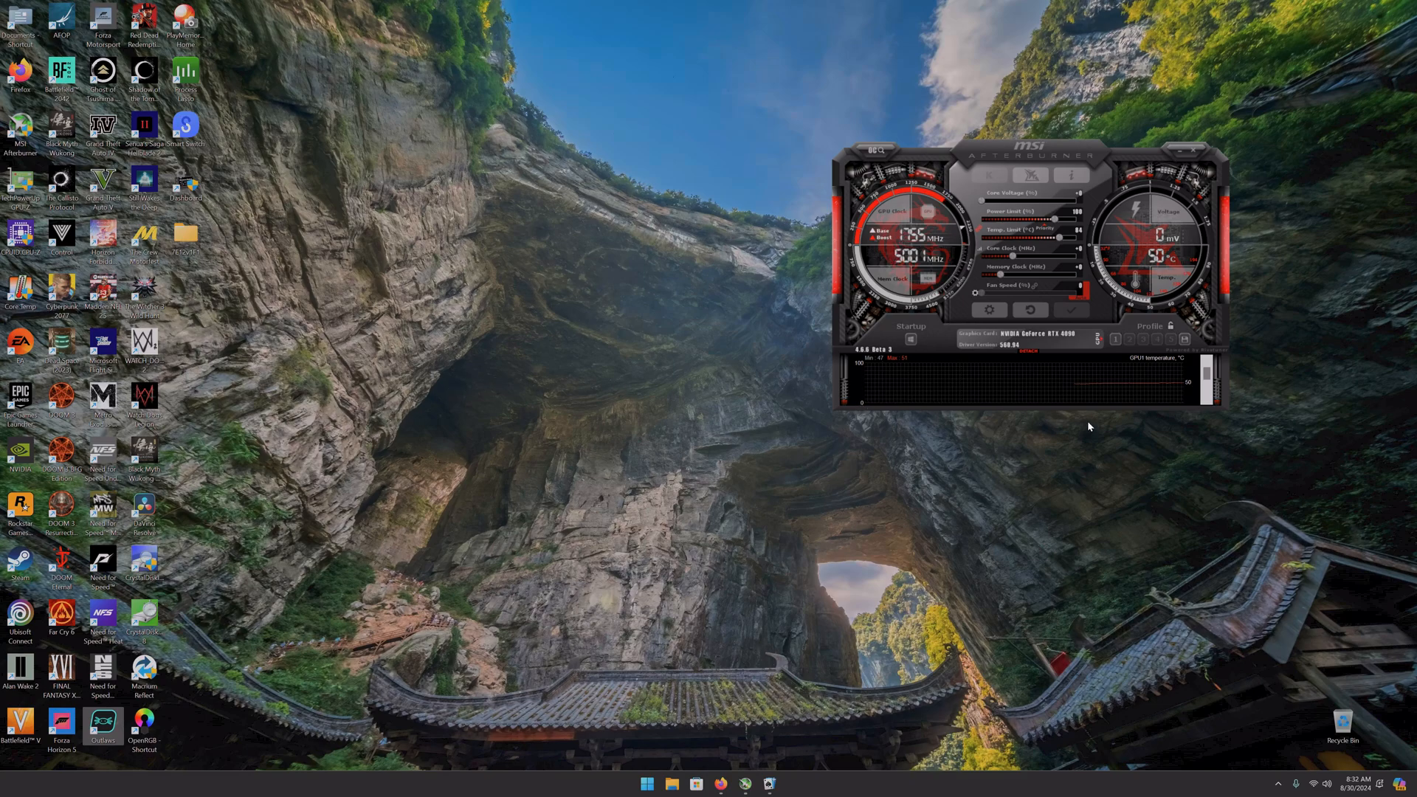